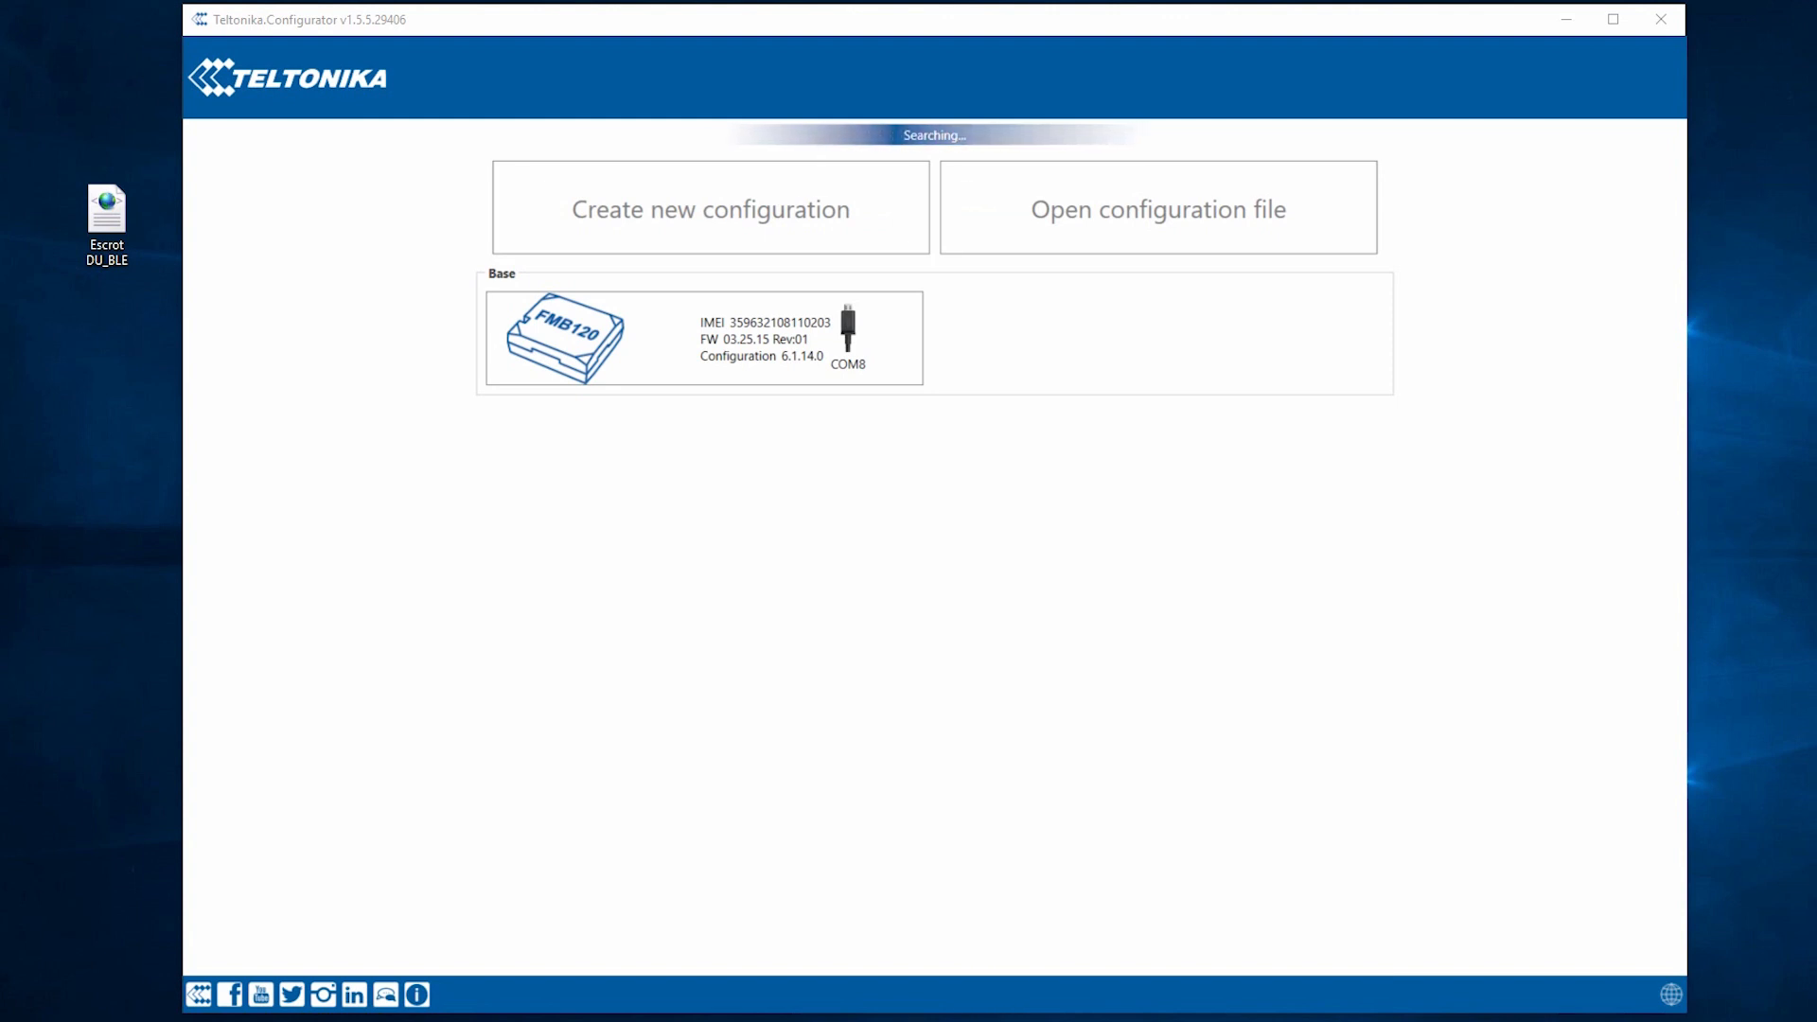
mouse_move(974, 572)
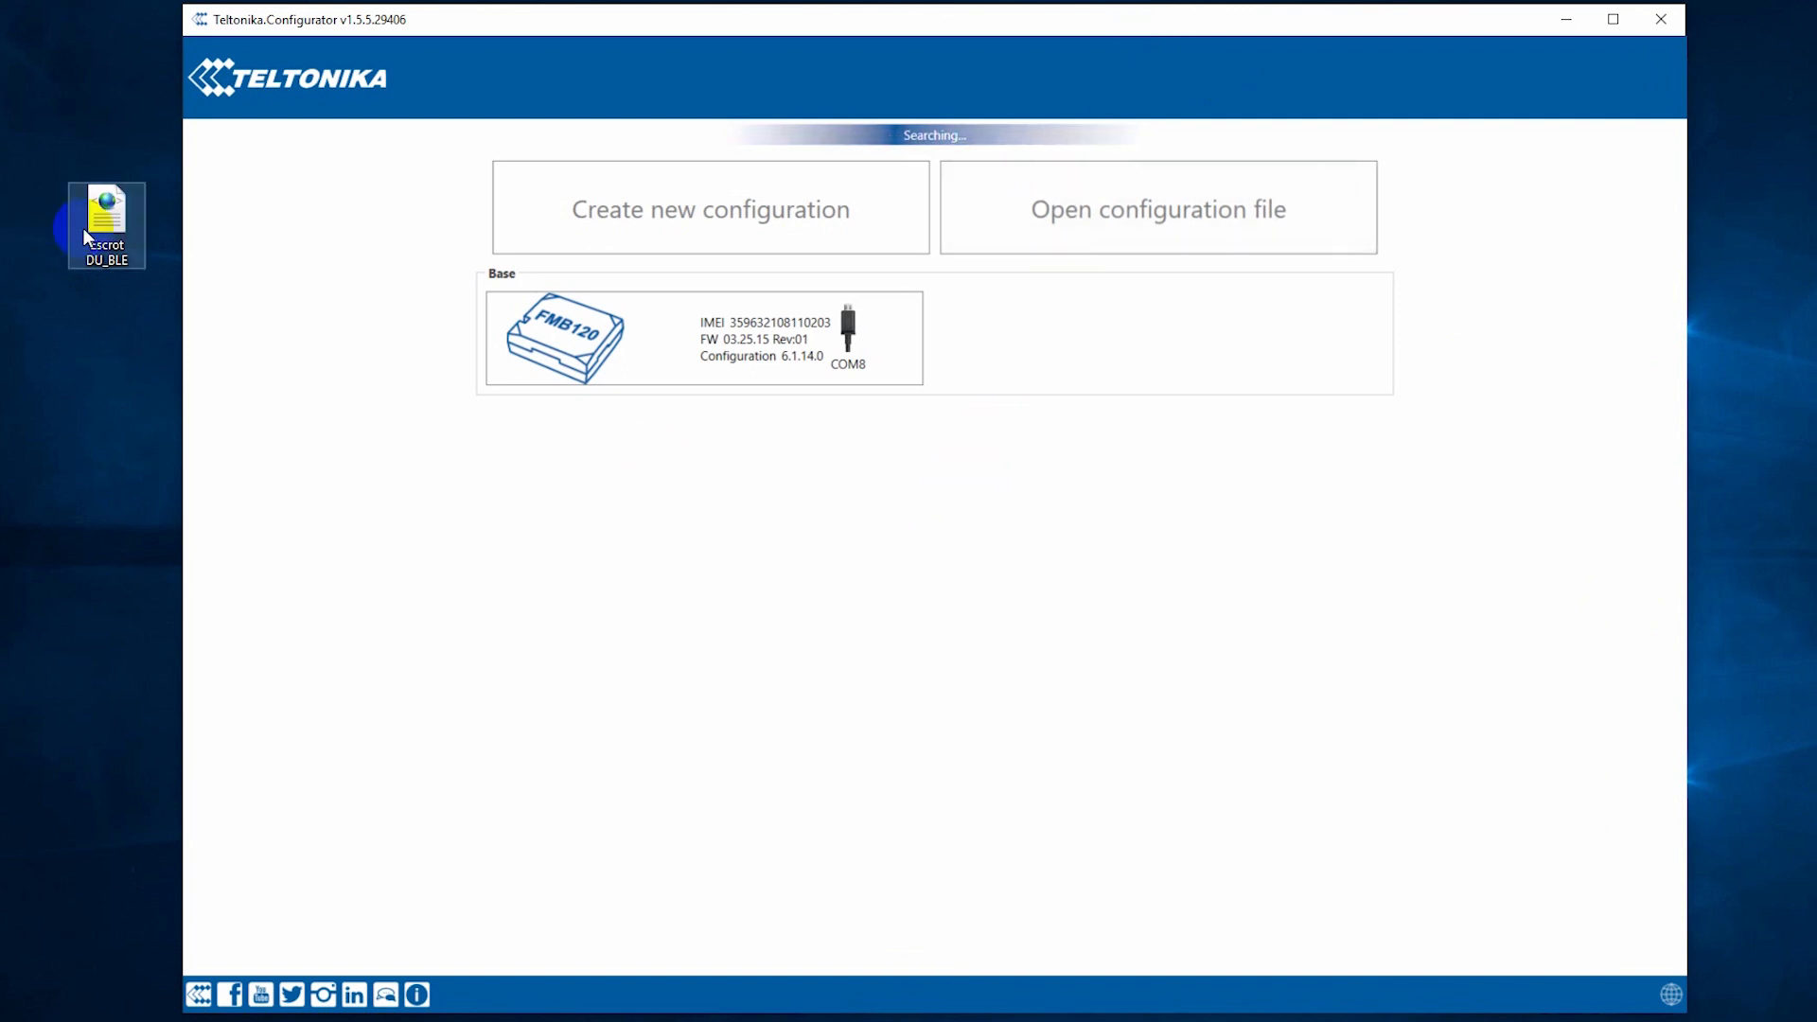
mouse_move(595, 477)
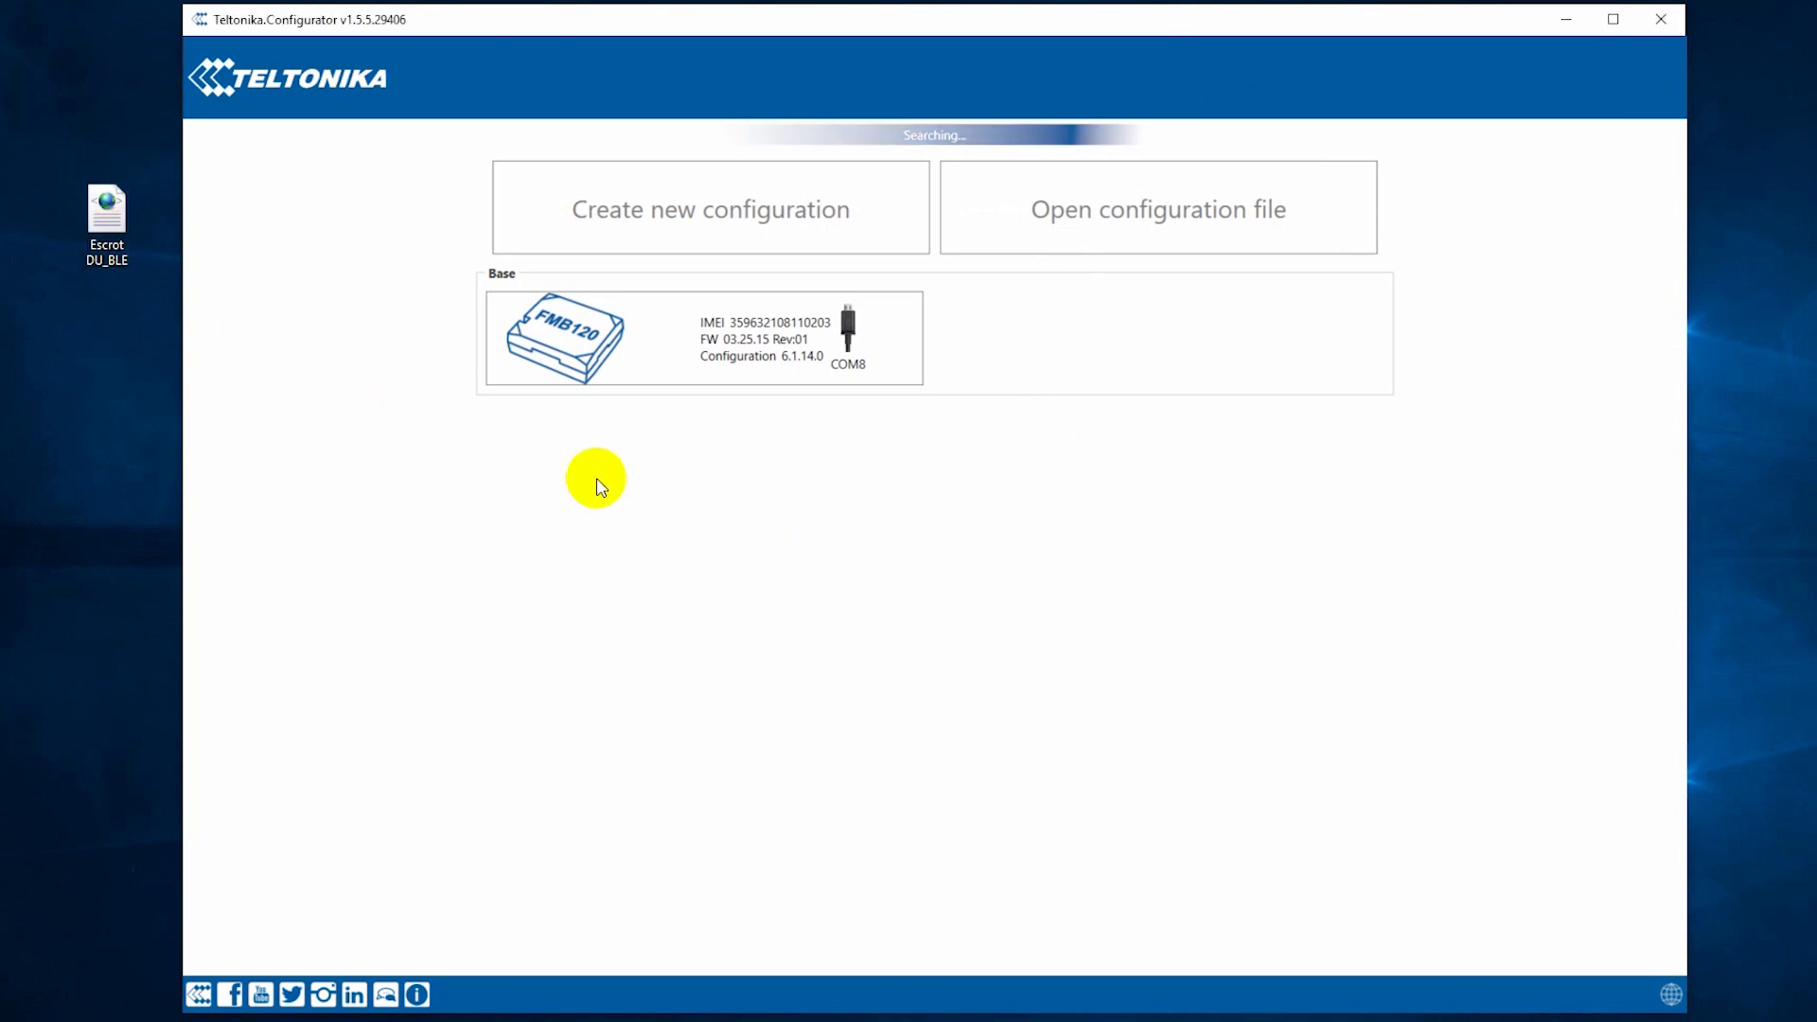
mouse_move(573, 365)
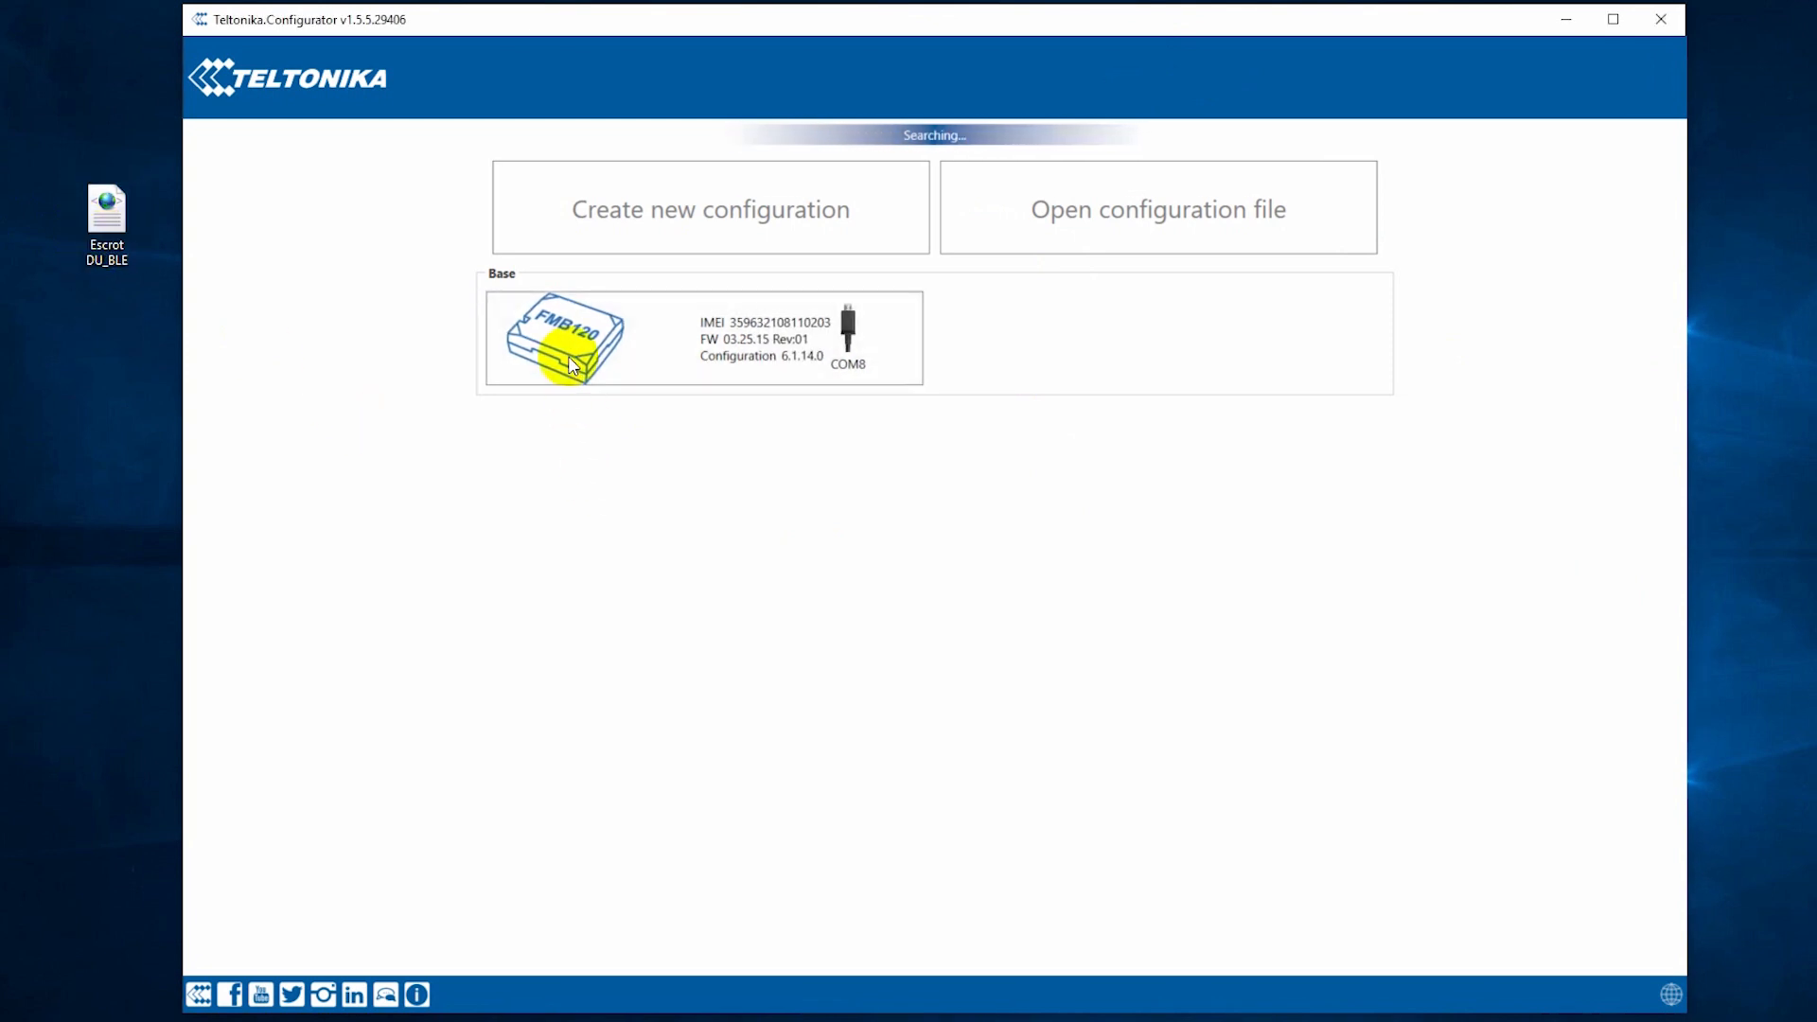
Connect to the FMB120 device card under Base and show its Status page
click(563, 338)
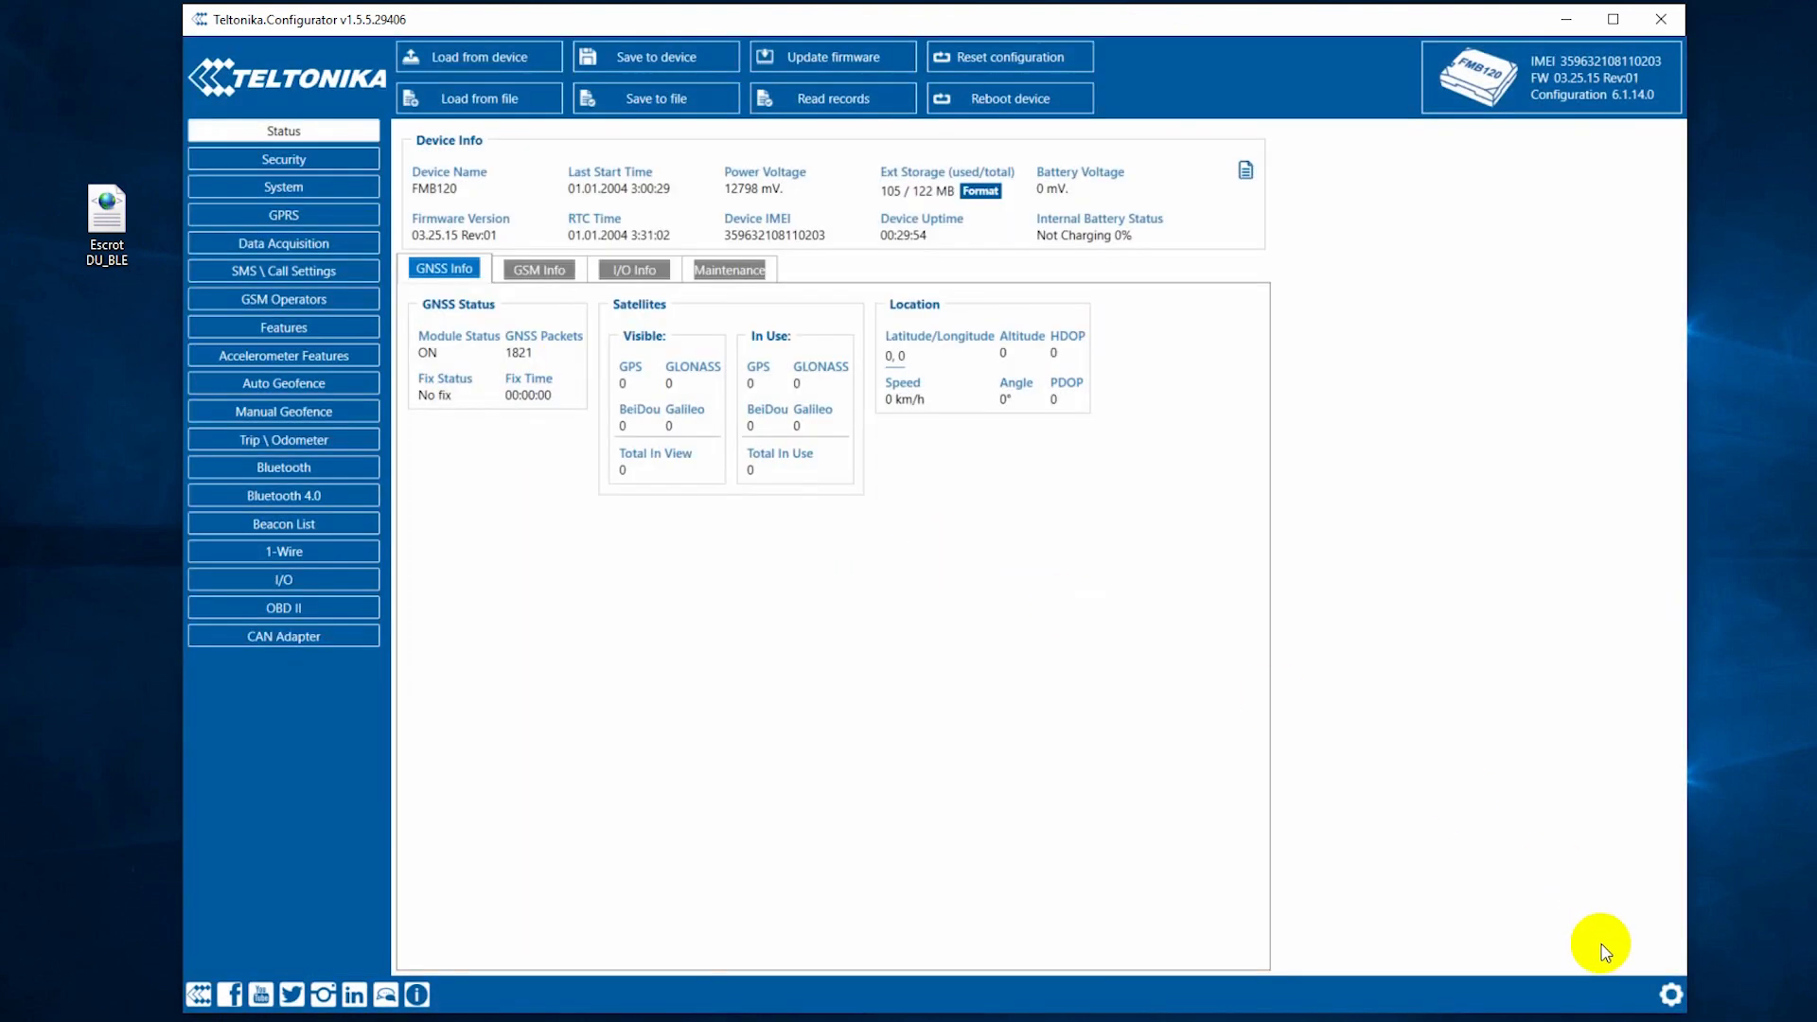
Place the Escrot DU_BLE XML preset in Documents\Presets and close the Explorer window
click(1669, 995)
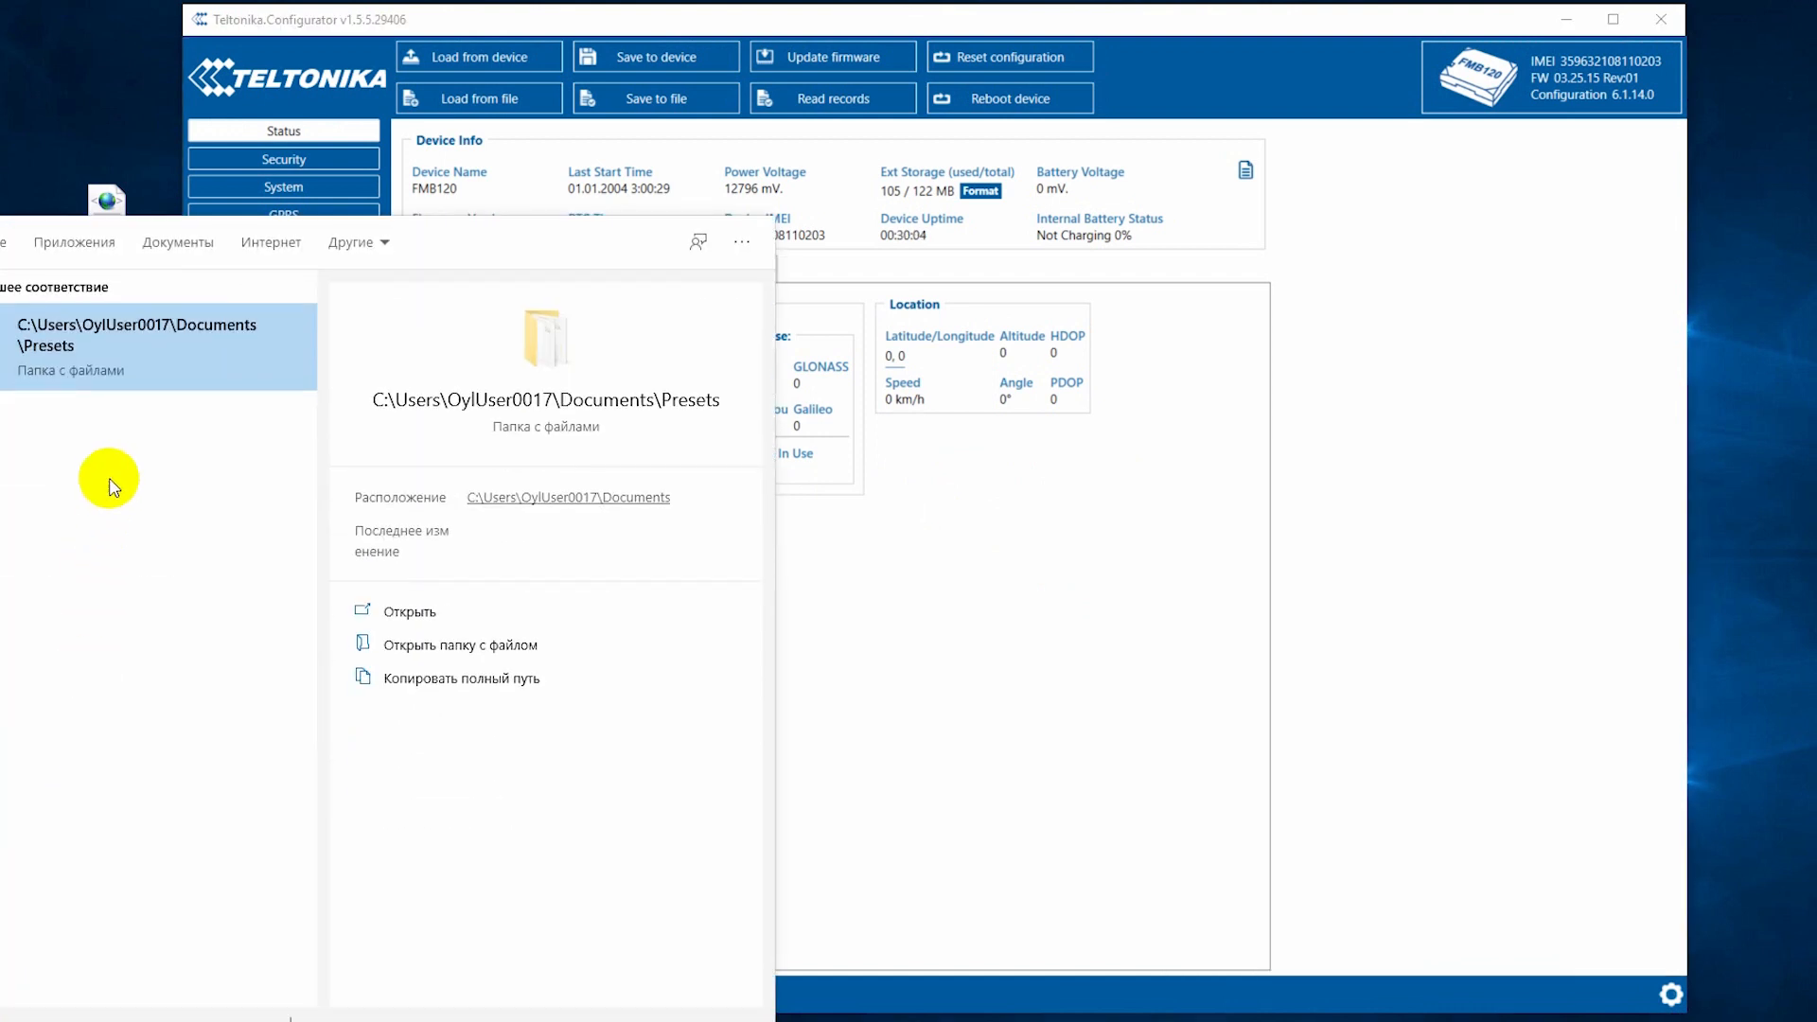
click(409, 610)
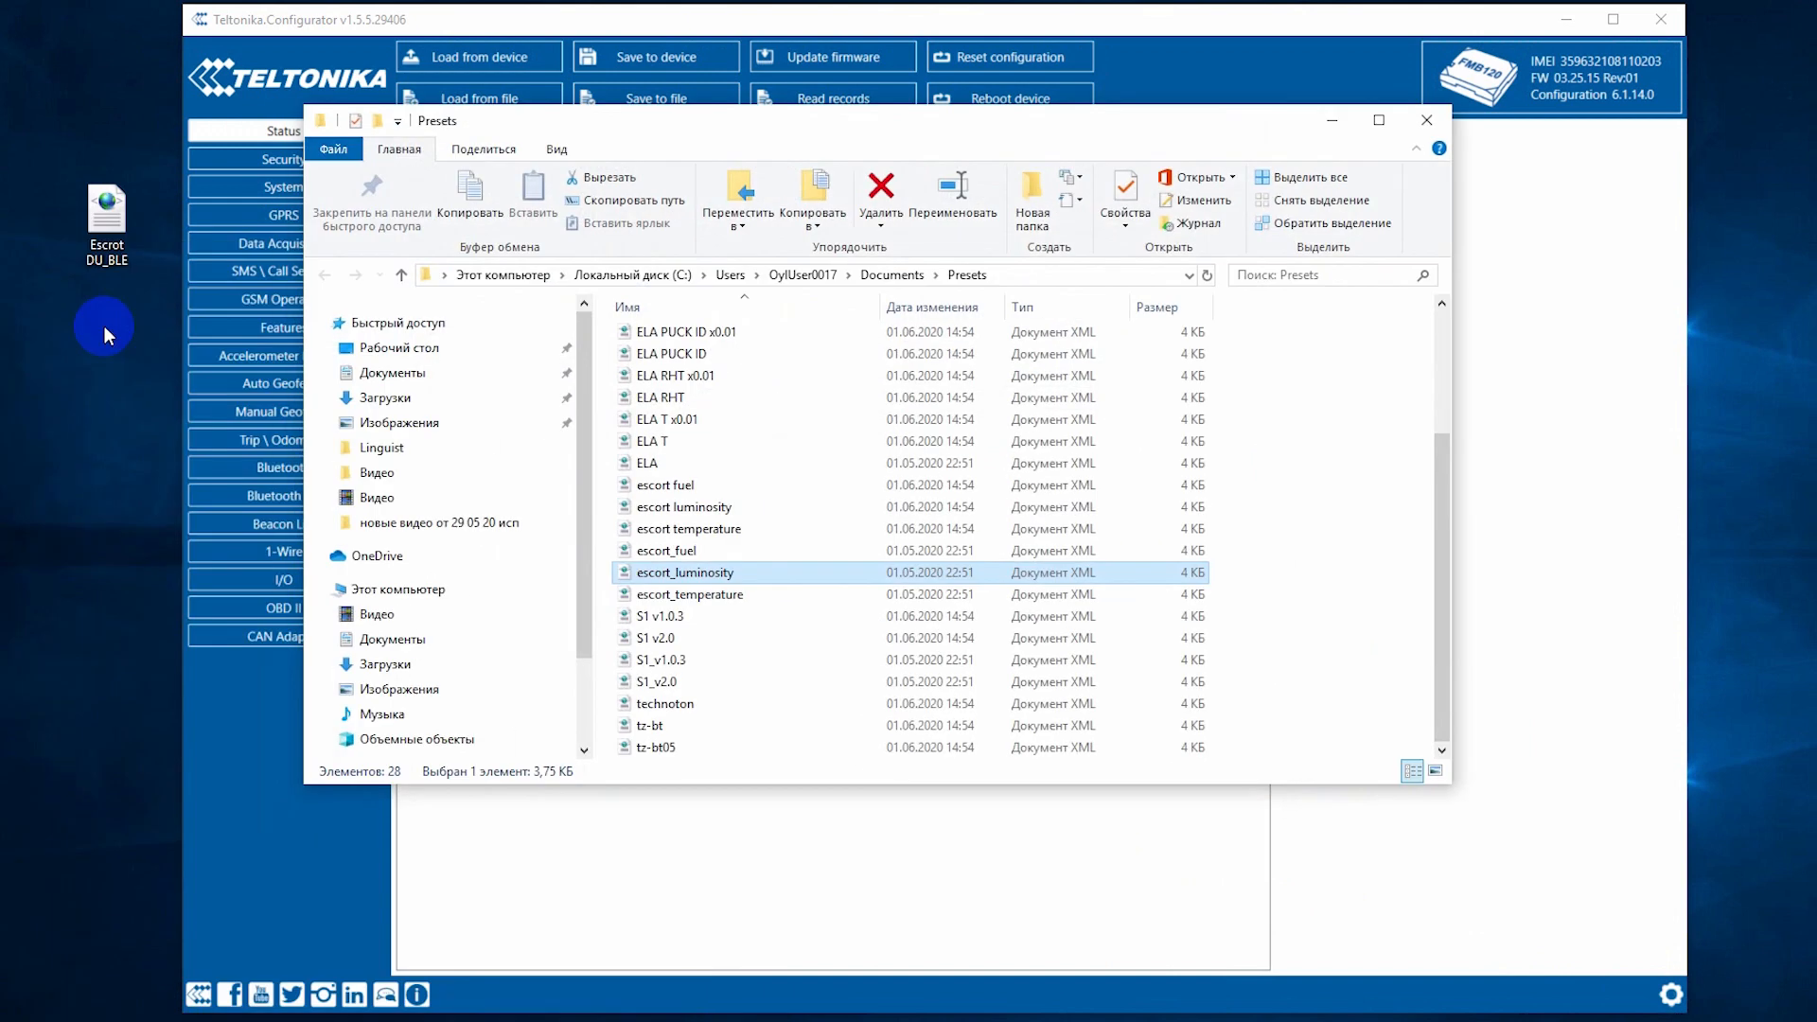
mouse_move(674, 528)
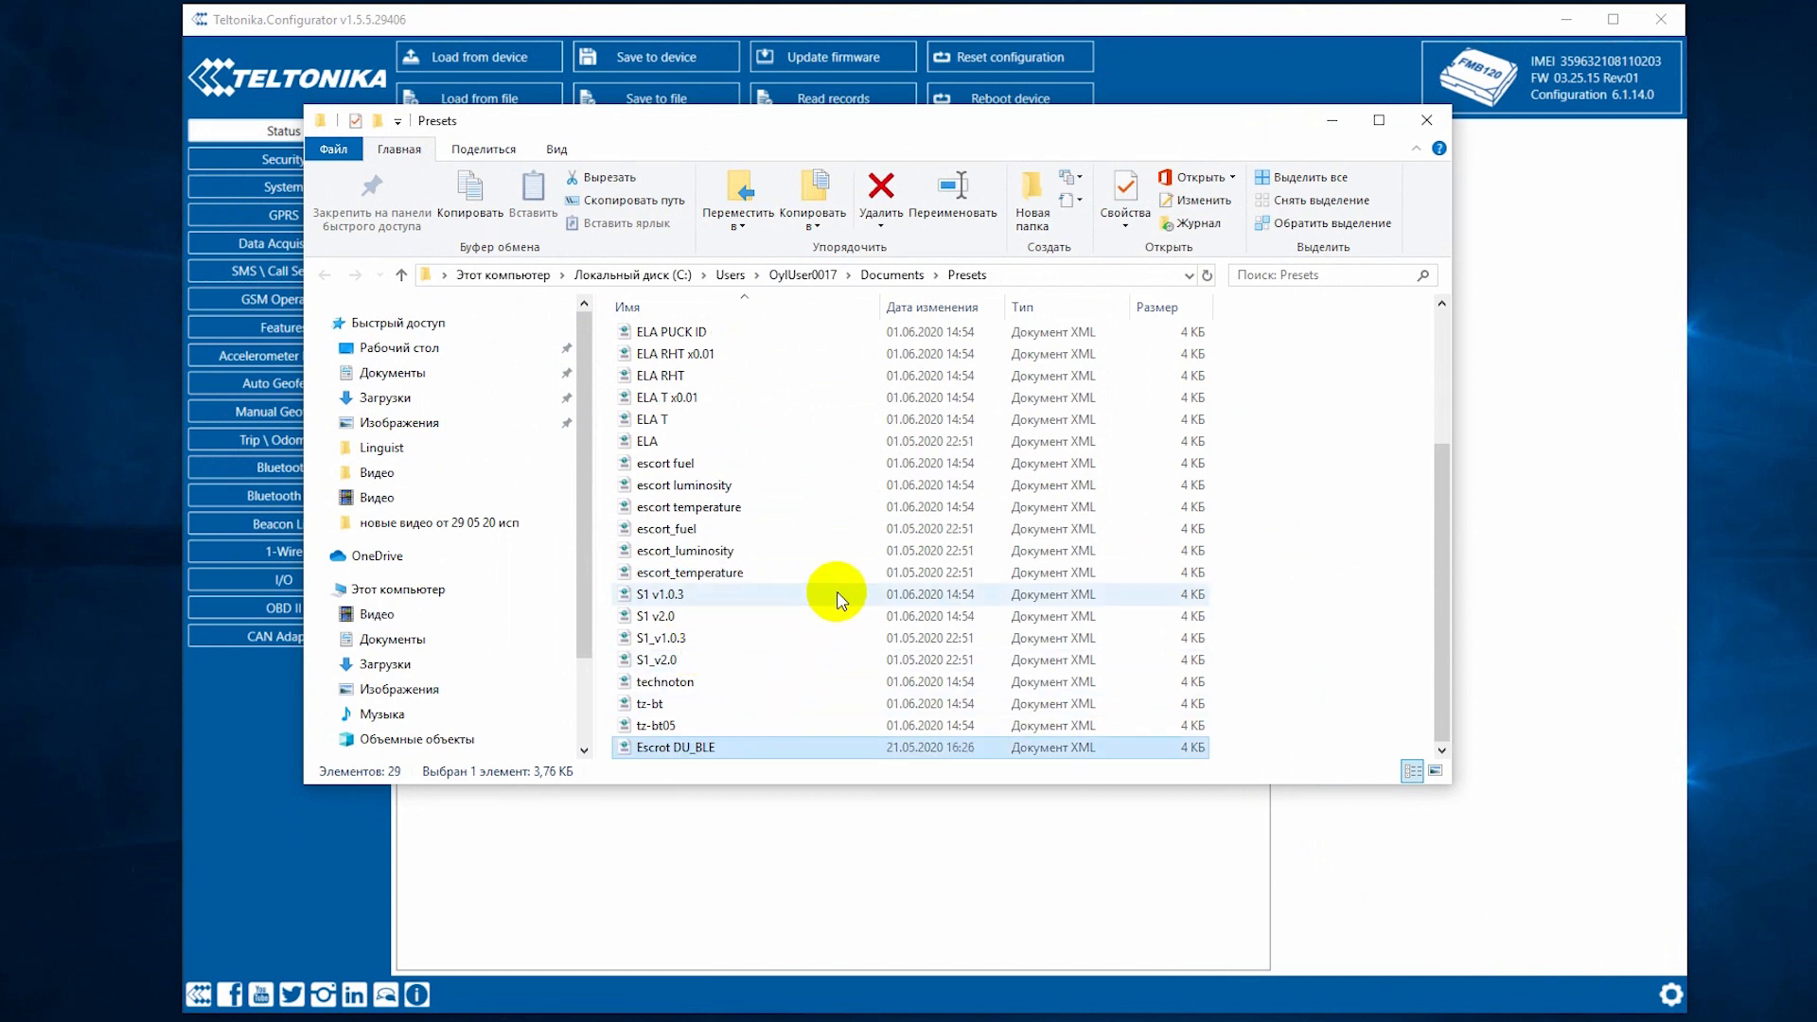
click(1425, 119)
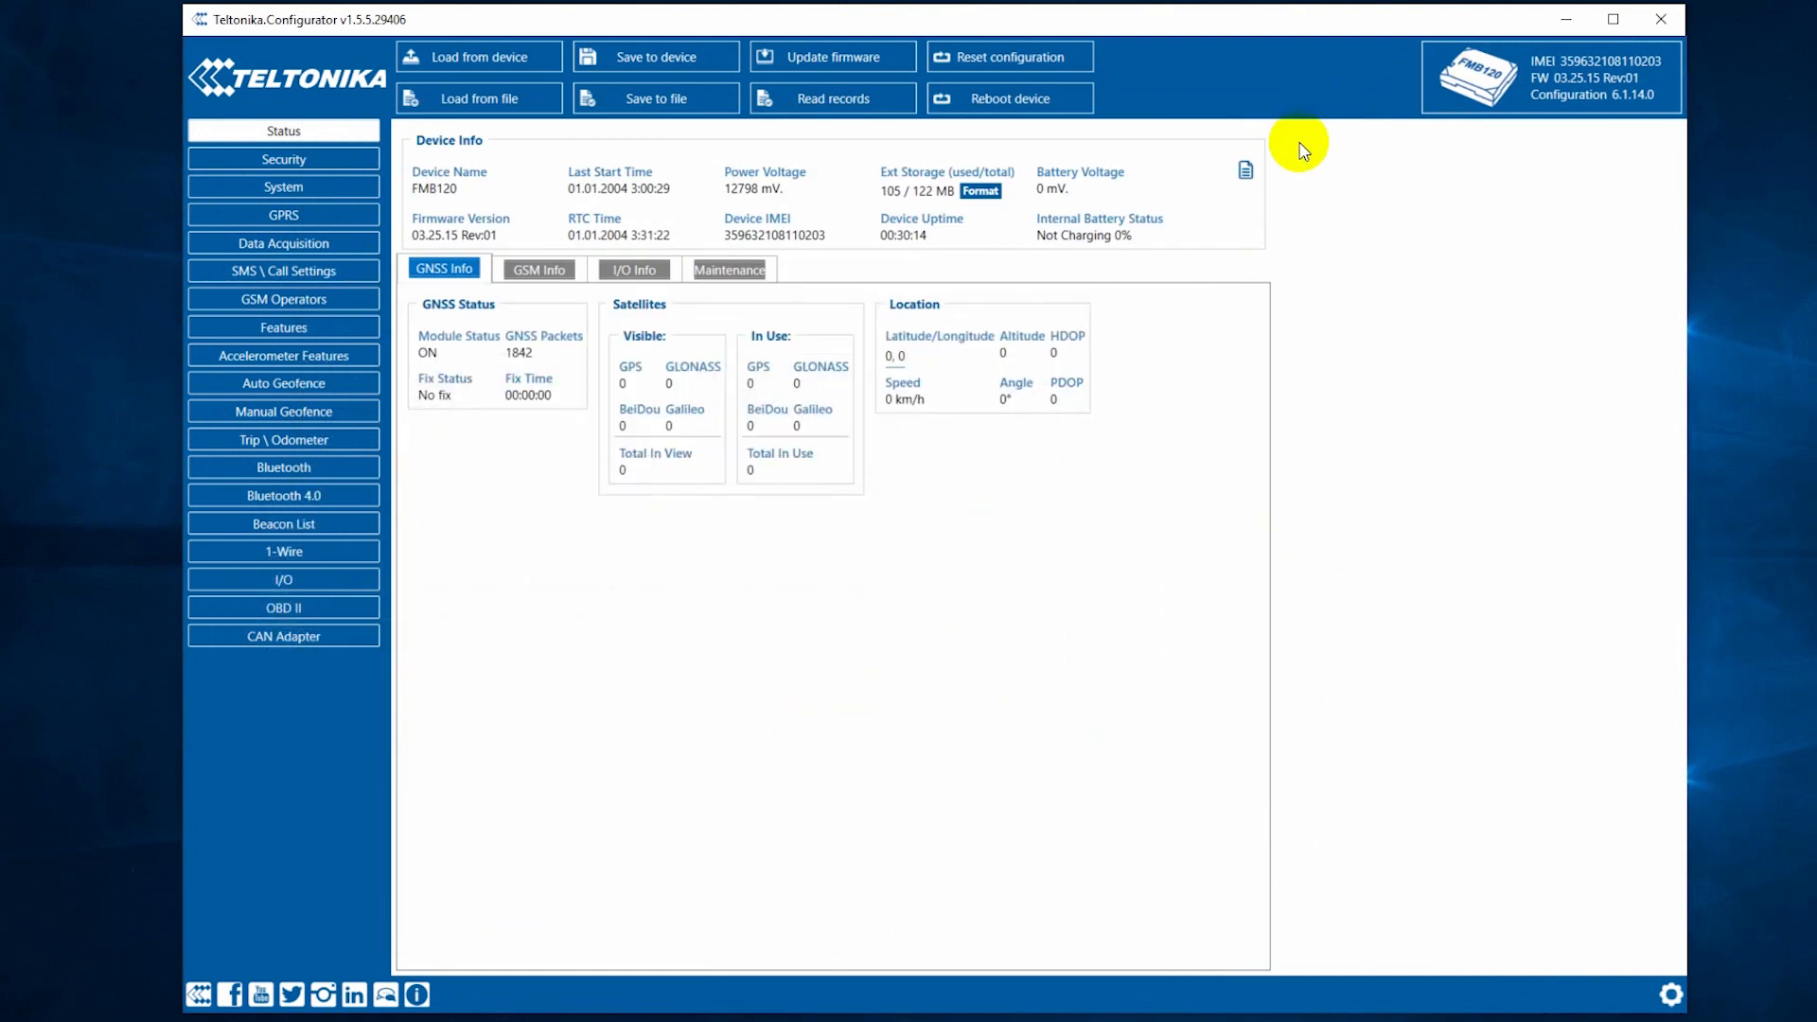
mouse_move(667, 739)
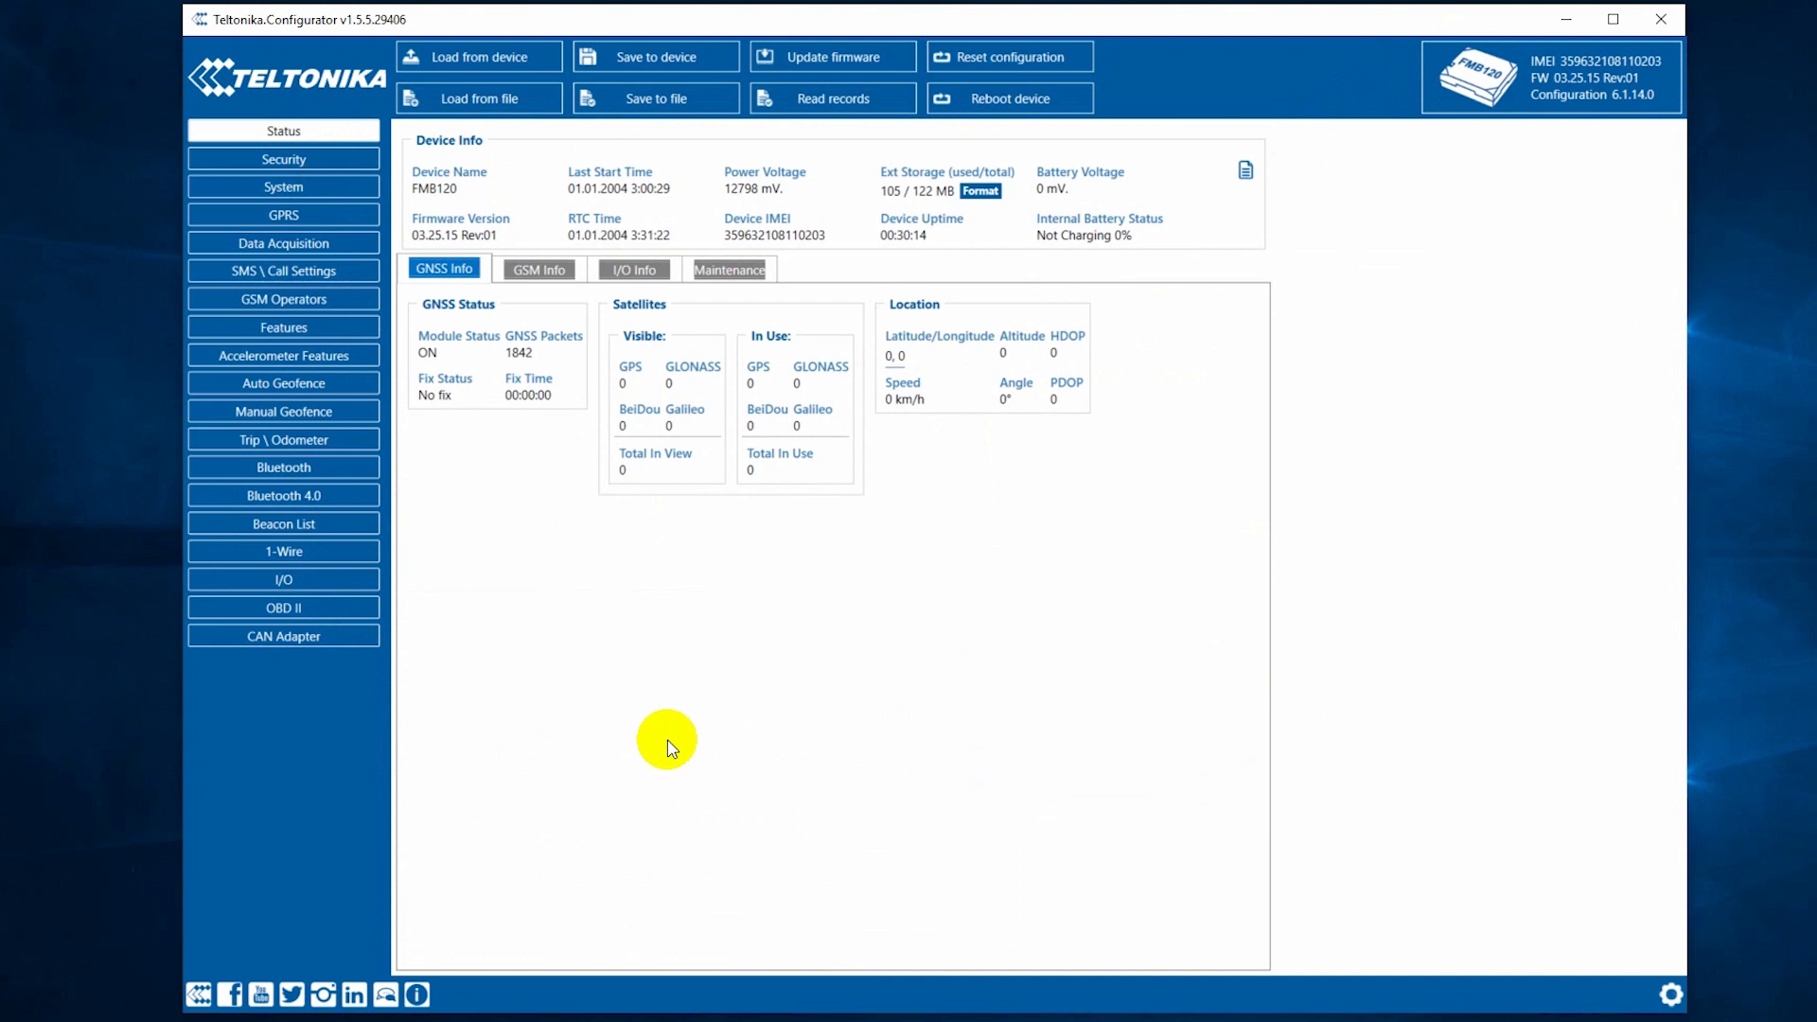
mouse_move(307, 495)
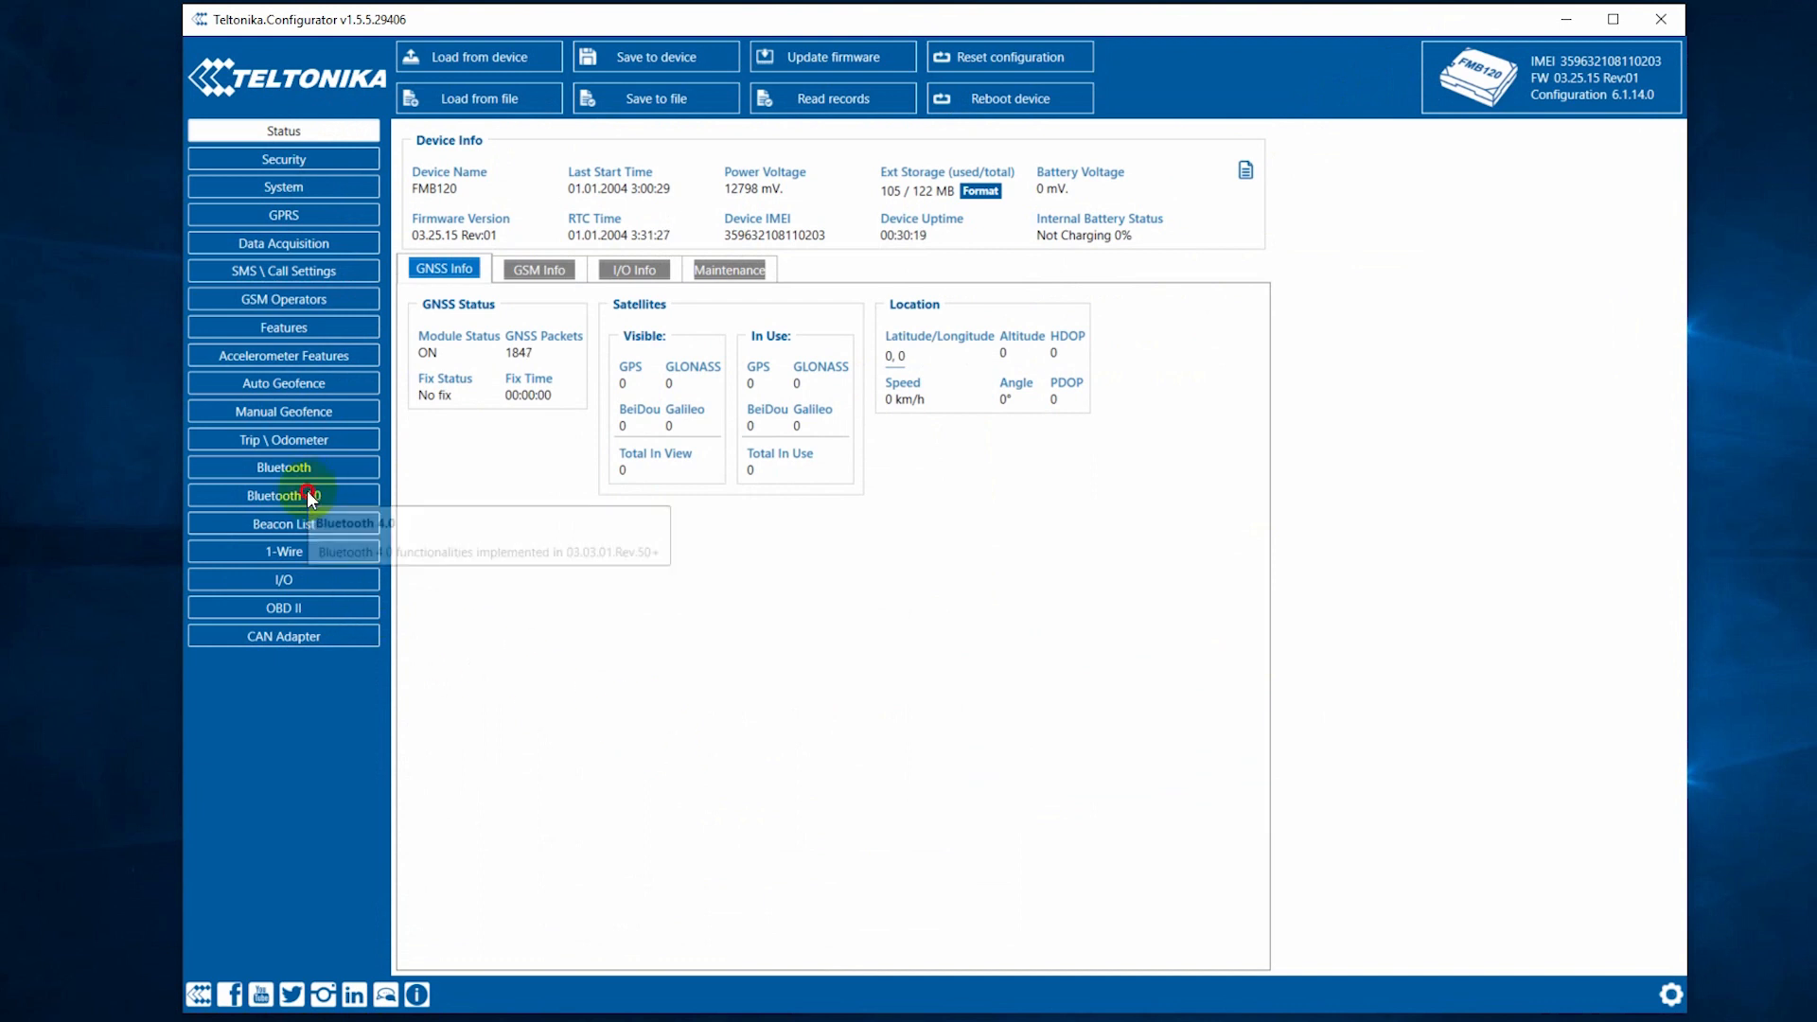
Set Bluetooth 4.0 Connection #1 to Advanced working mode with MAC FCF8EC2940AD
click(283, 495)
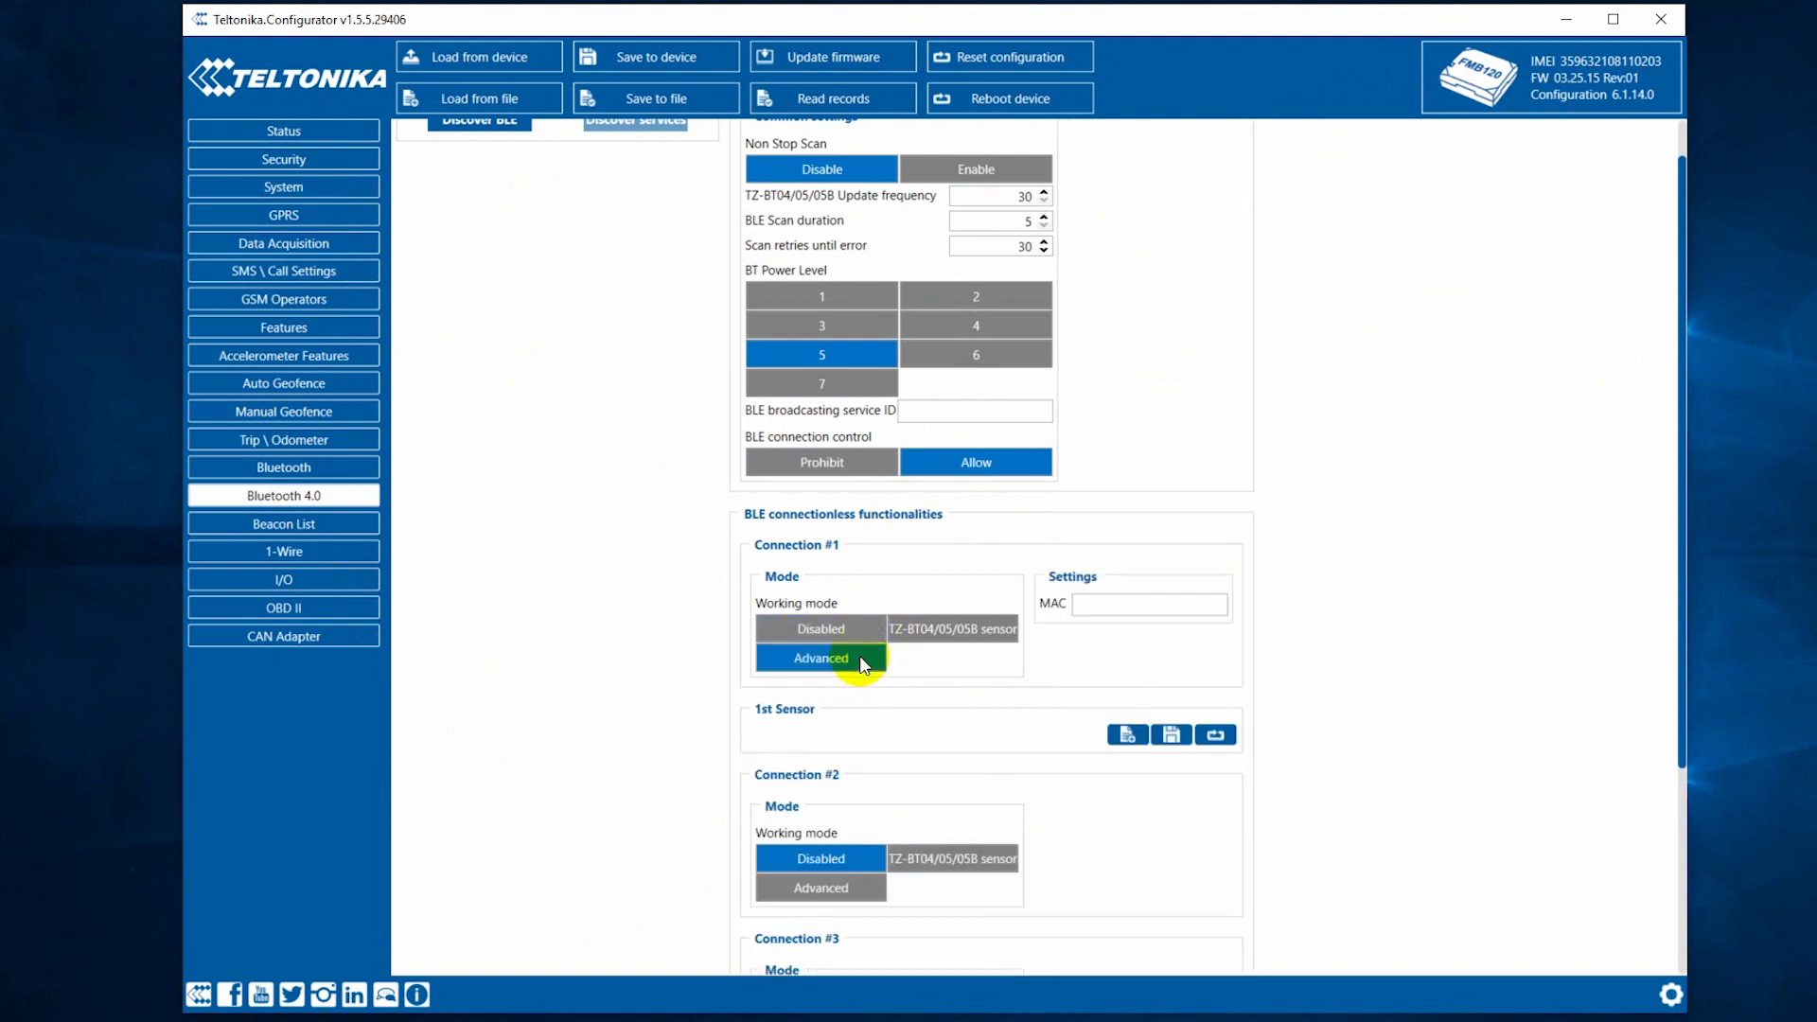
click(821, 657)
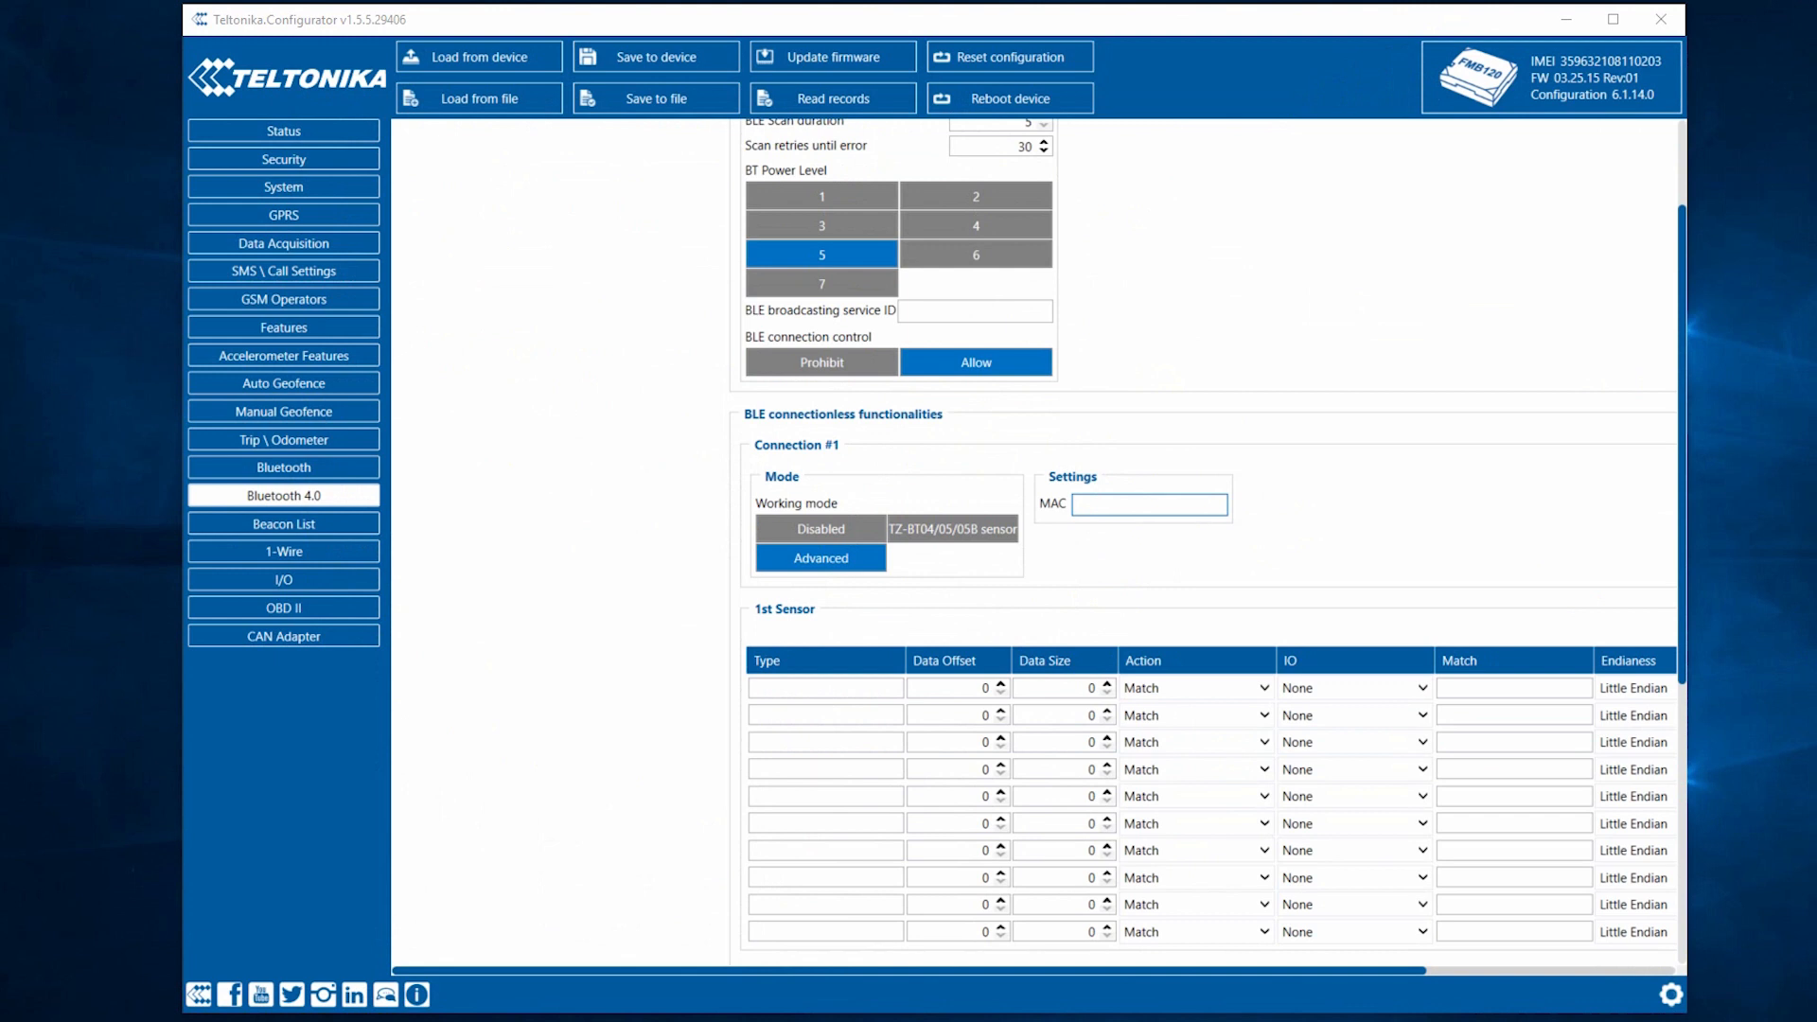
text(FCF8EC2940AD)
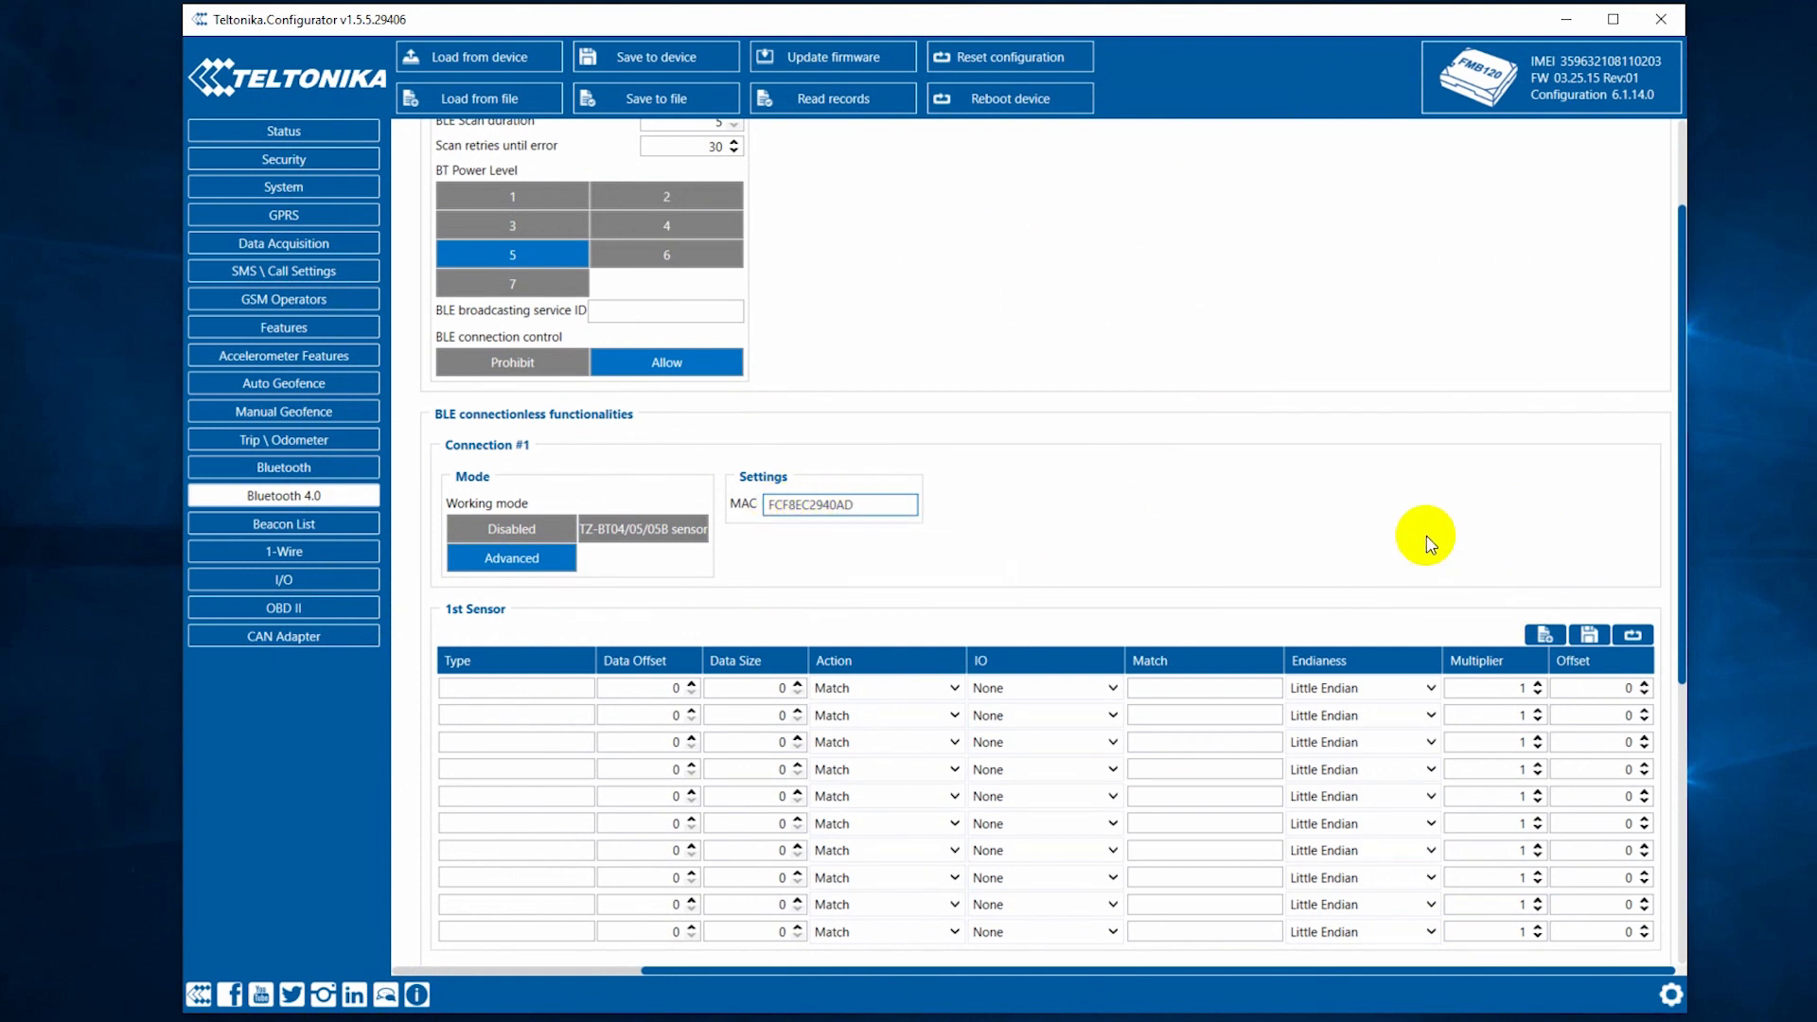
mouse_move(1545, 634)
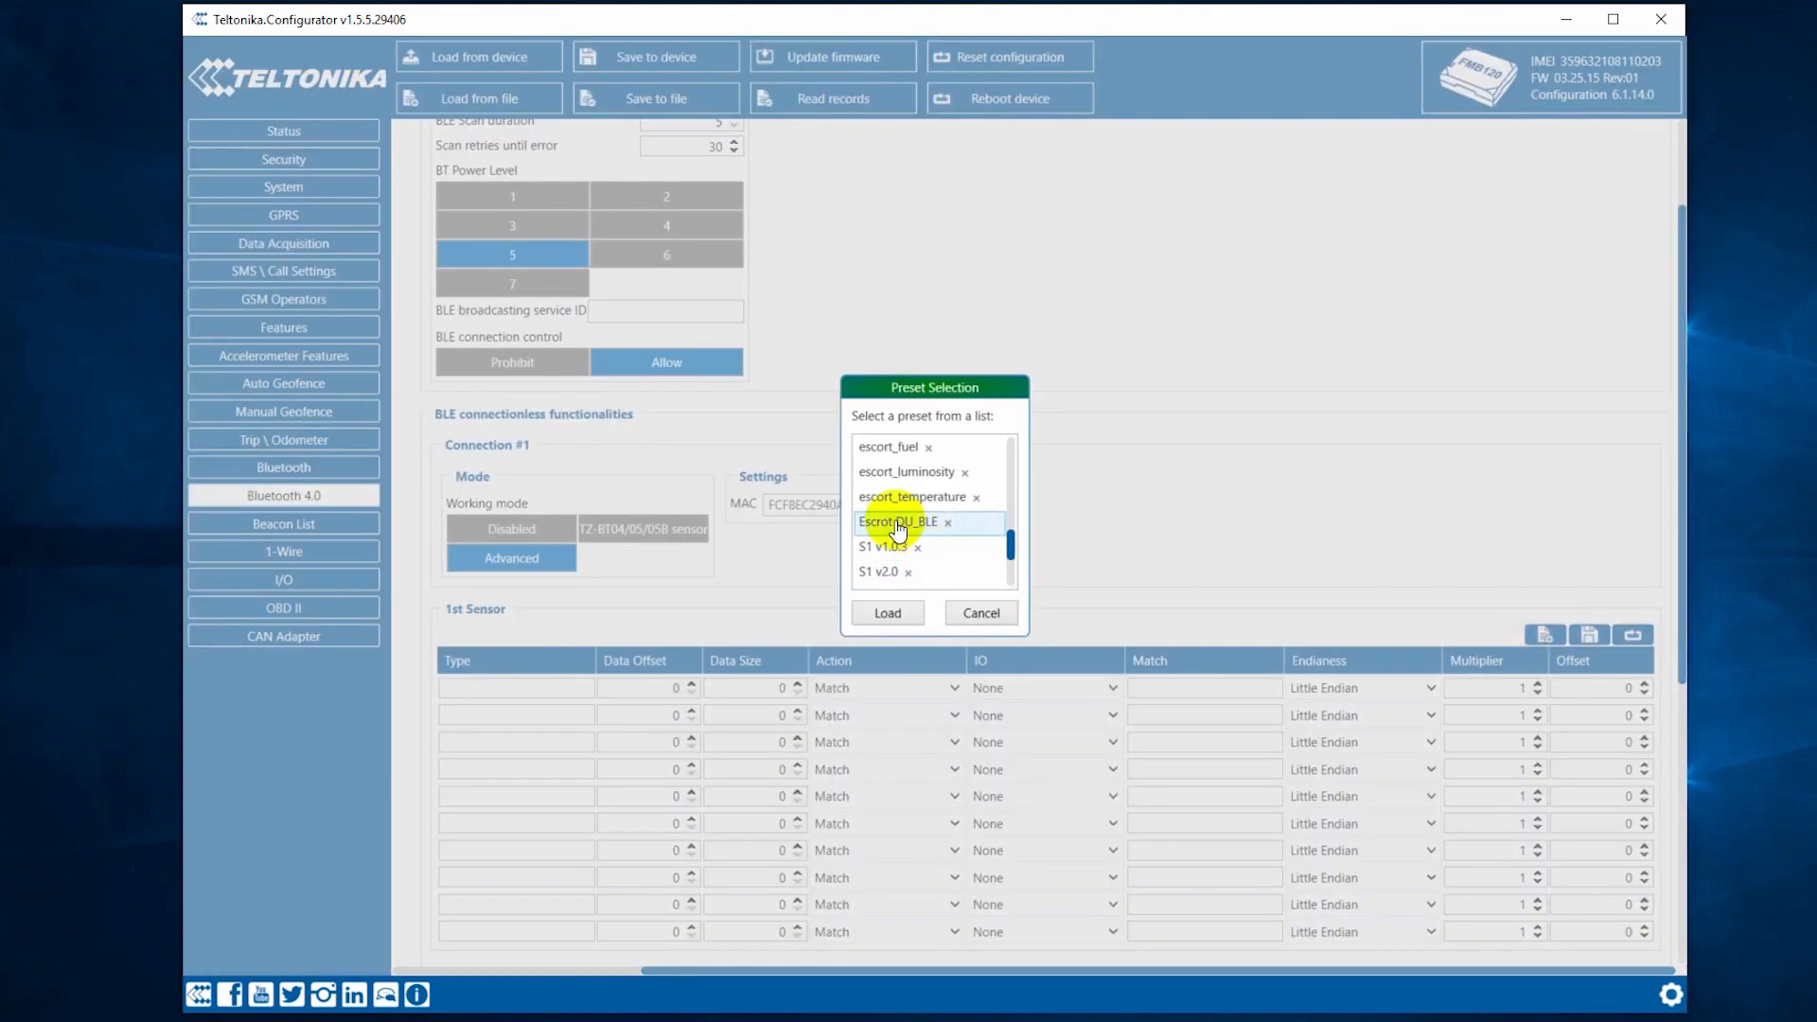
Load the Escrot DU_BLE preset into the 1st Sensor table, confirm it, and cancel a second preset list
click(887, 614)
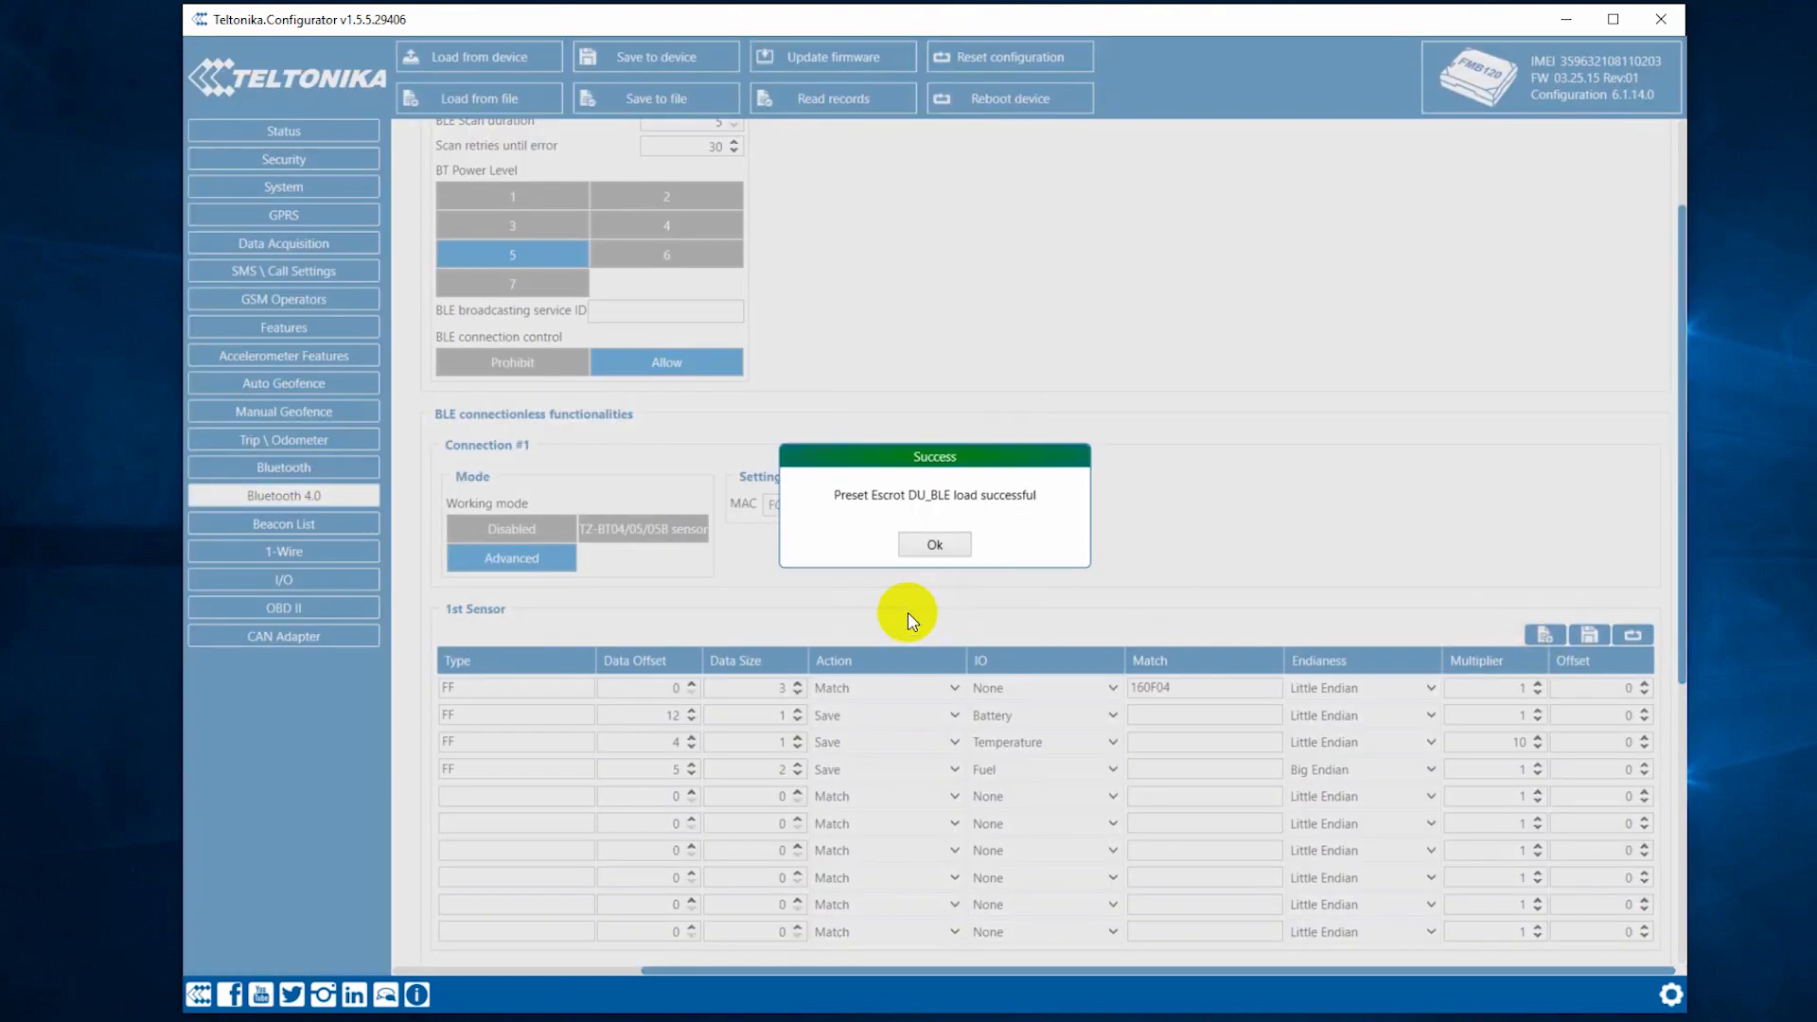
click(934, 543)
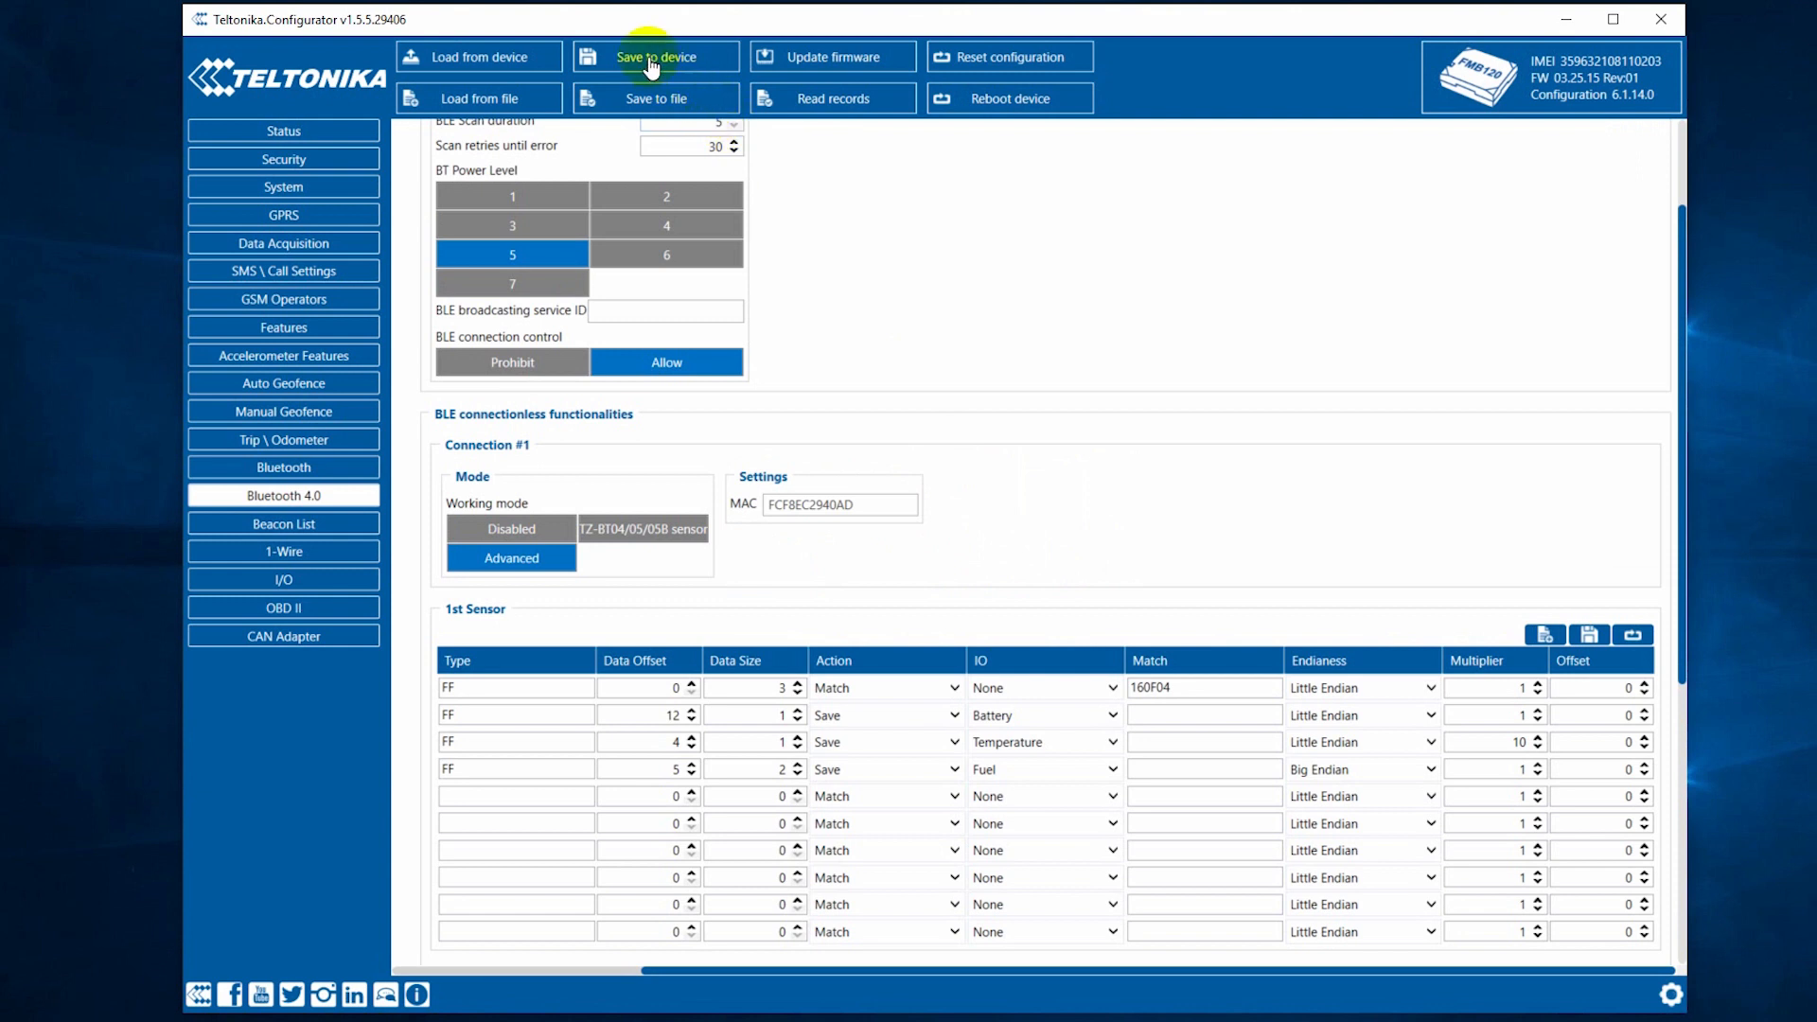
mouse_move(1491, 632)
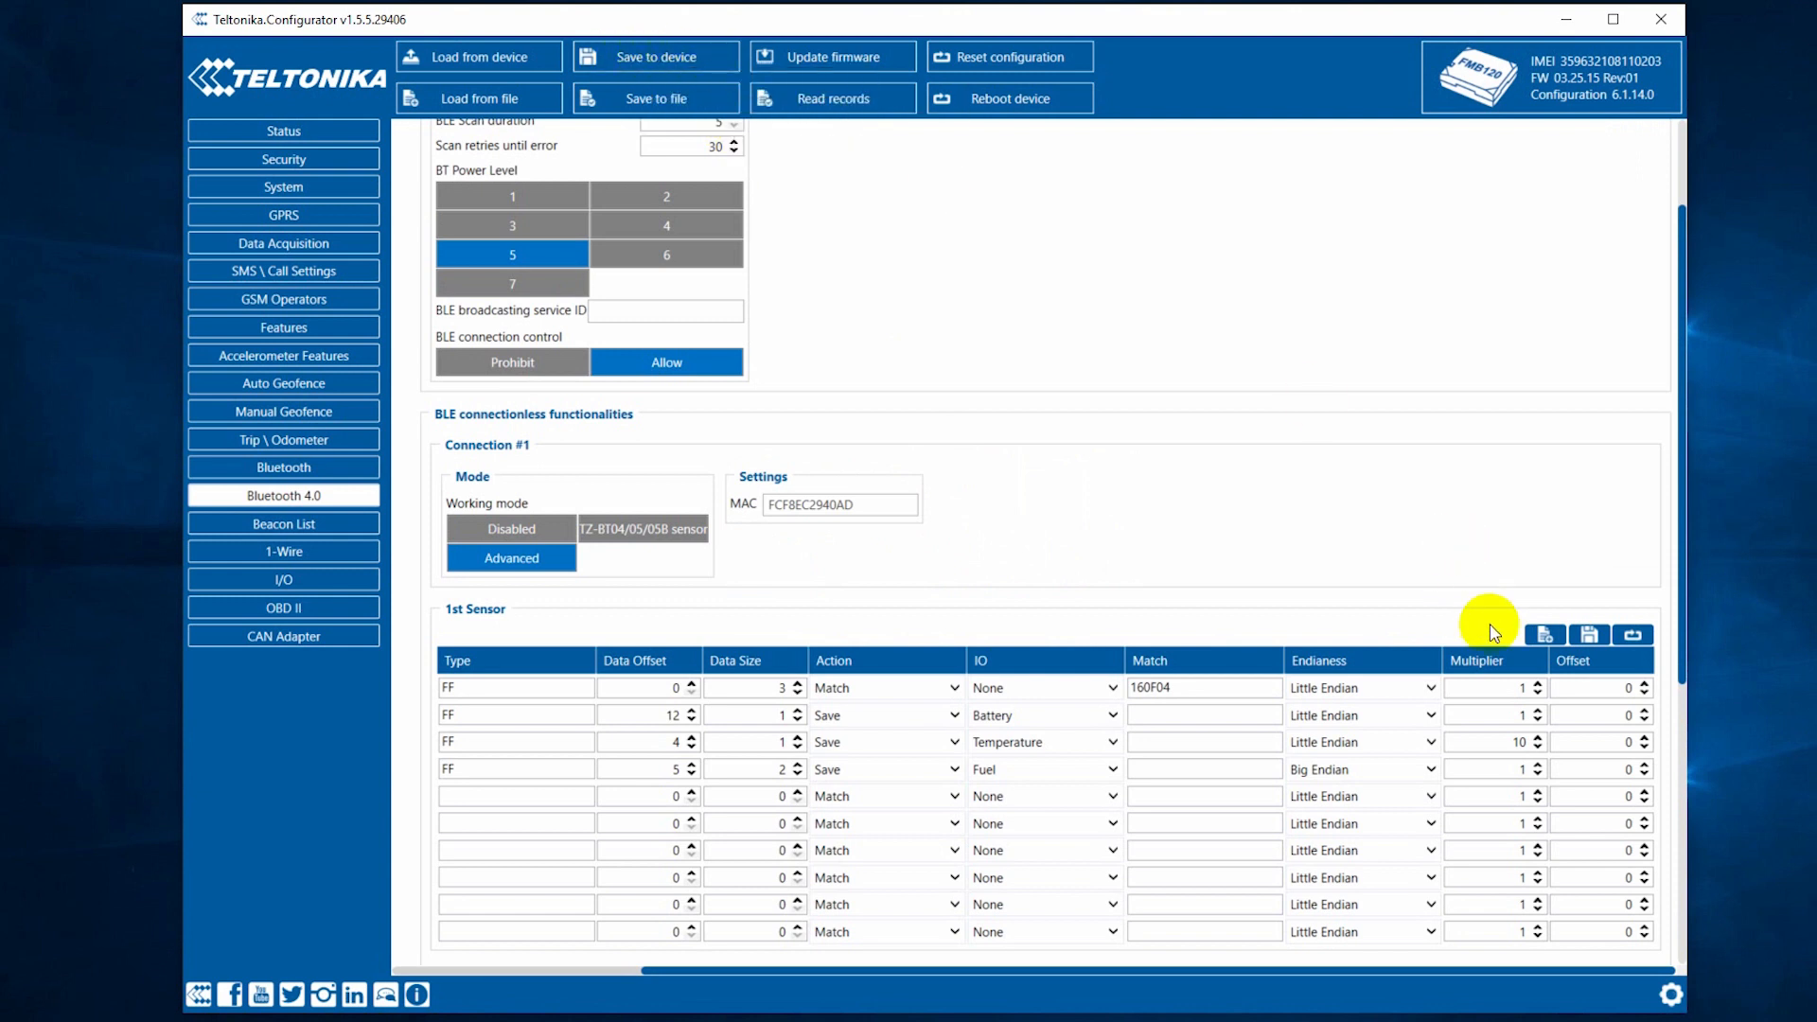
click(1544, 634)
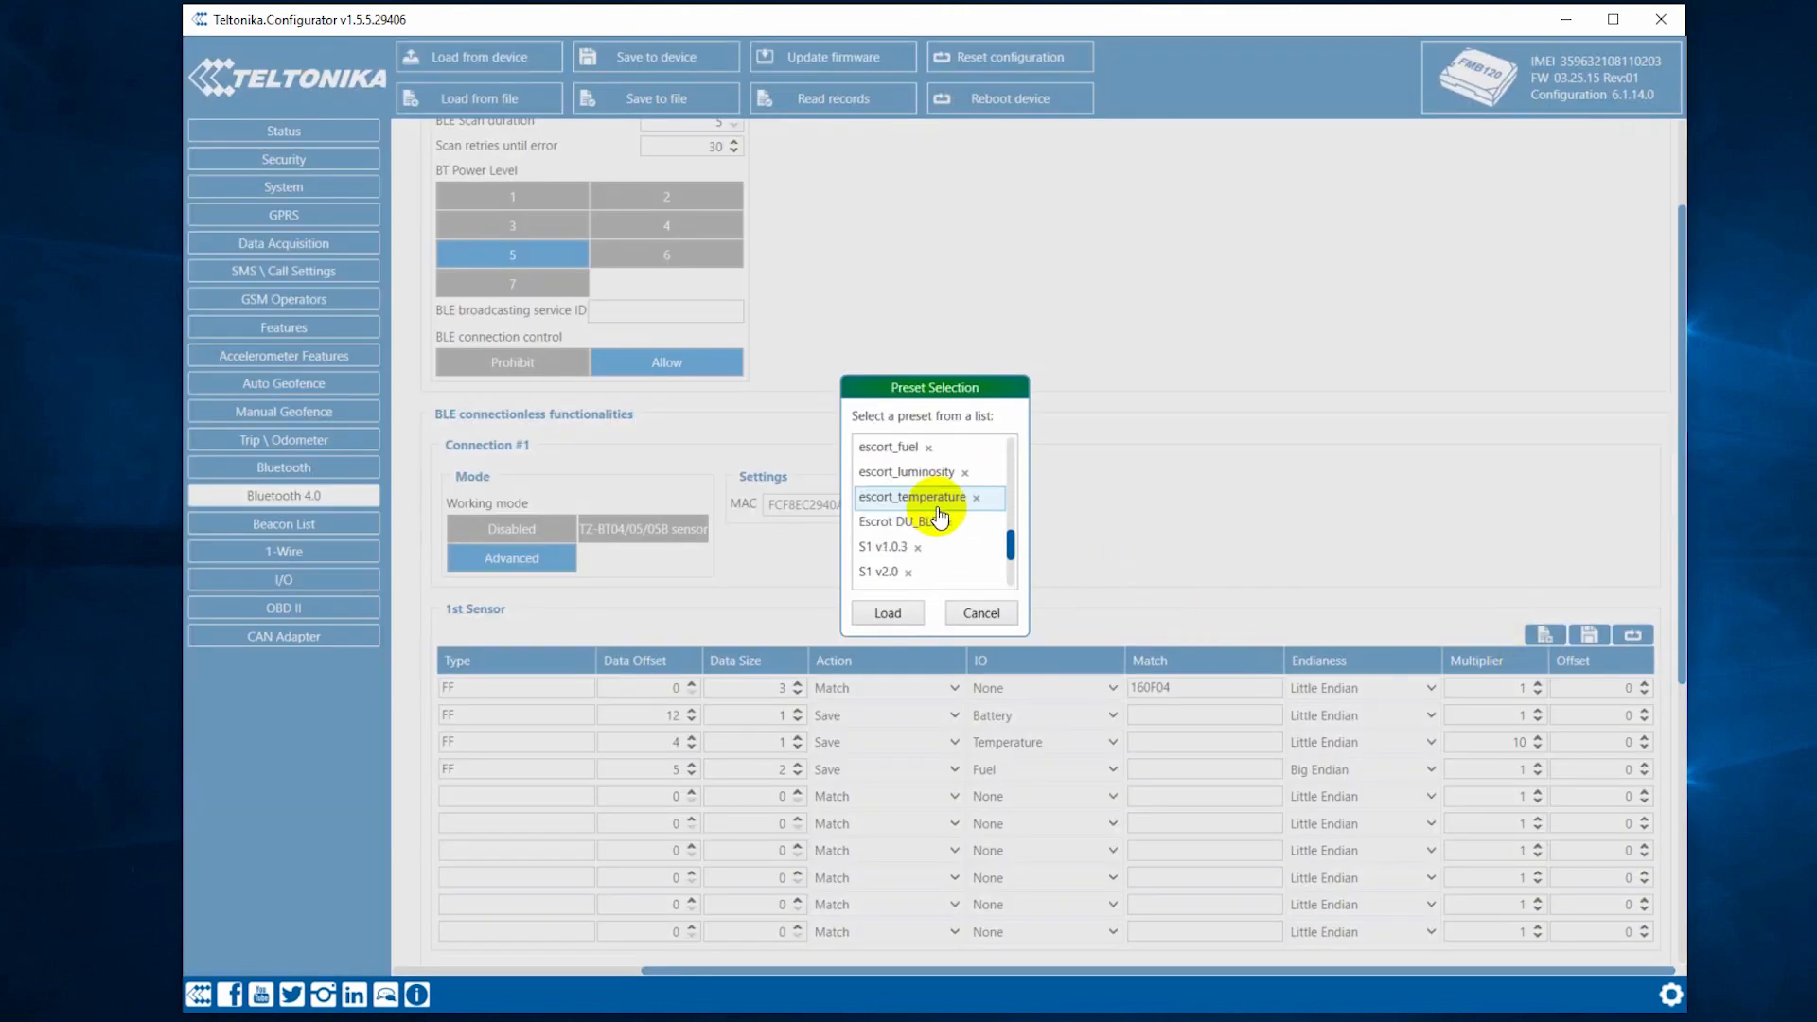
click(980, 613)
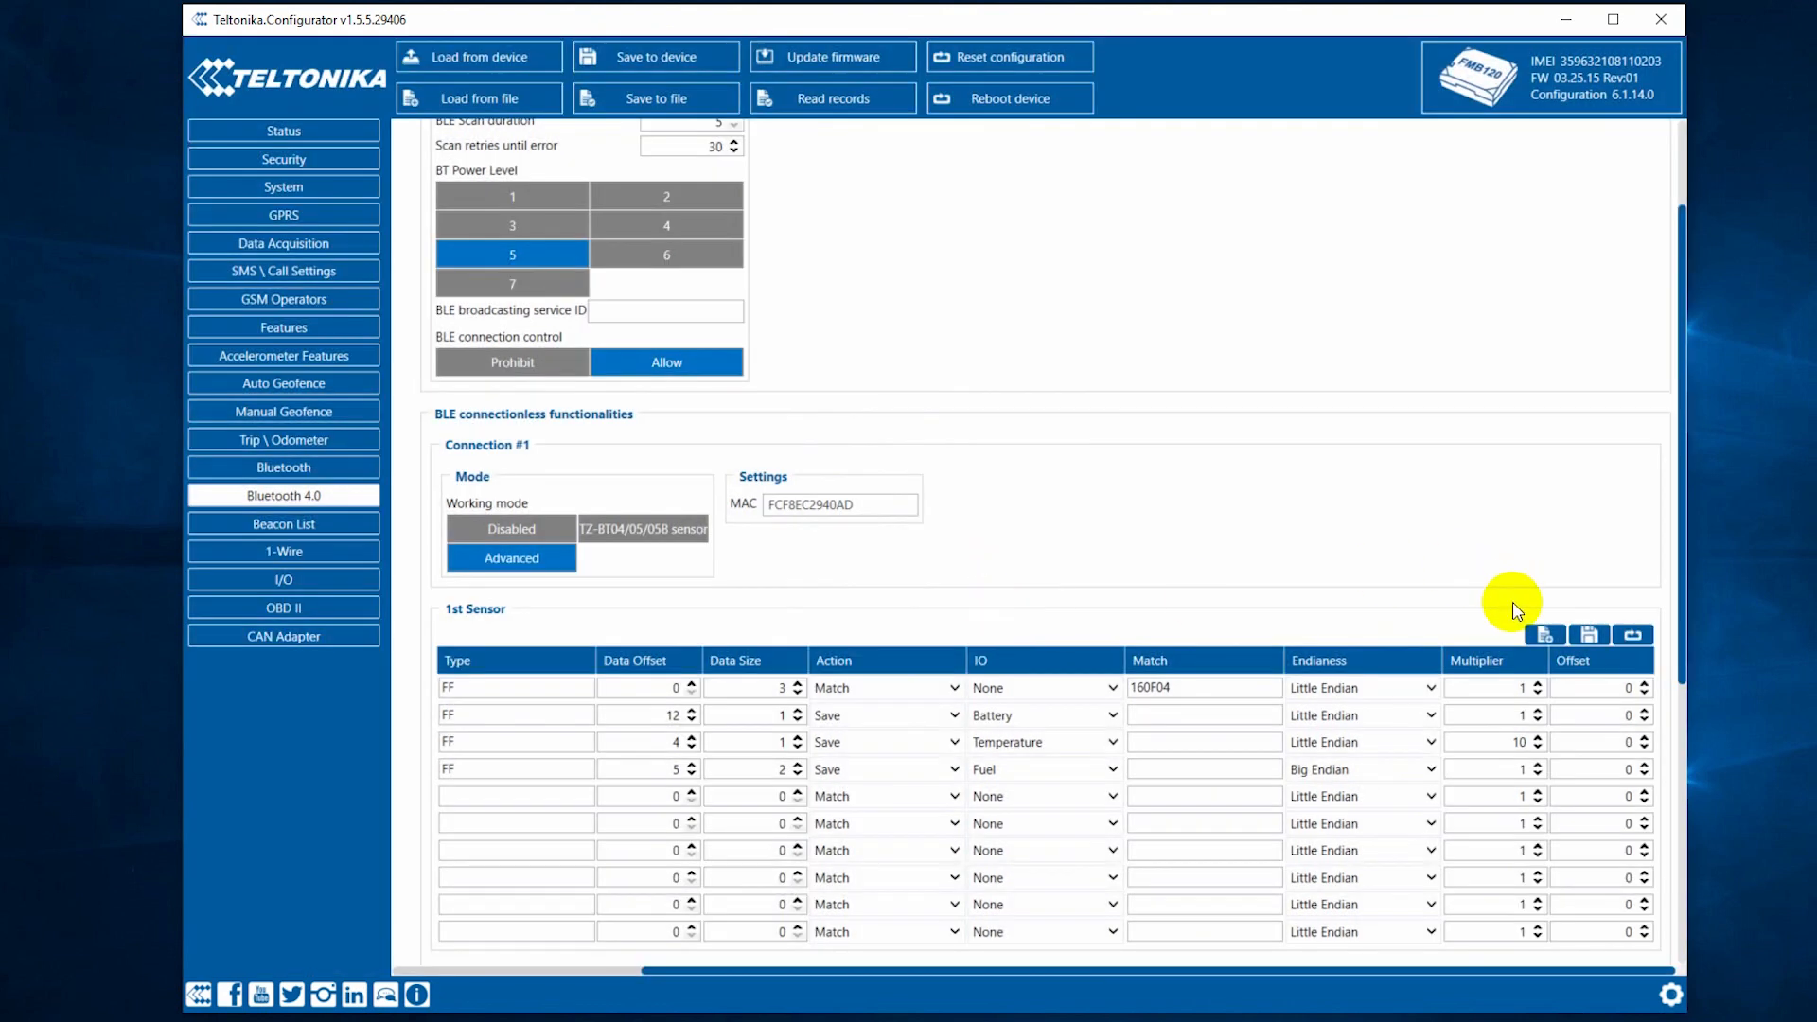
mouse_move(811, 171)
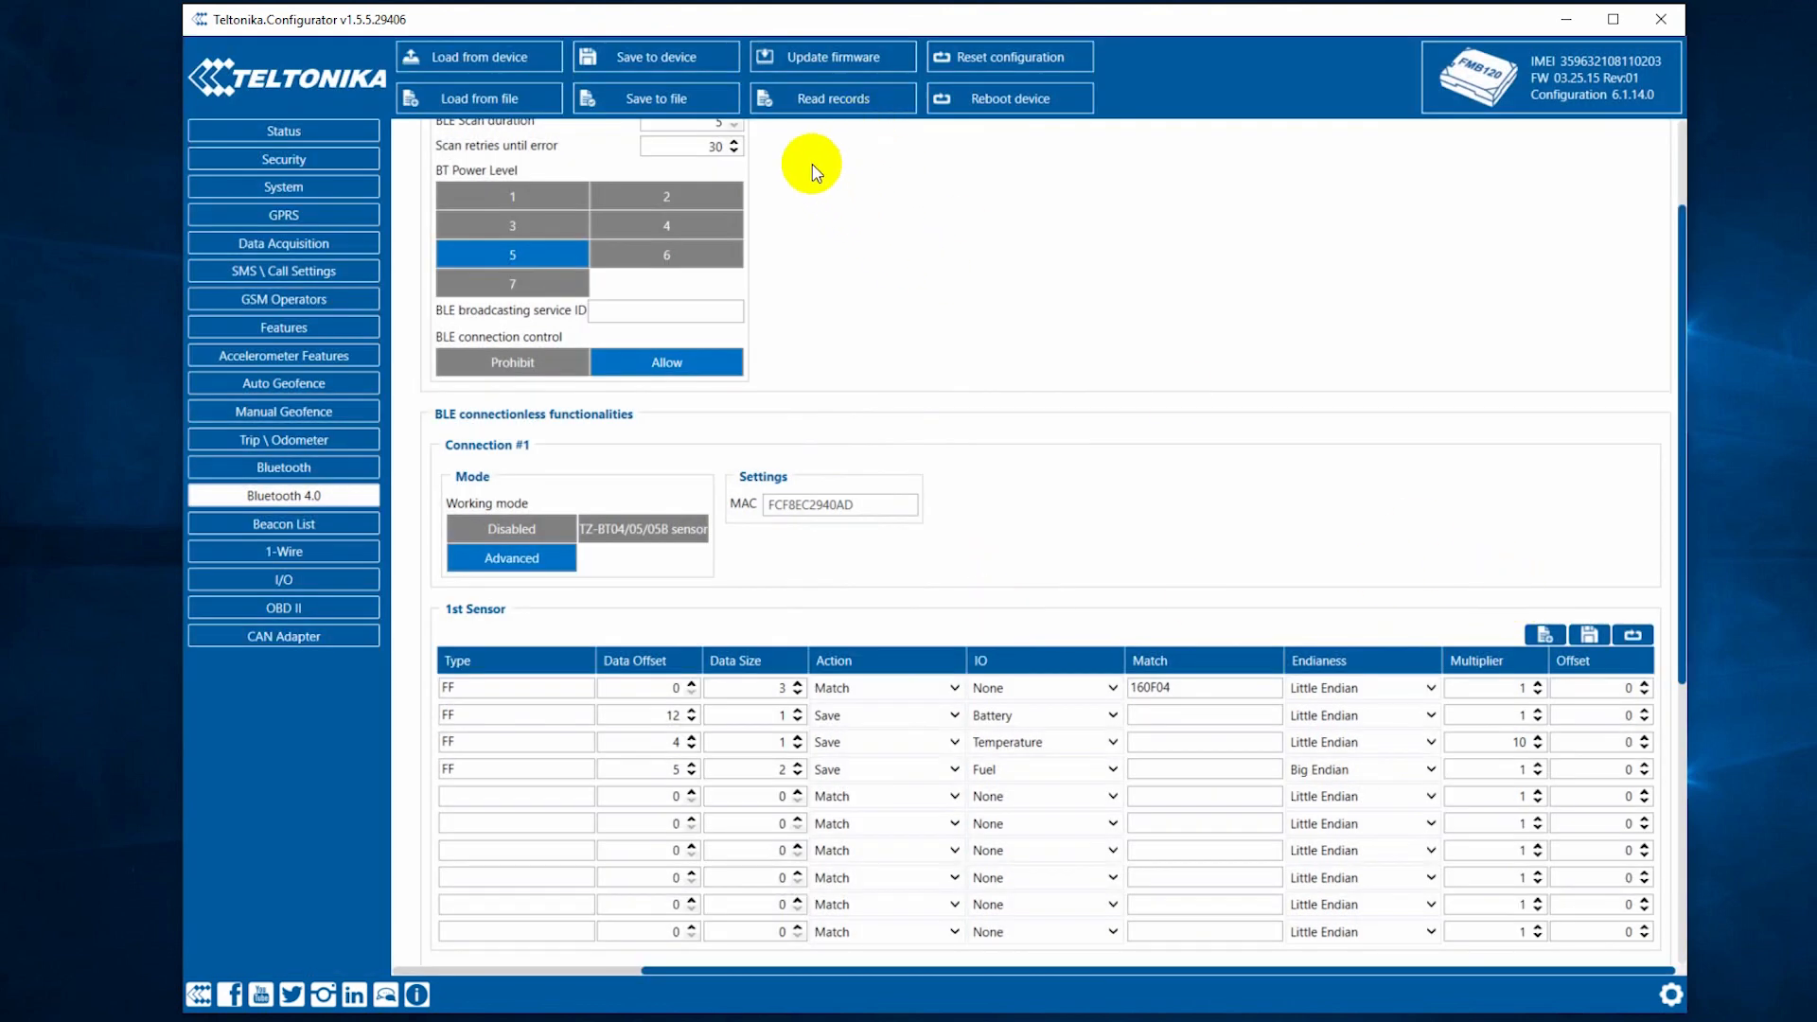
mouse_move(284, 187)
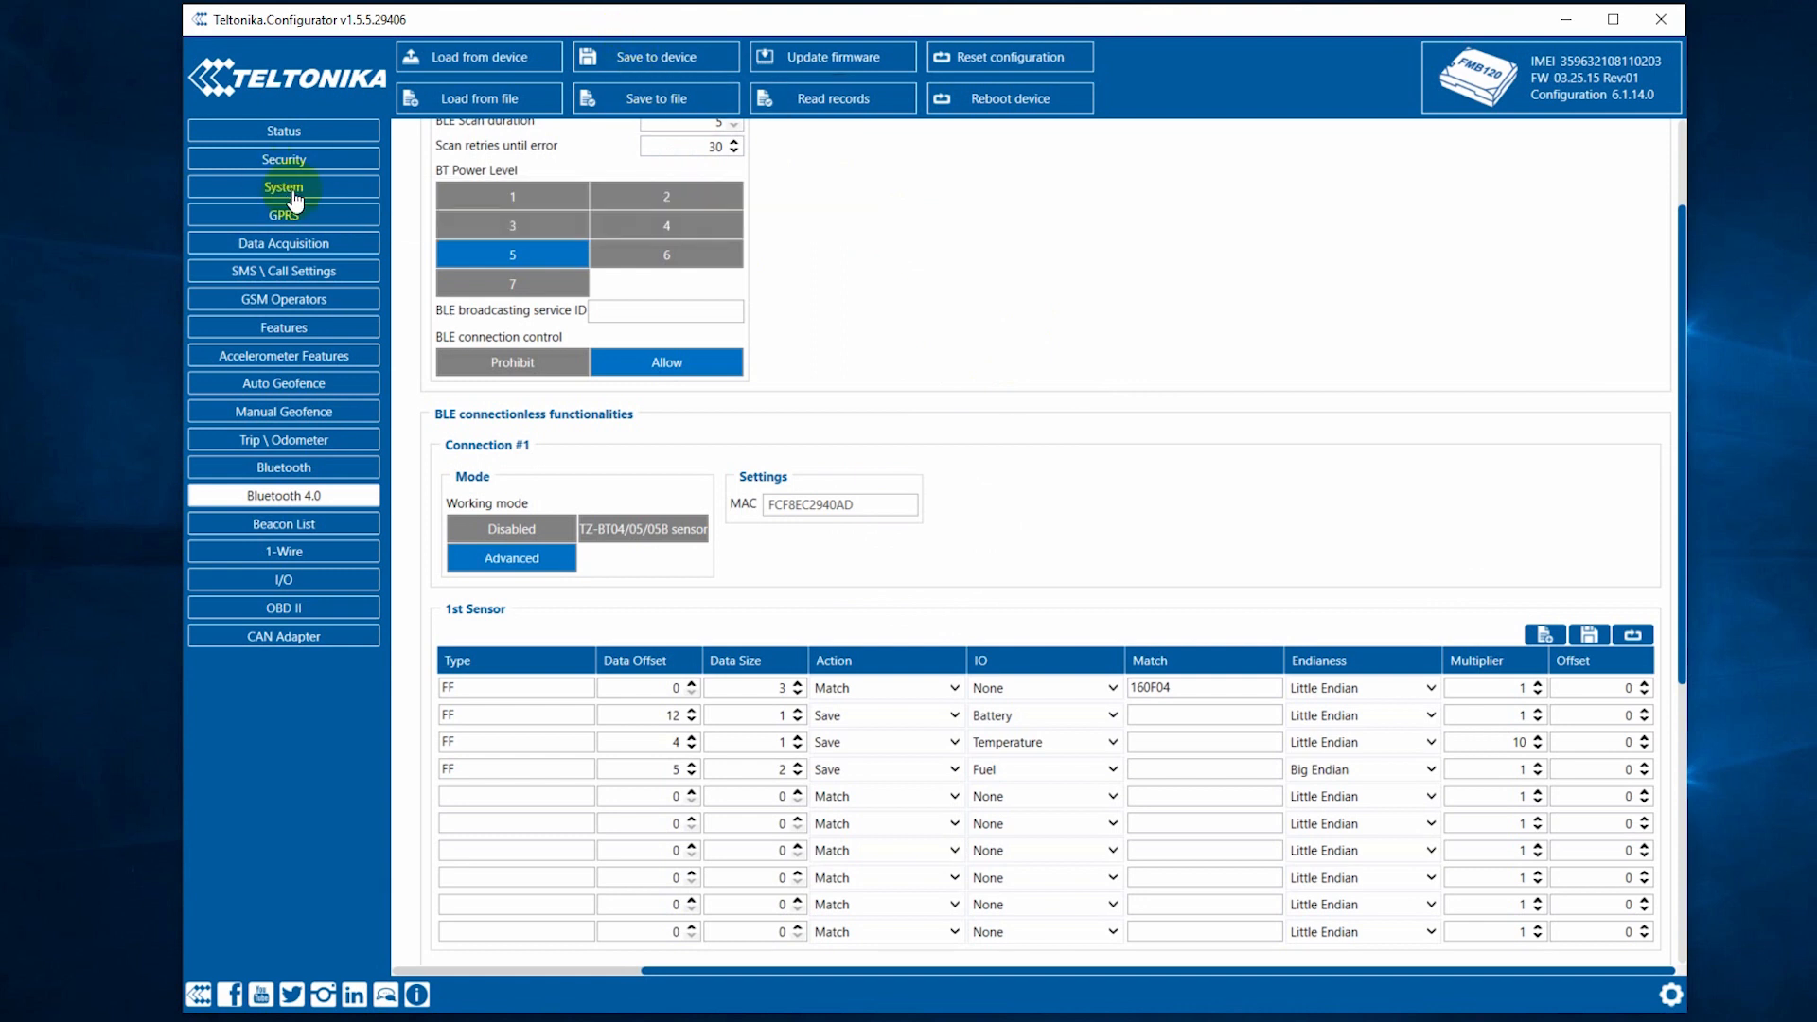
Show the System settings where Data Protocol reads Codec 8 Extended
click(283, 187)
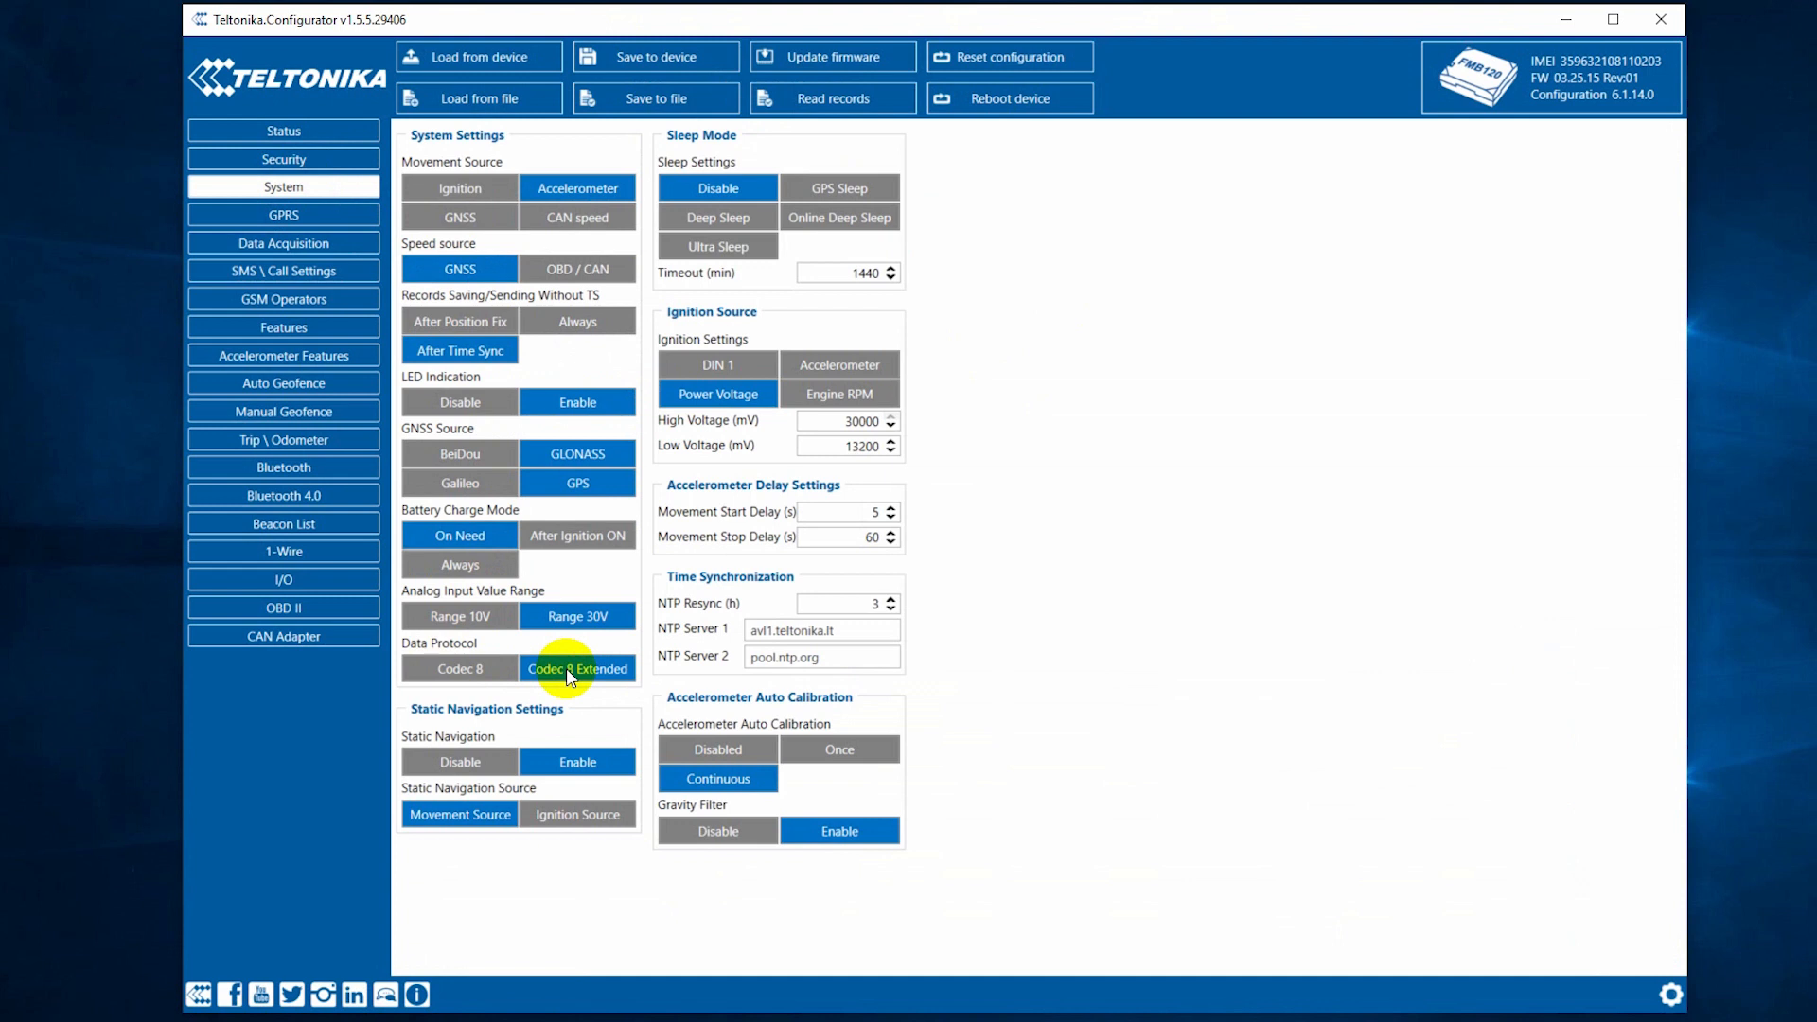
mouse_move(672, 35)
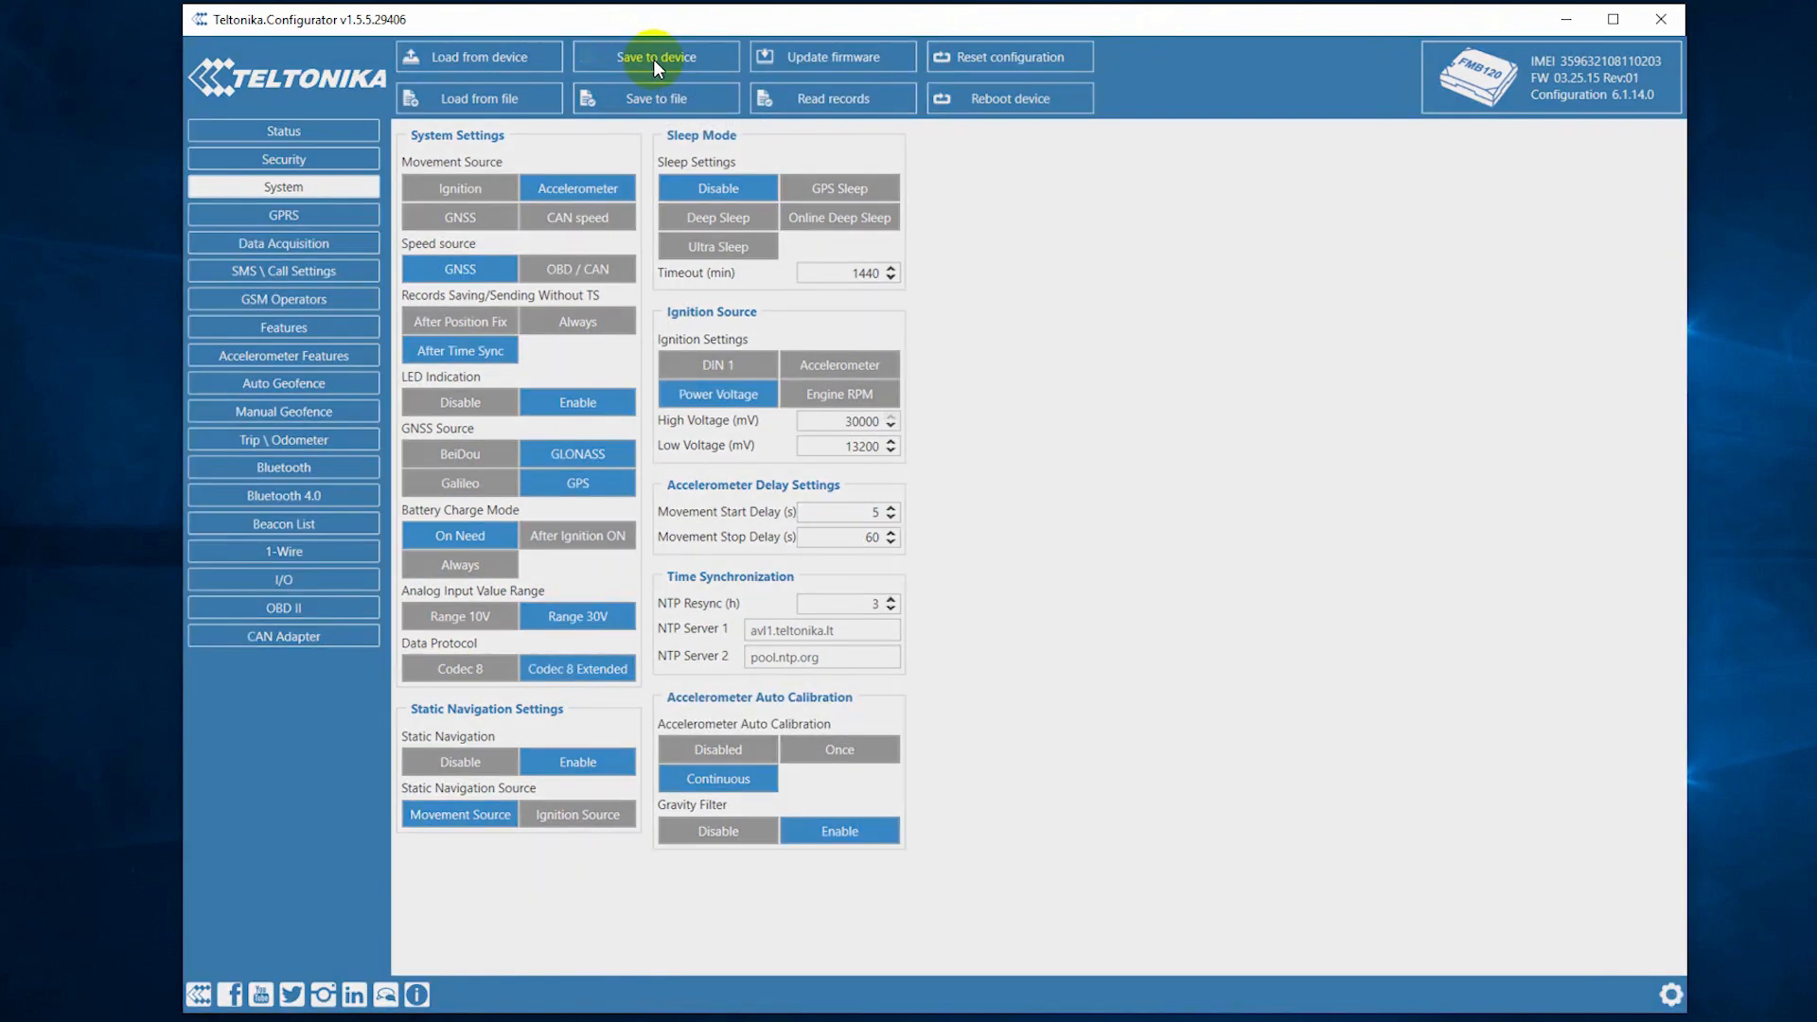
mouse_move(949, 545)
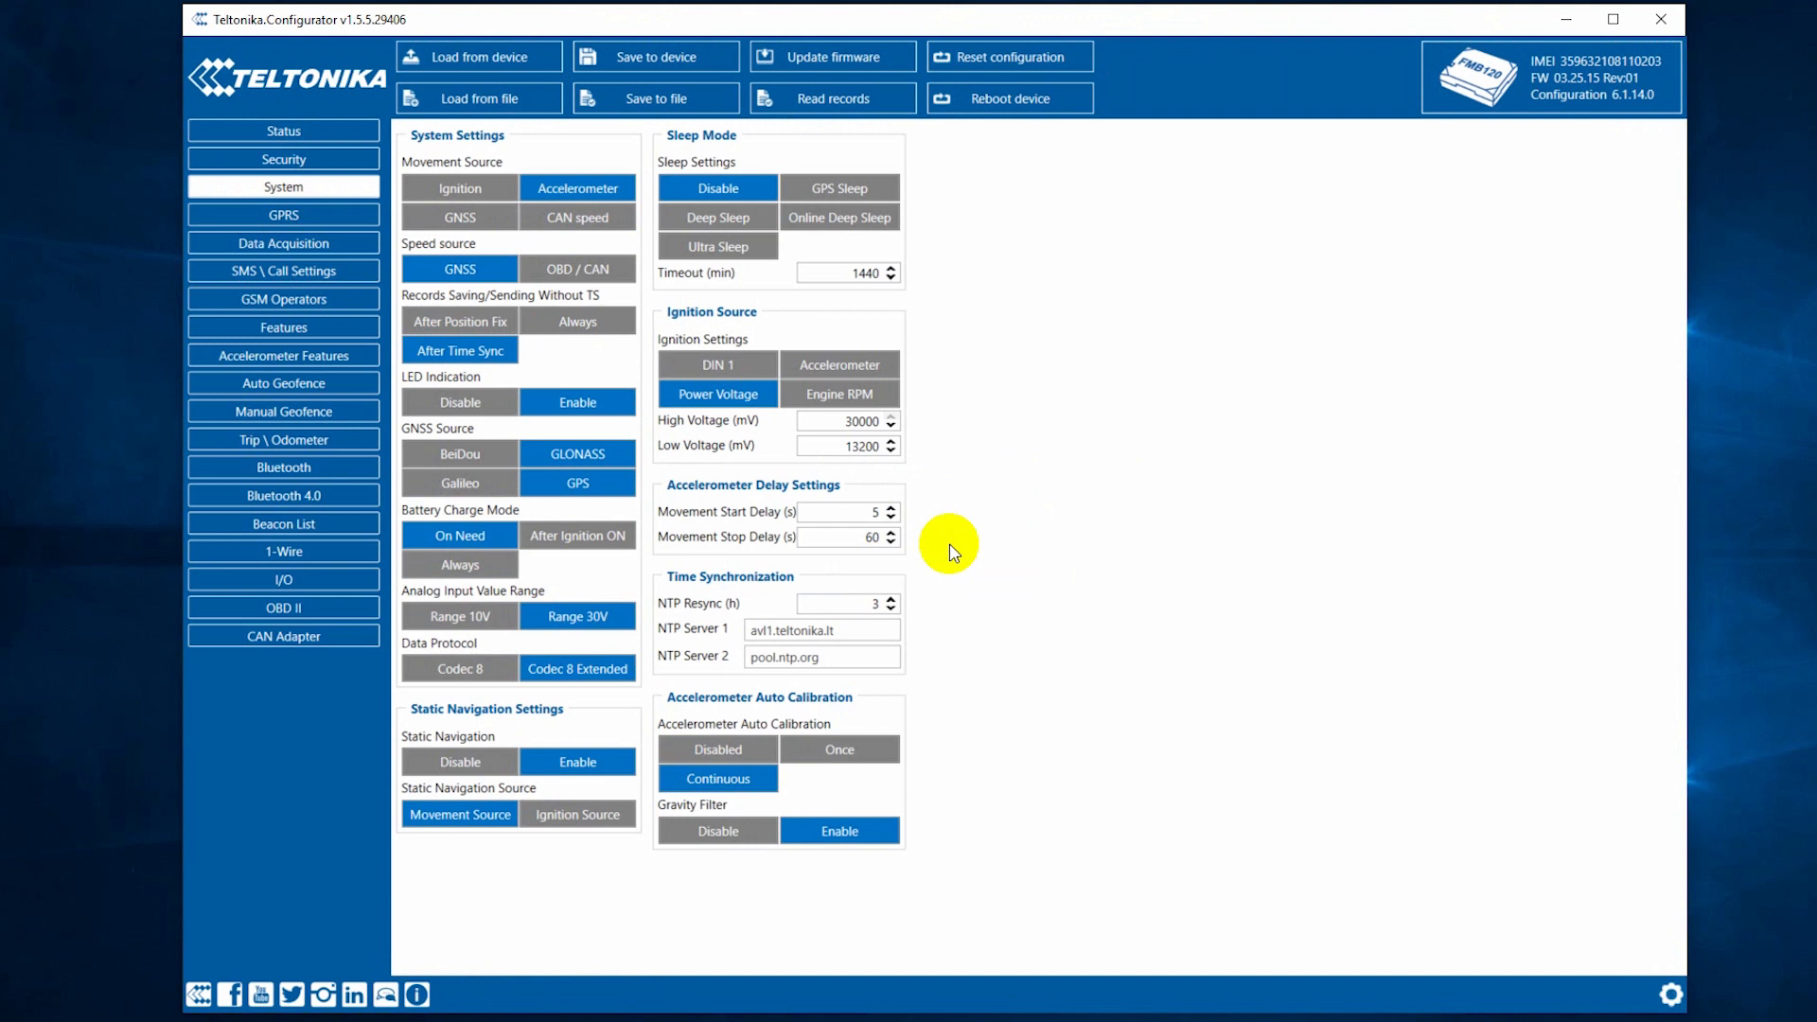
mouse_move(981, 546)
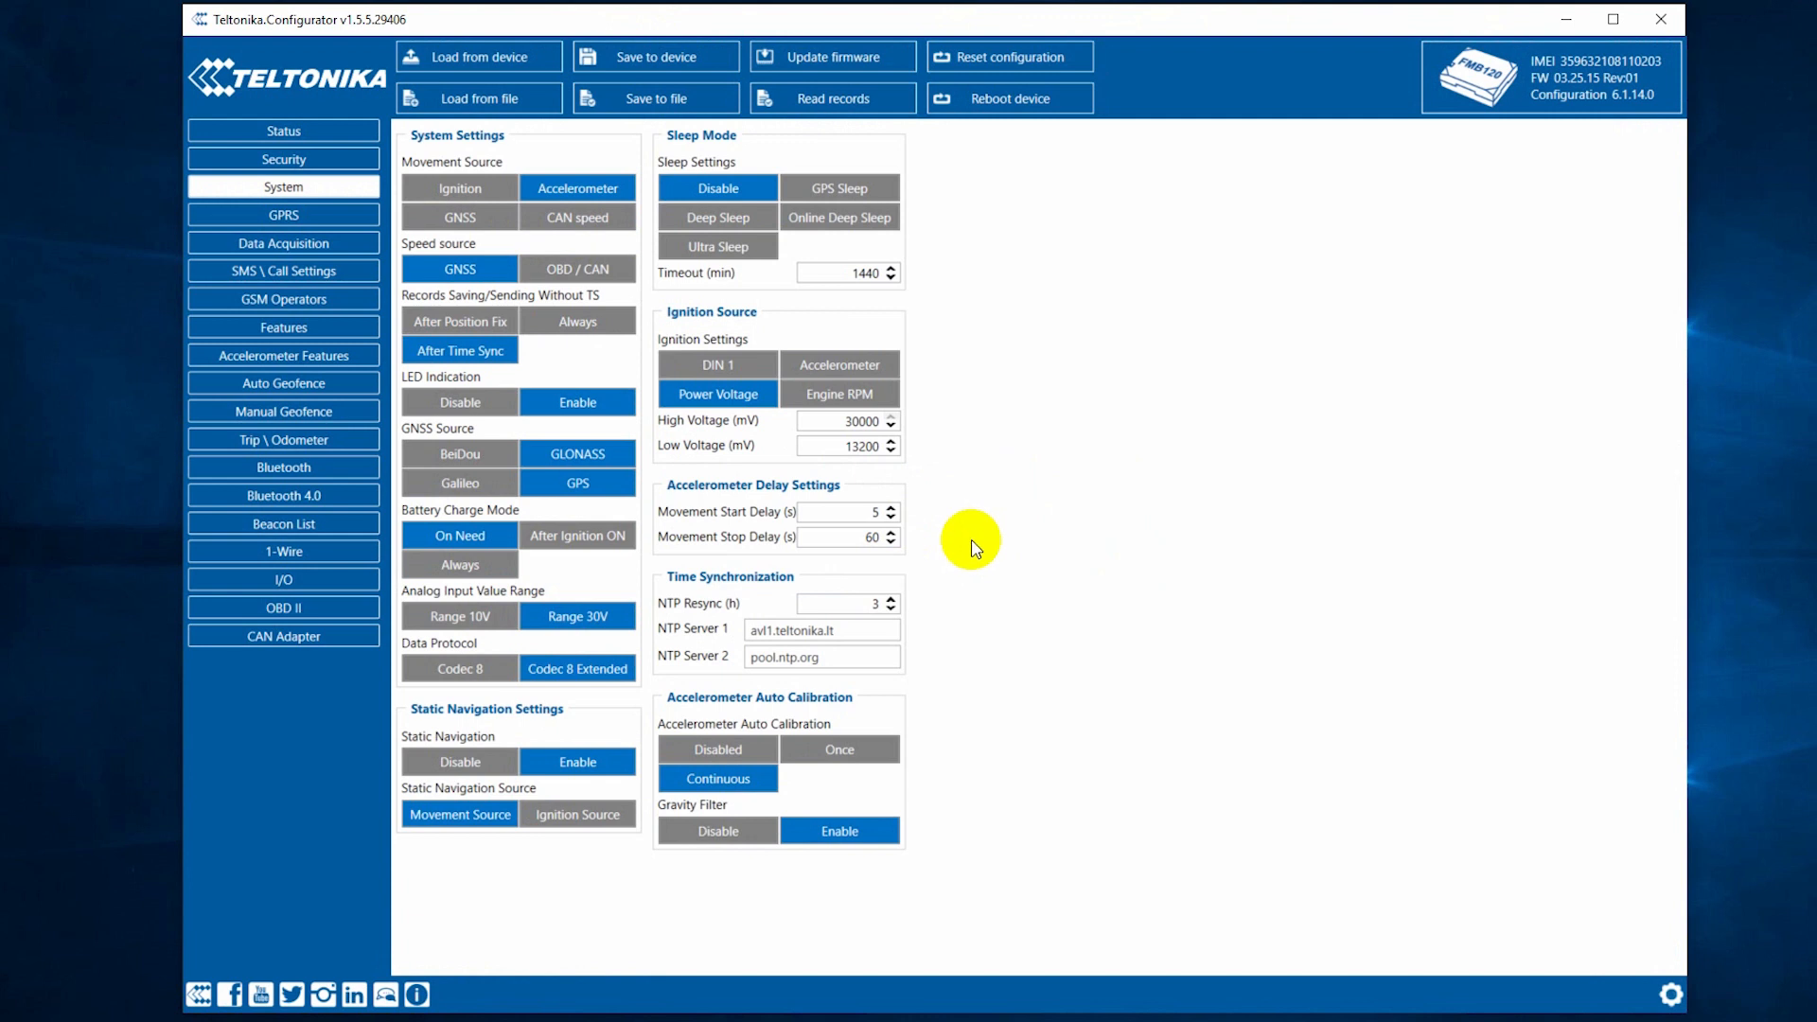
mouse_move(284, 551)
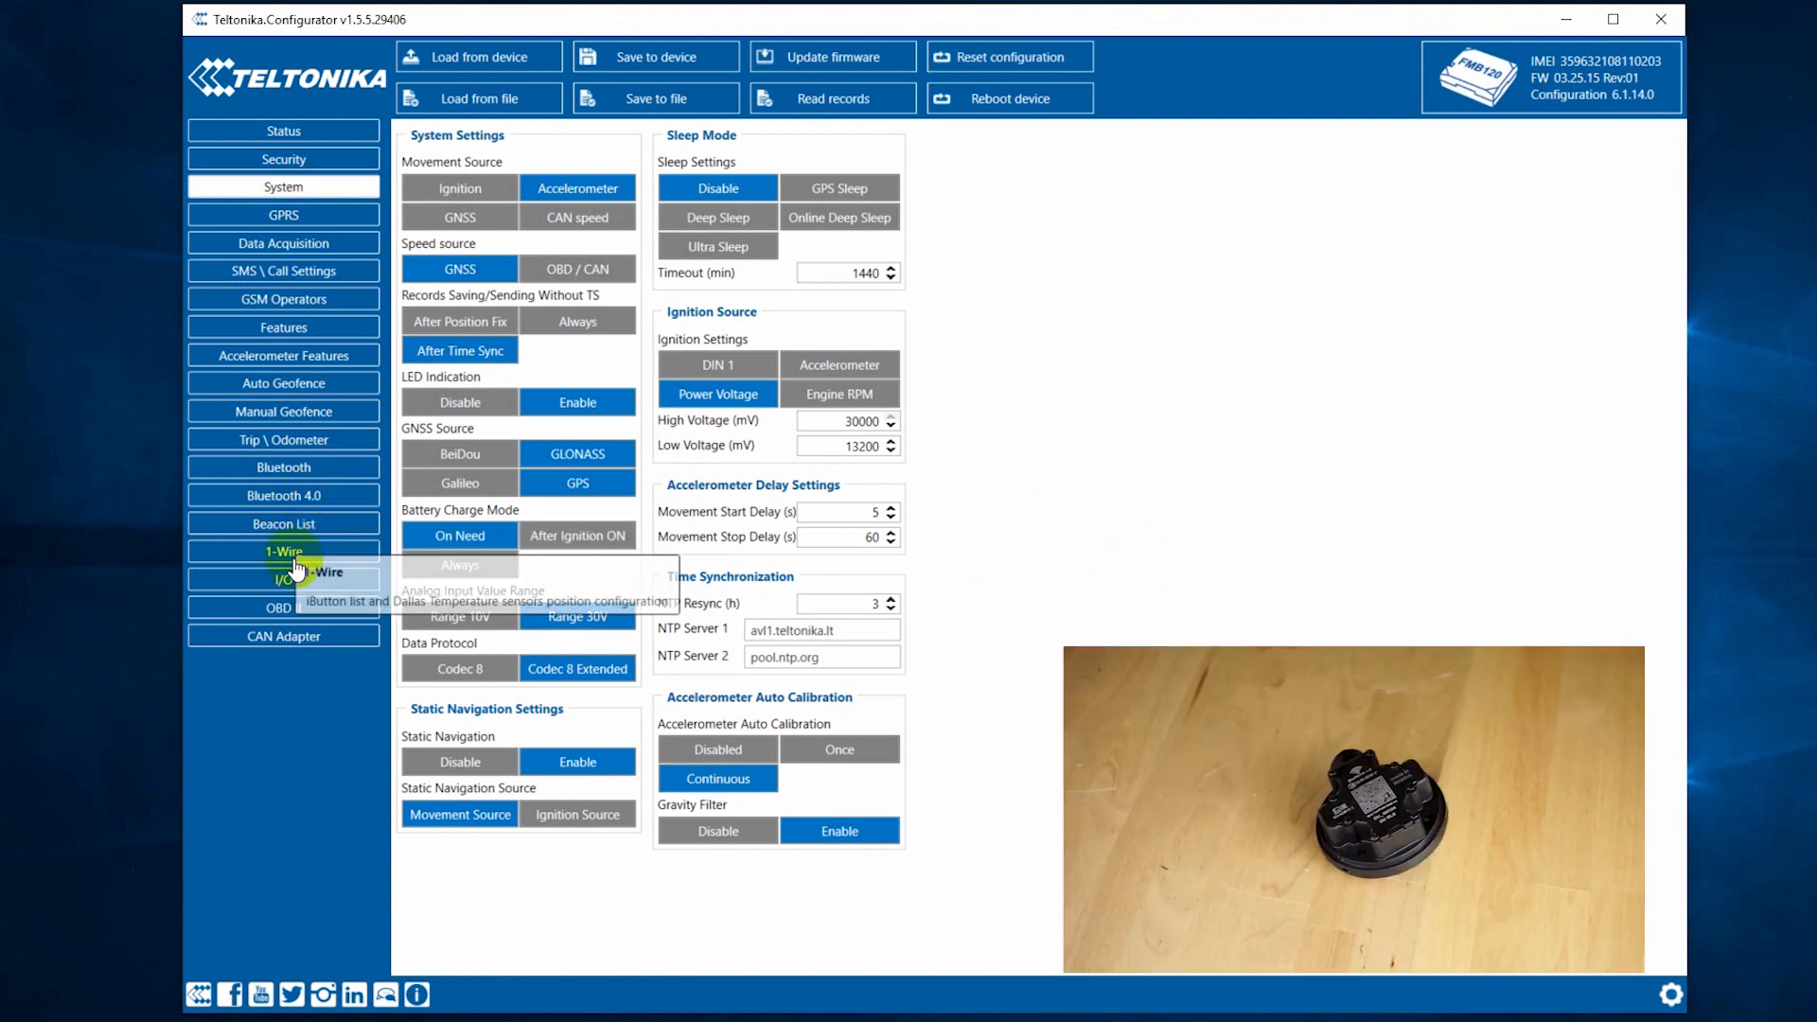
Show the I/O table rows for BLE Temperature, Battery 35% and Fuel Level 75
click(283, 579)
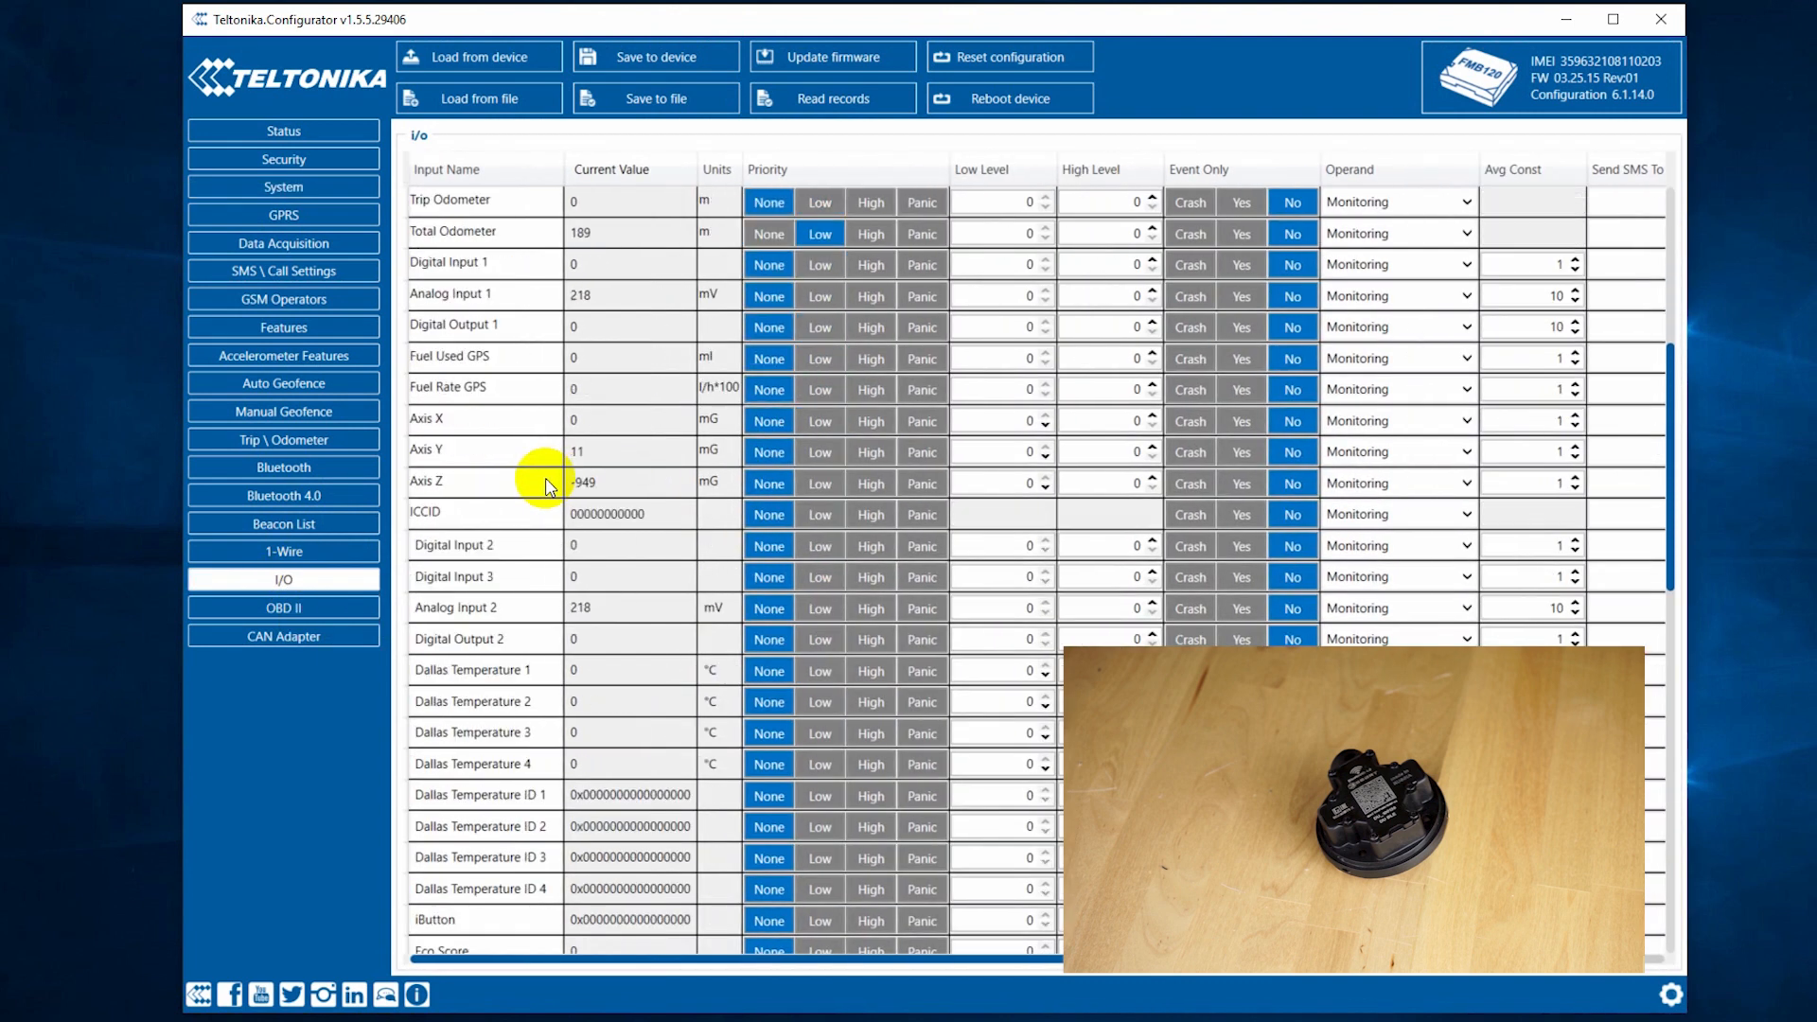
scroll(down, 3)
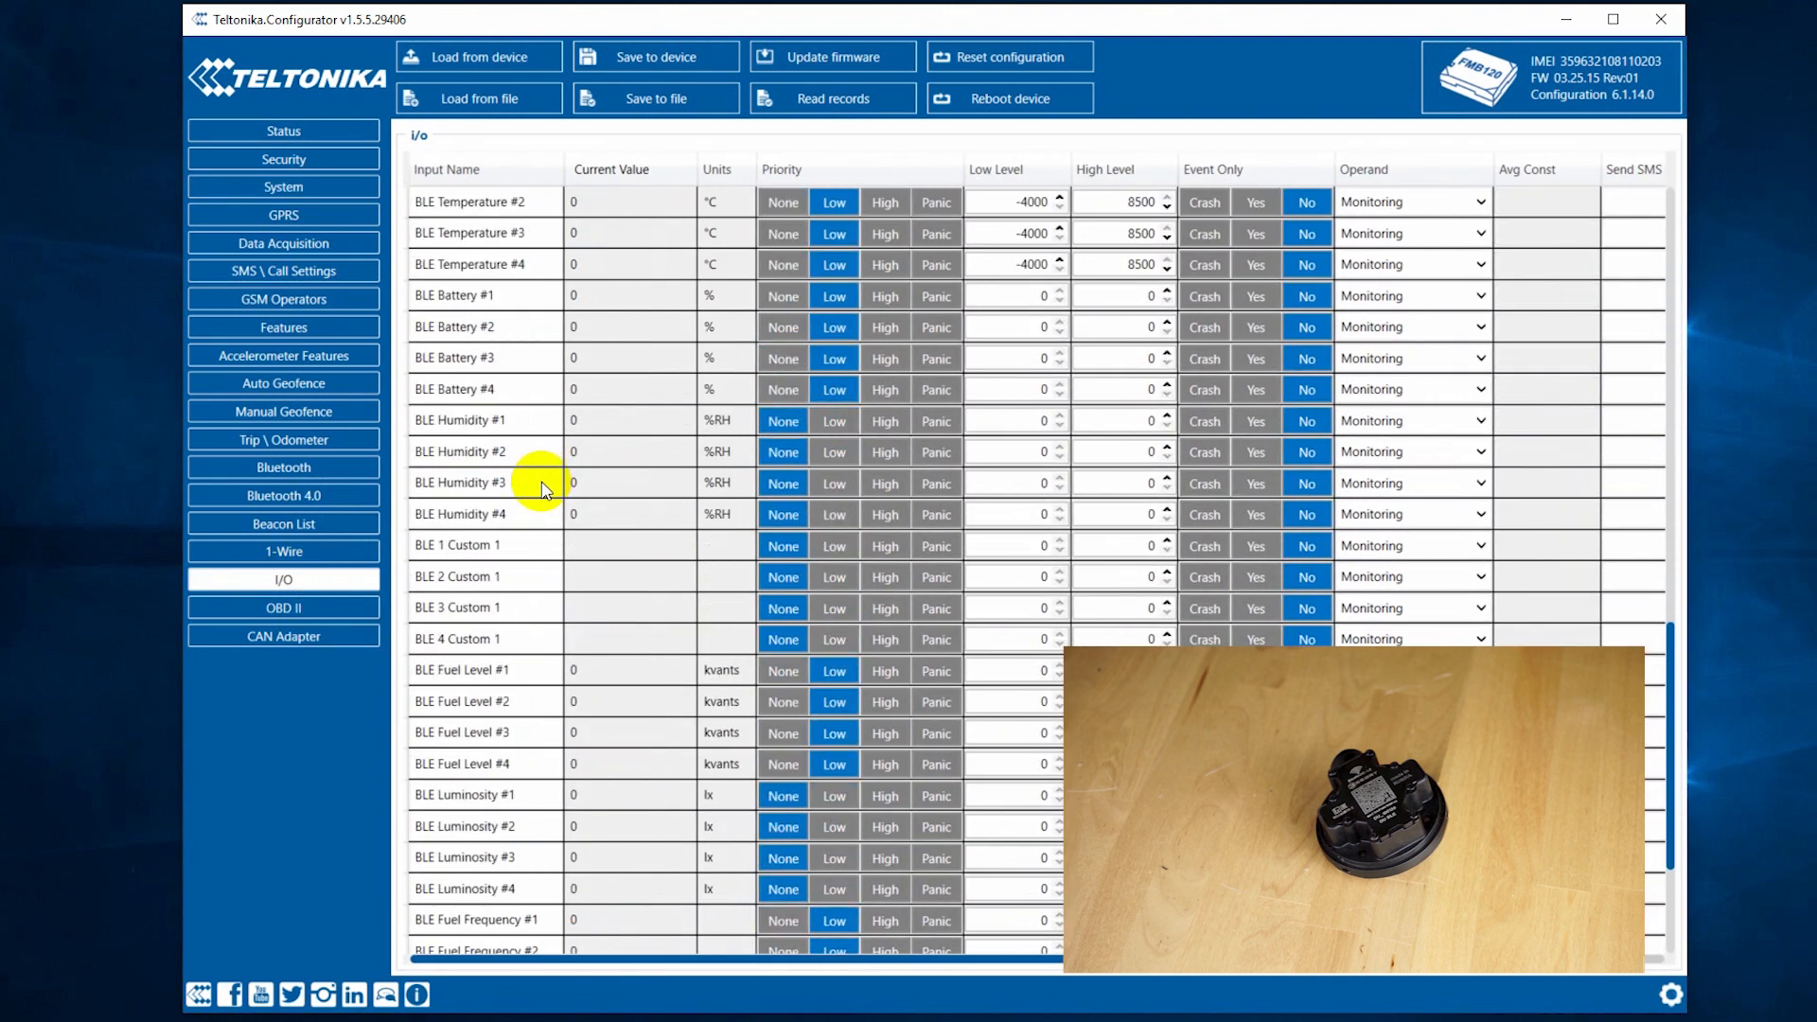
scroll(down, 3)
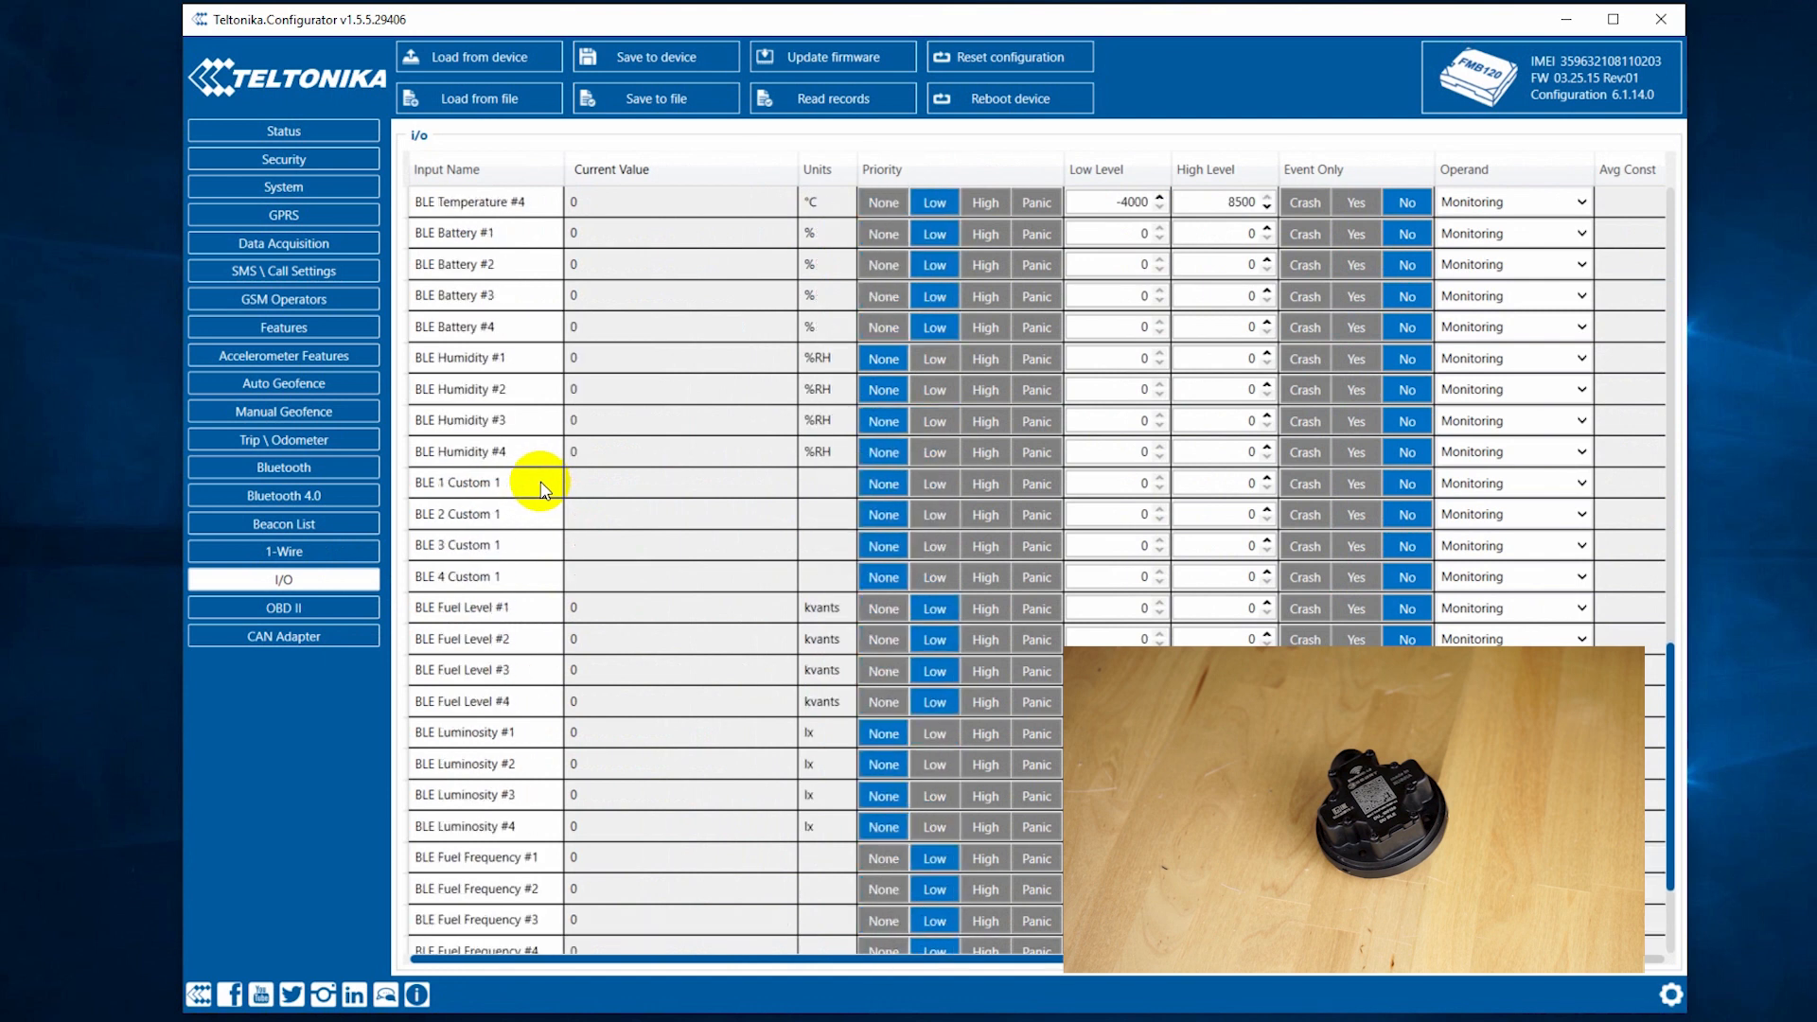
scroll(up, 3)
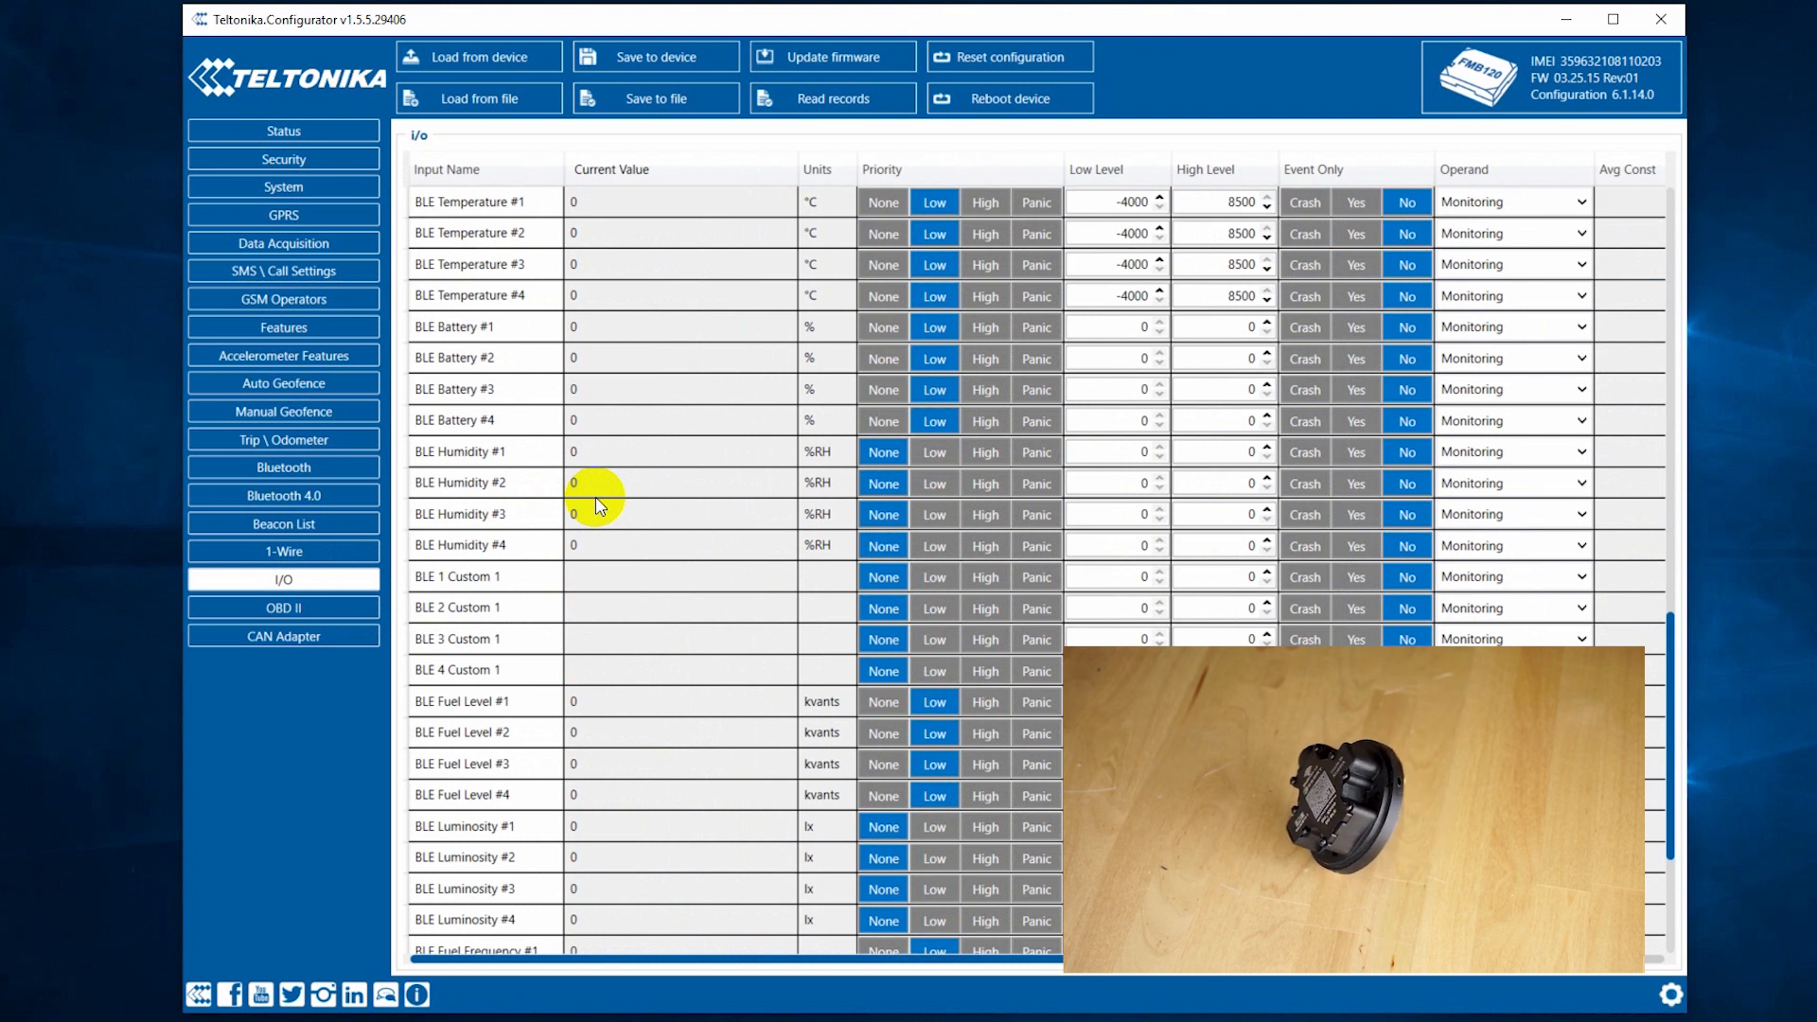
mouse_move(655, 585)
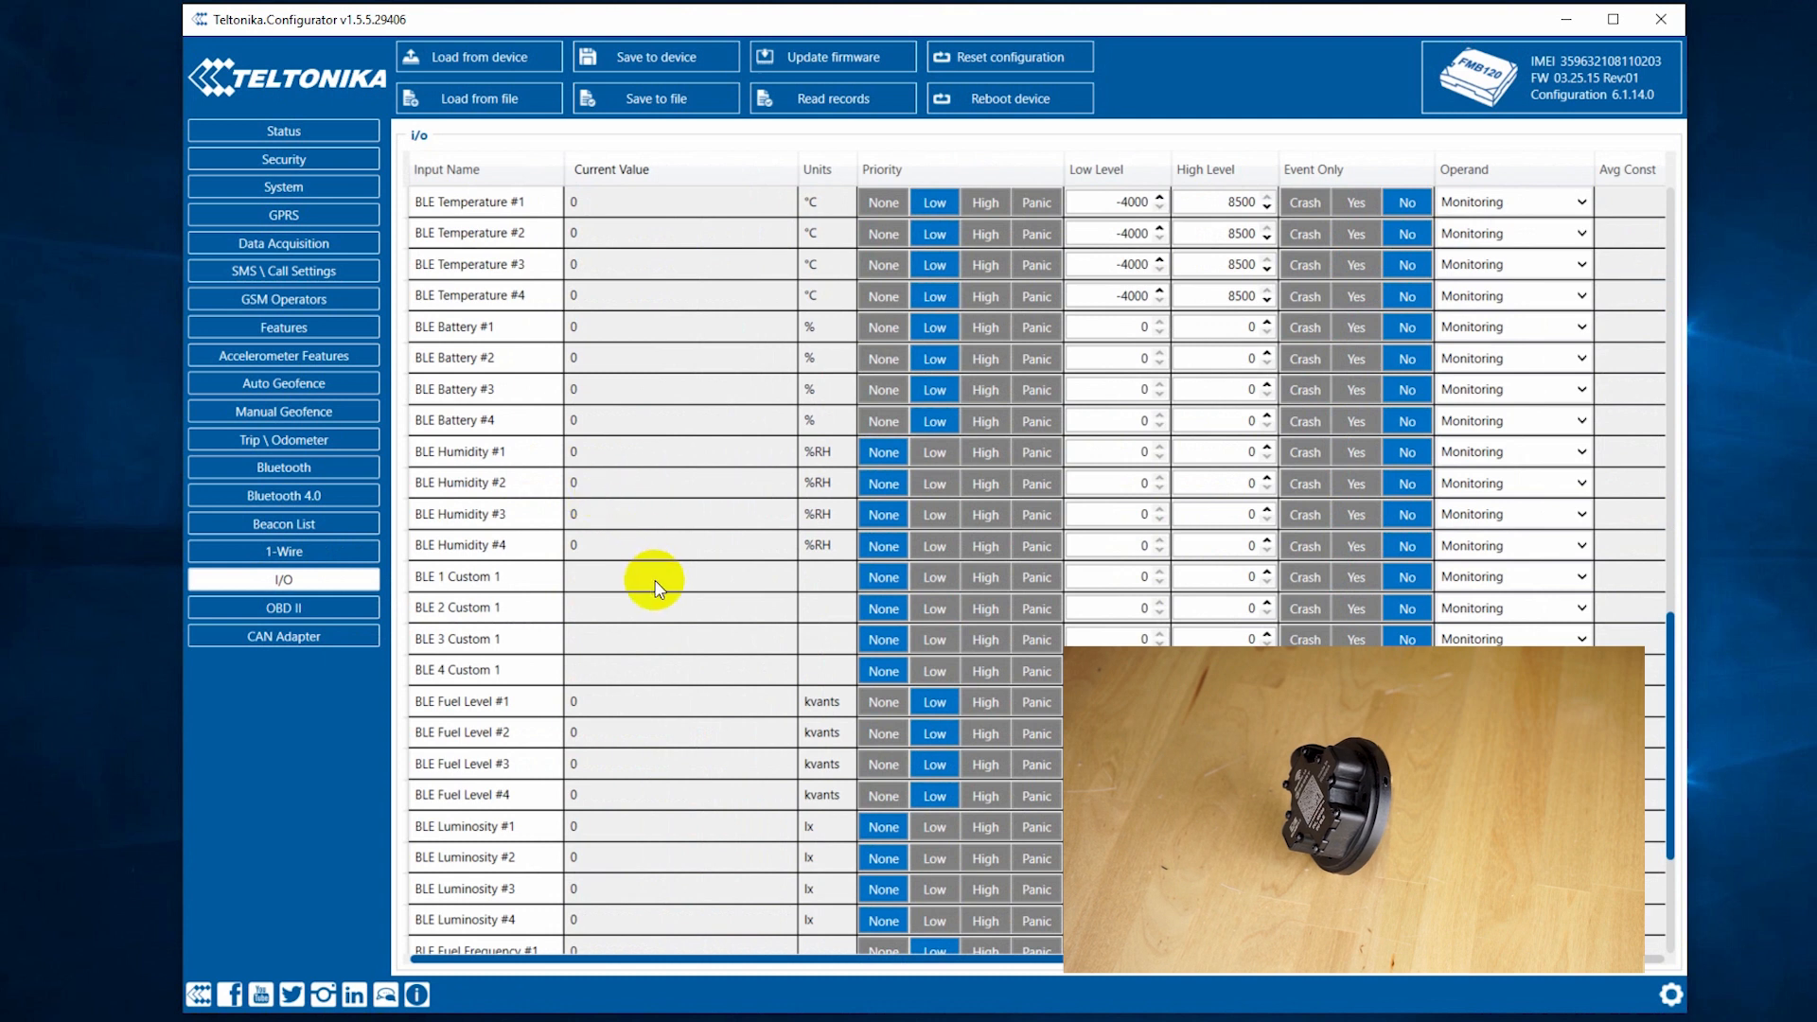
scroll(down, 3)
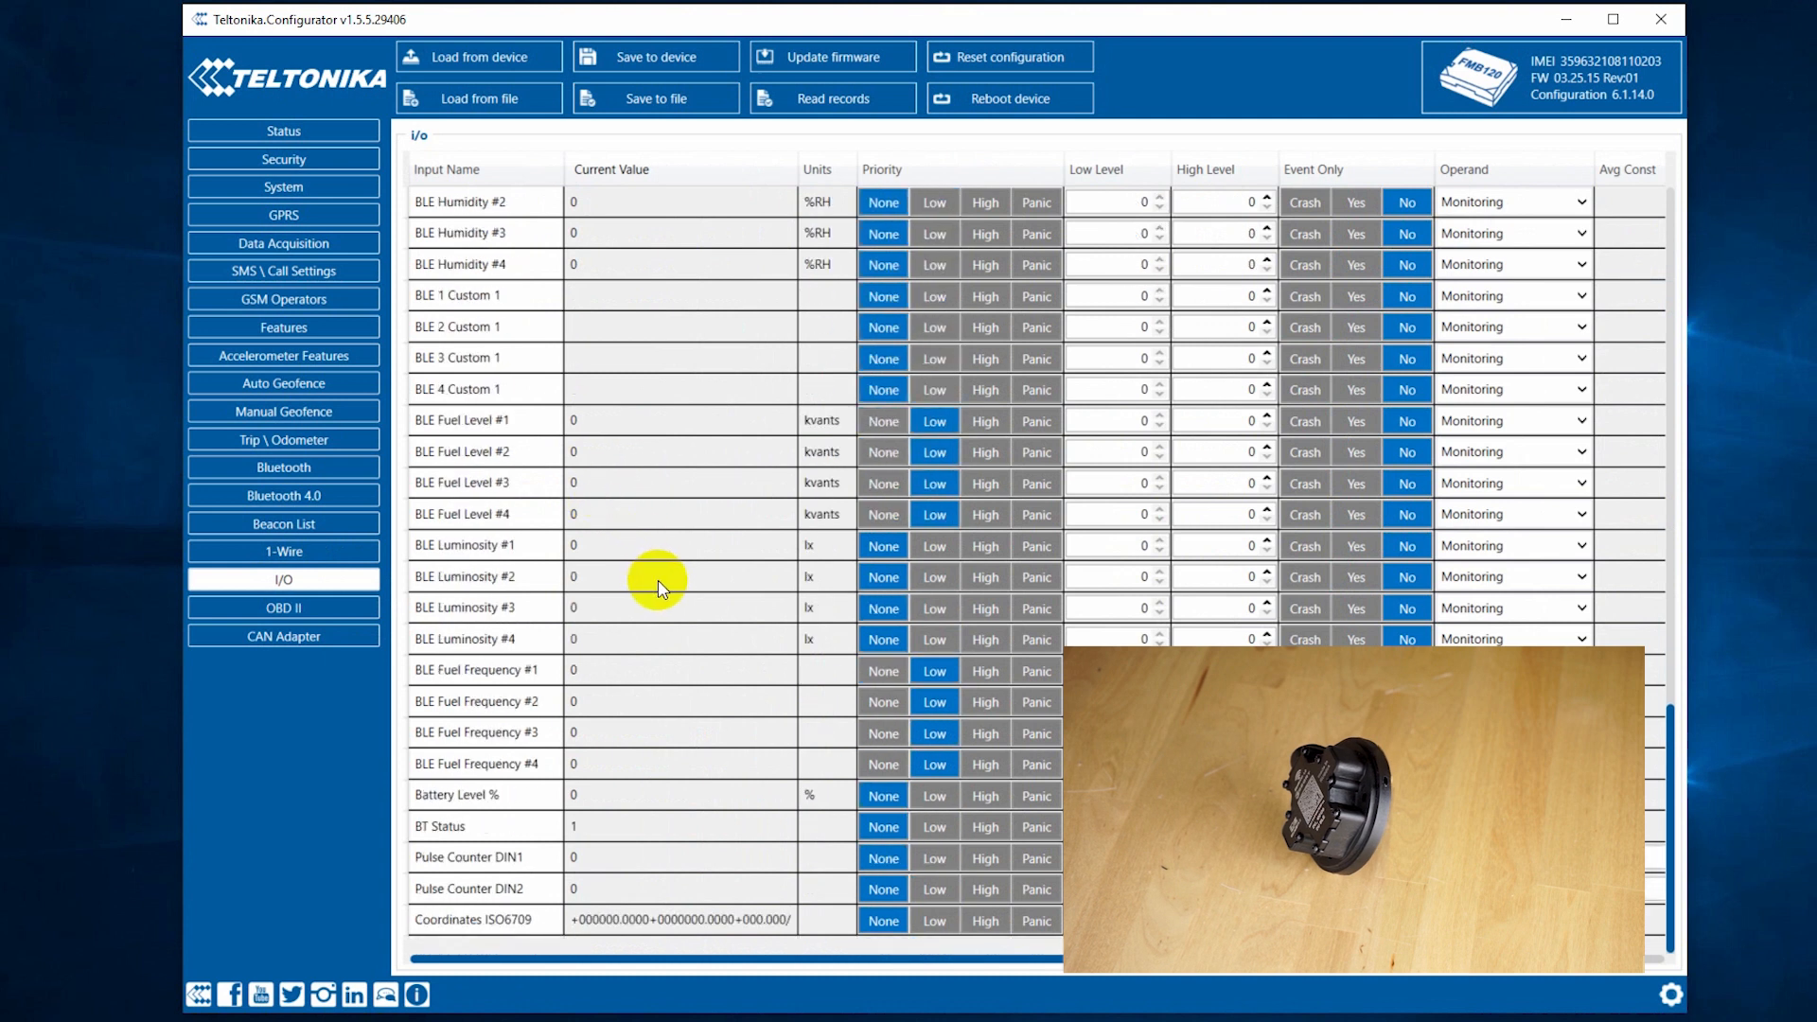
scroll(up, 3)
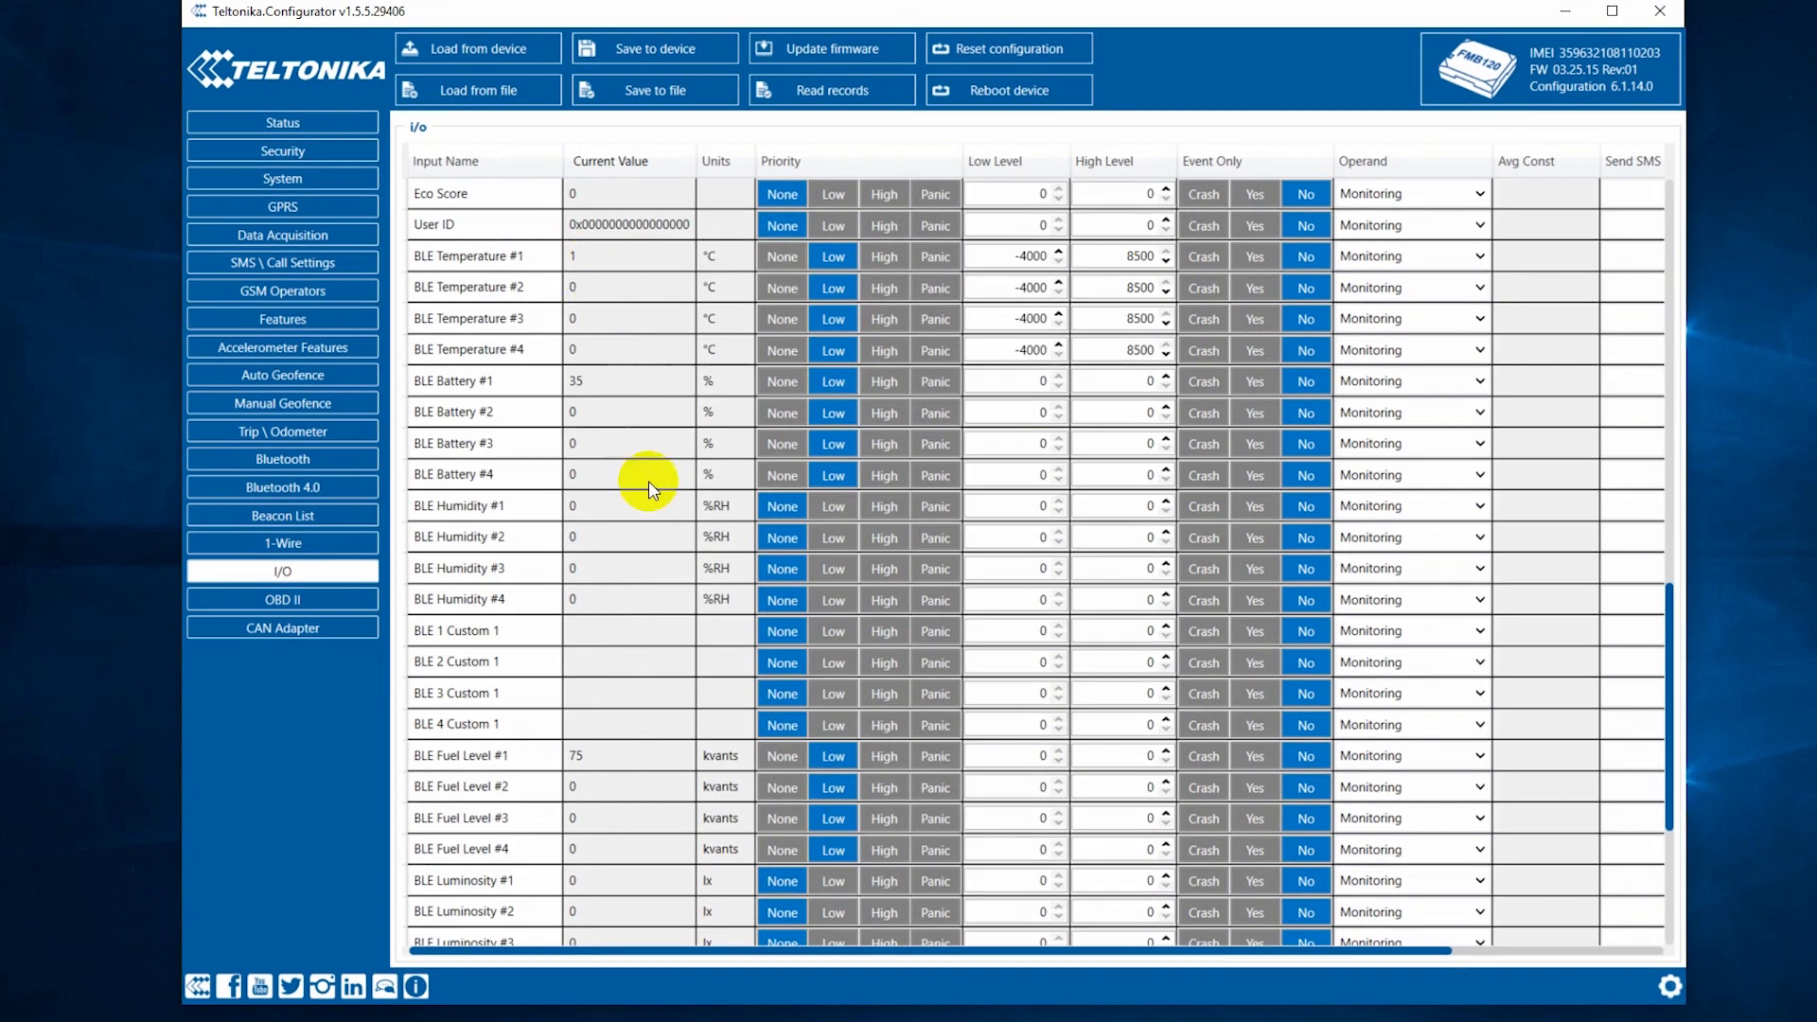
mouse_move(742, 775)
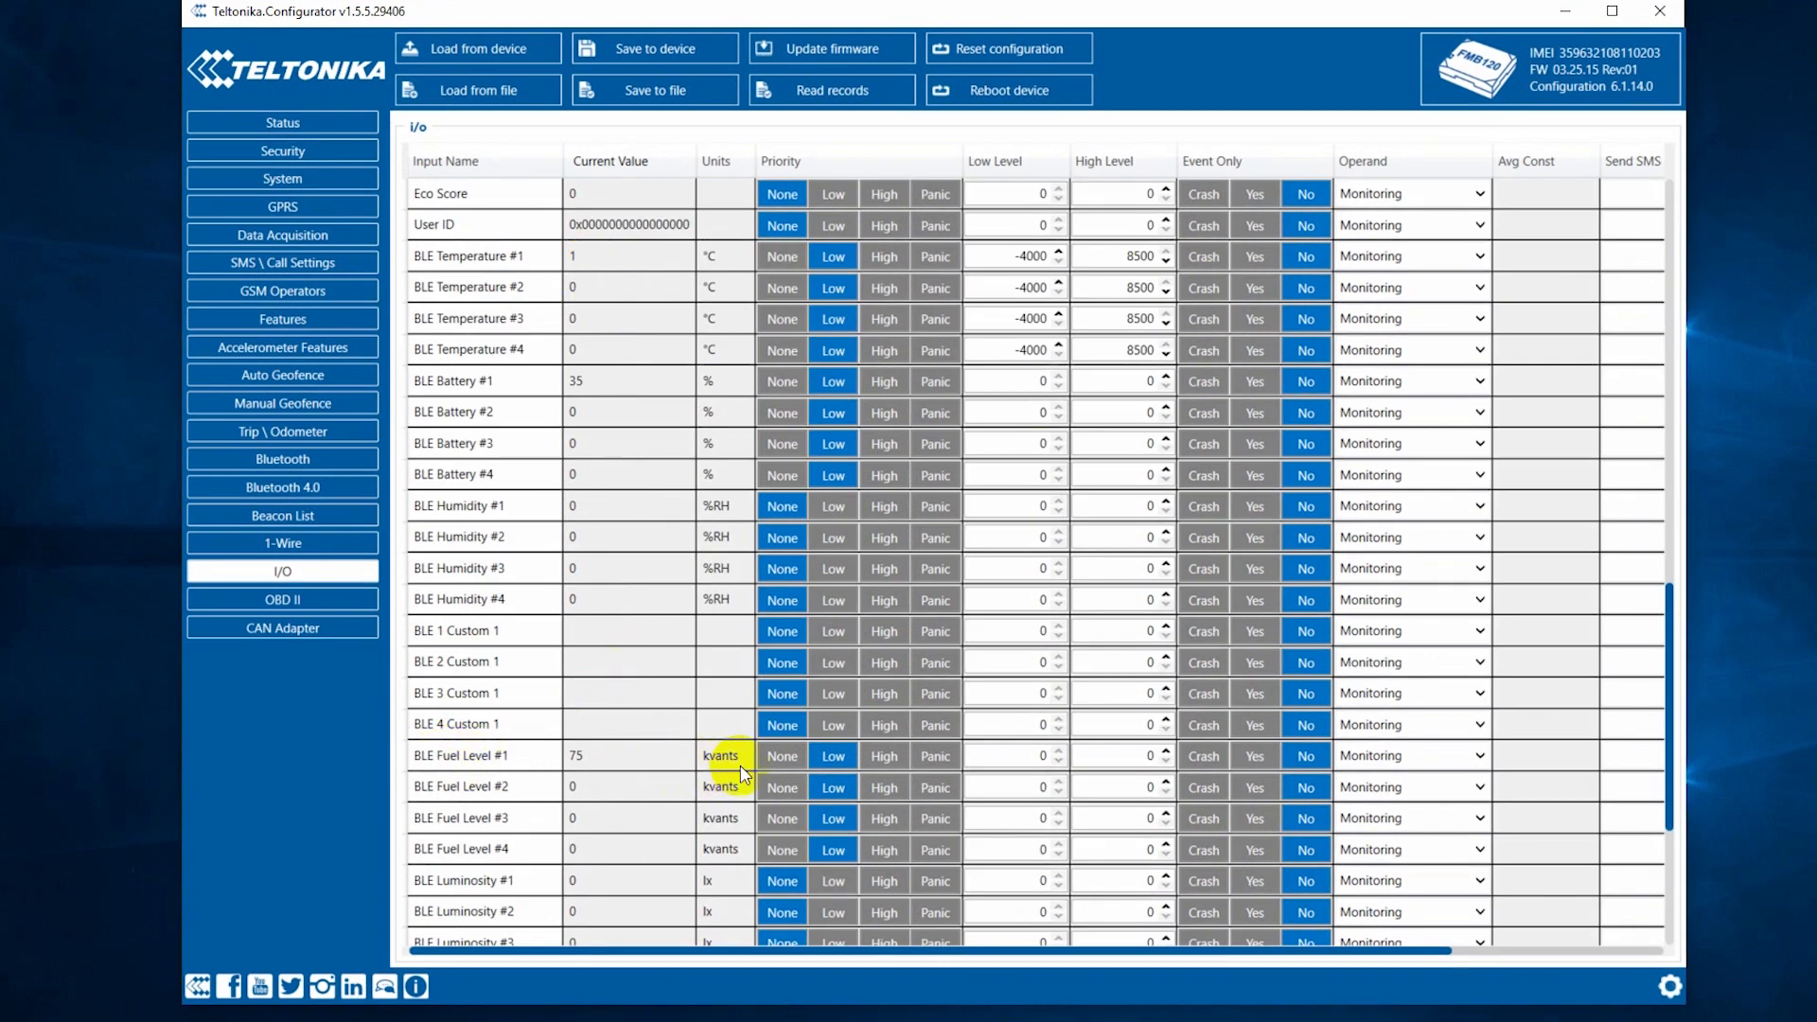
mouse_move(649, 288)
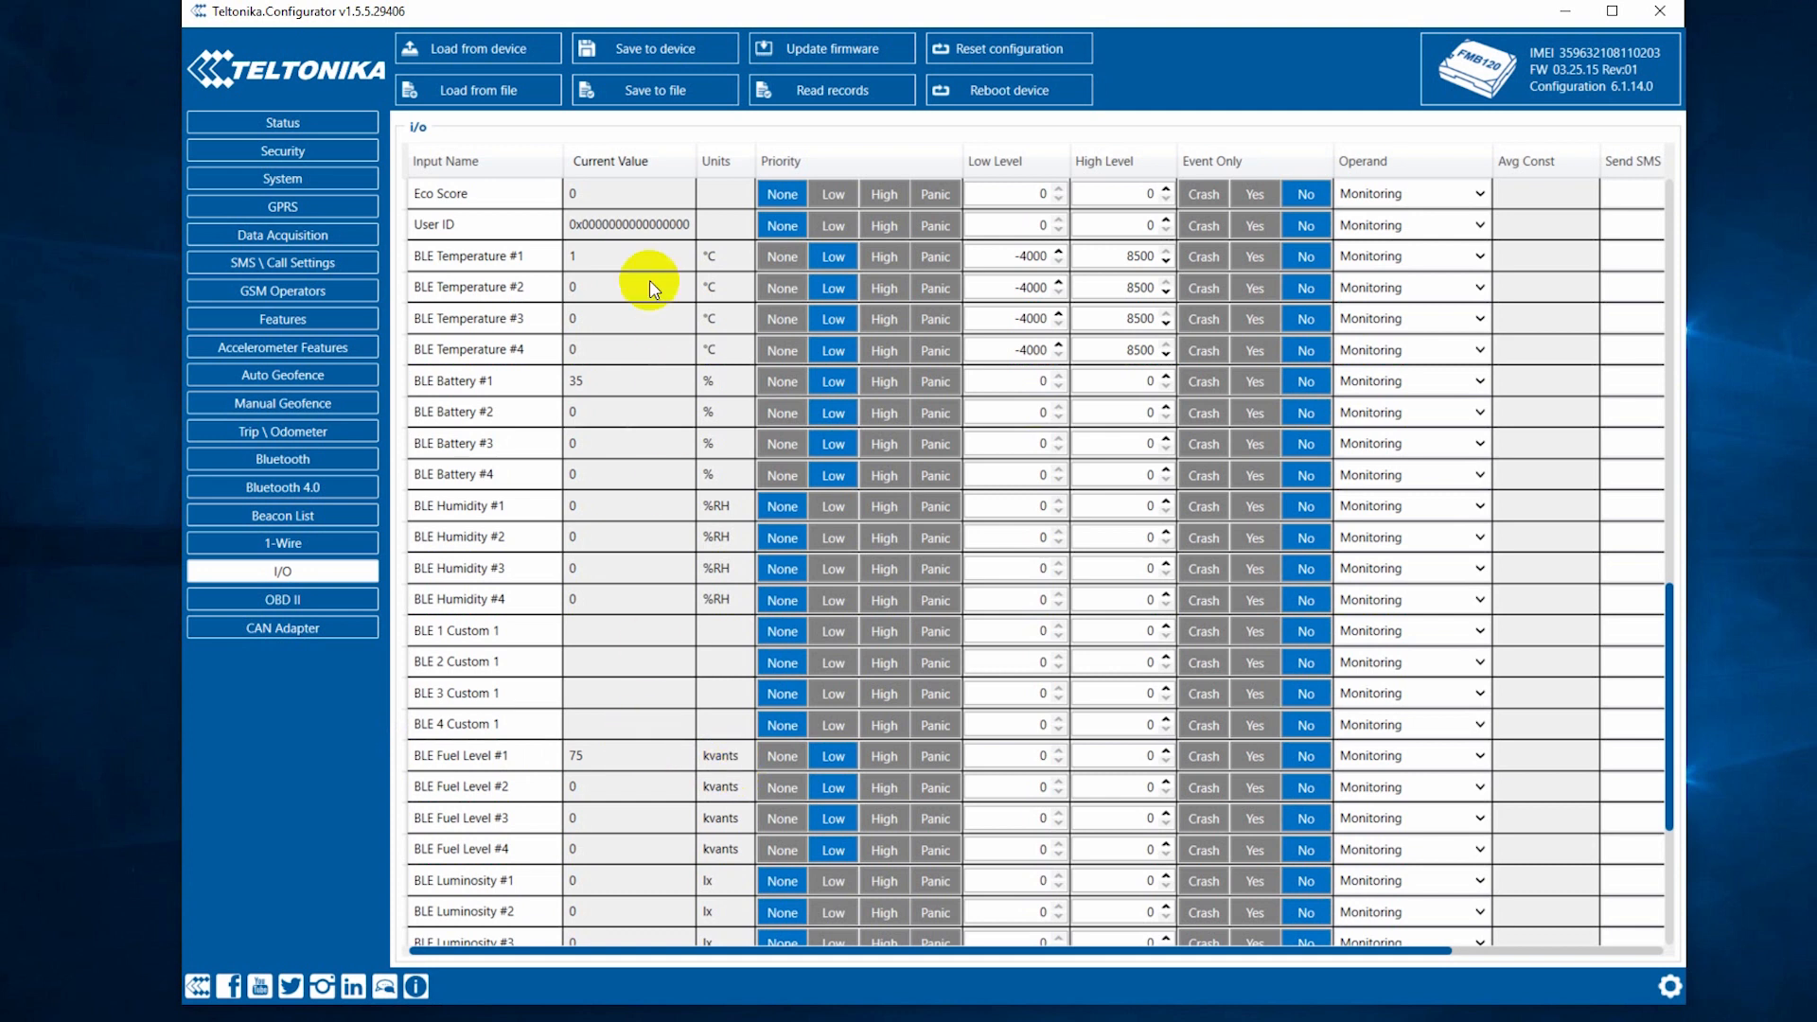
mouse_move(590, 276)
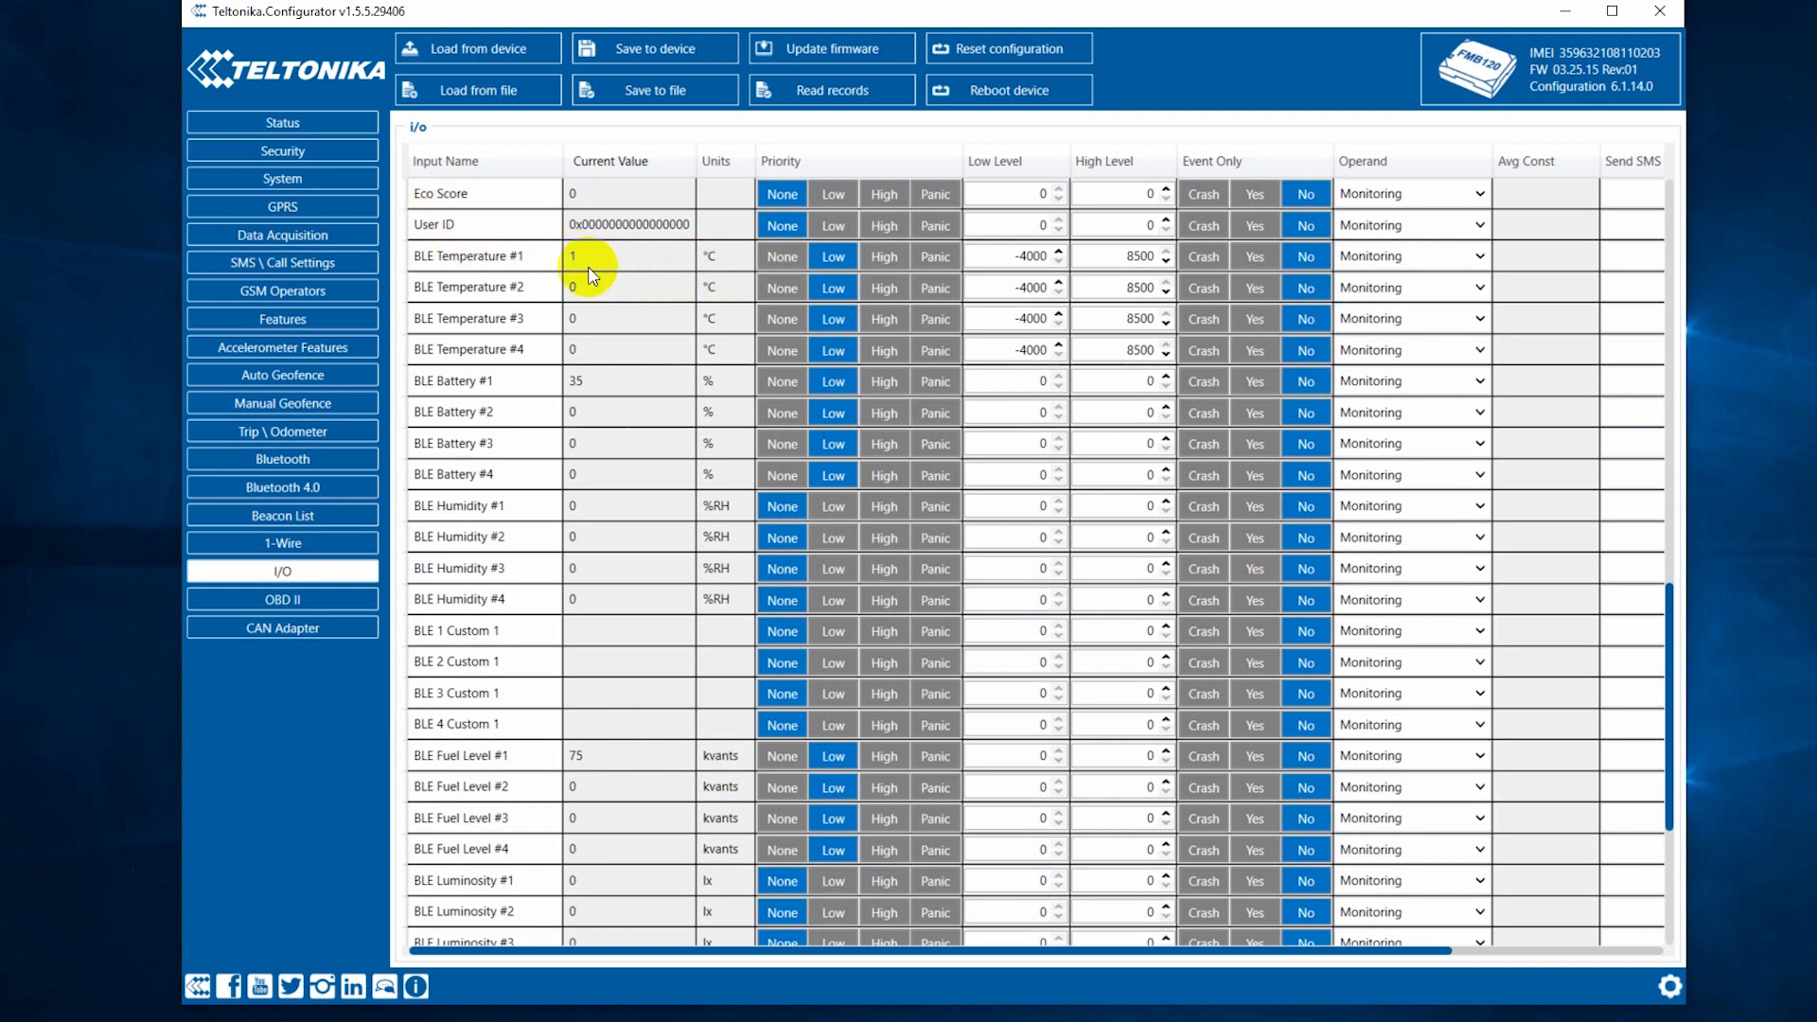
mouse_move(501, 381)
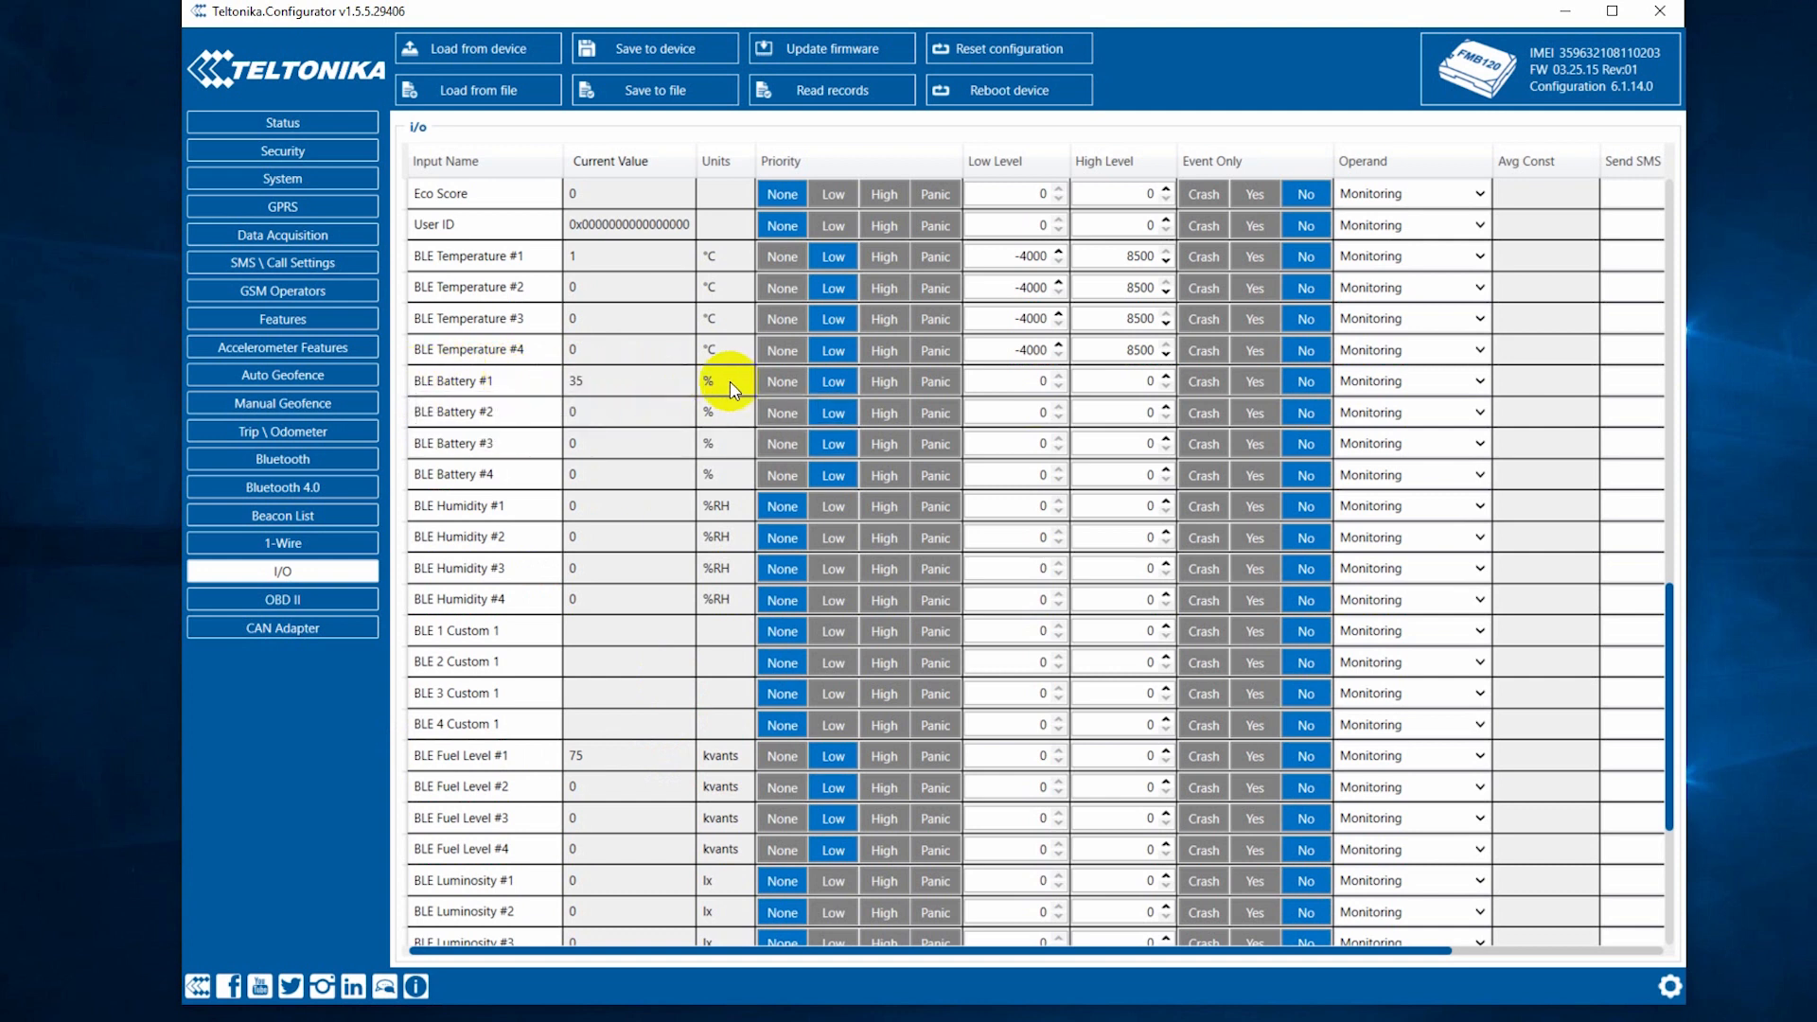
mouse_move(718, 637)
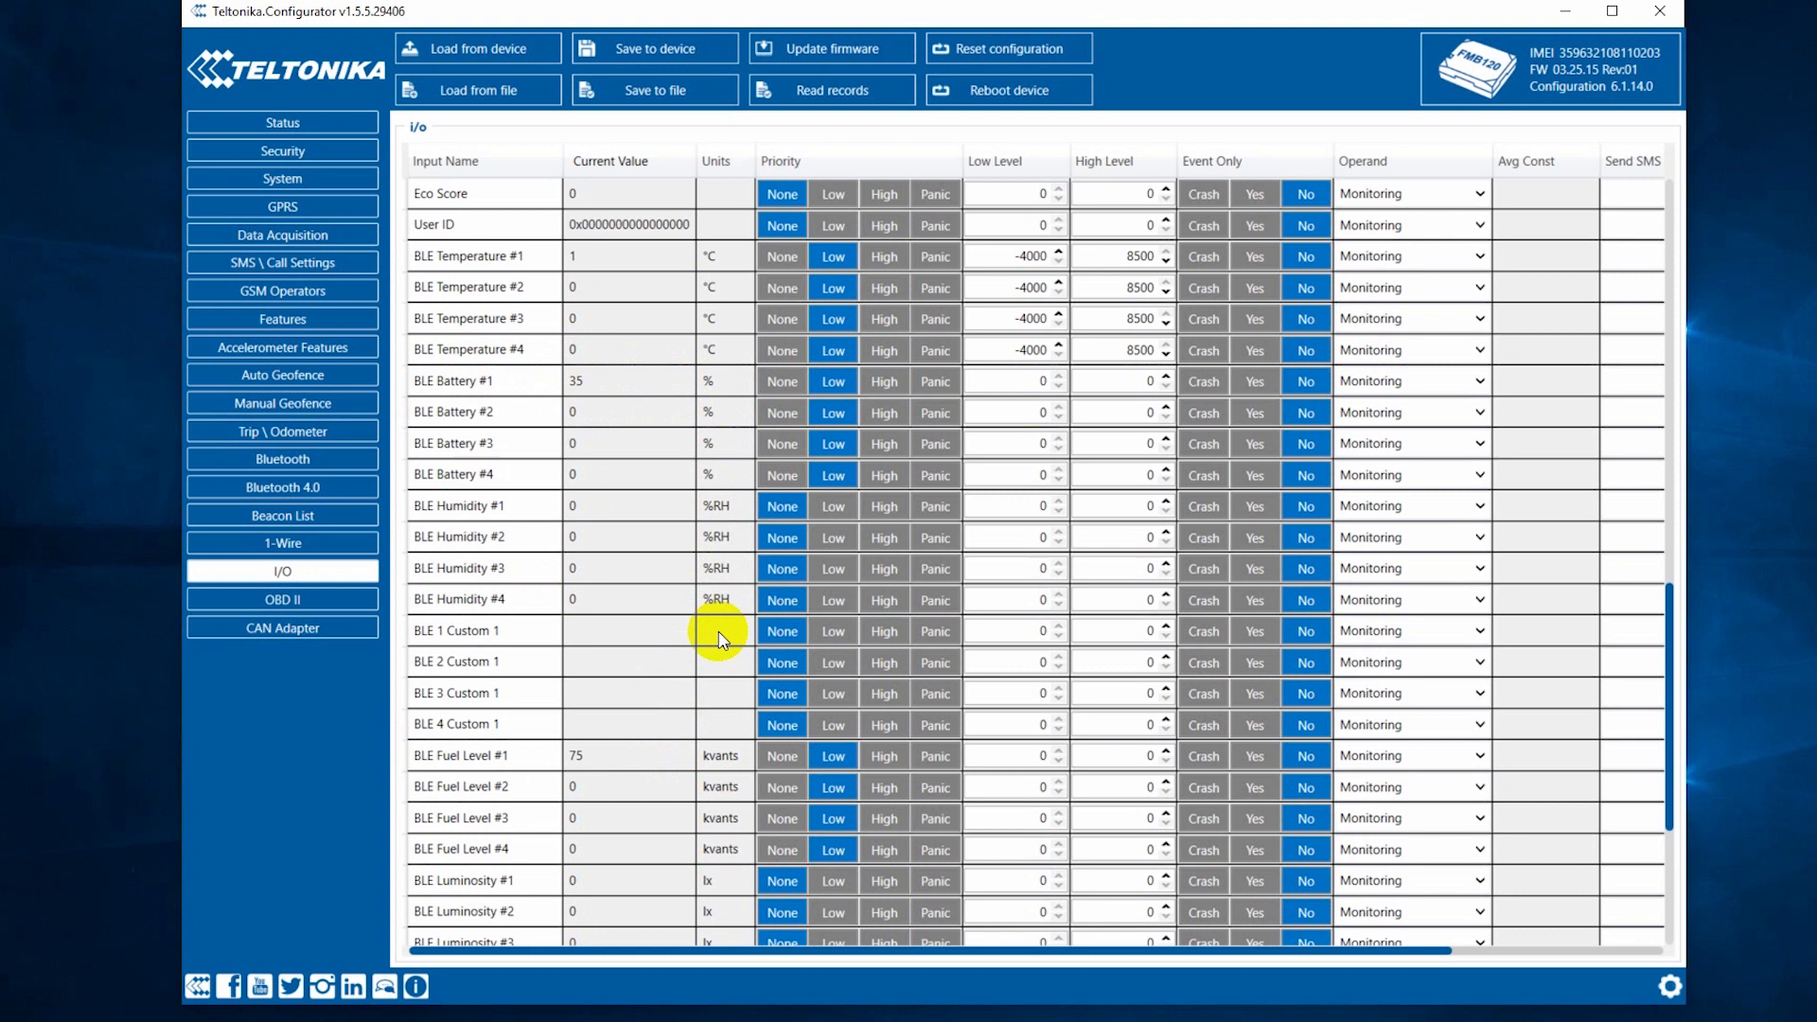
mouse_move(1022, 624)
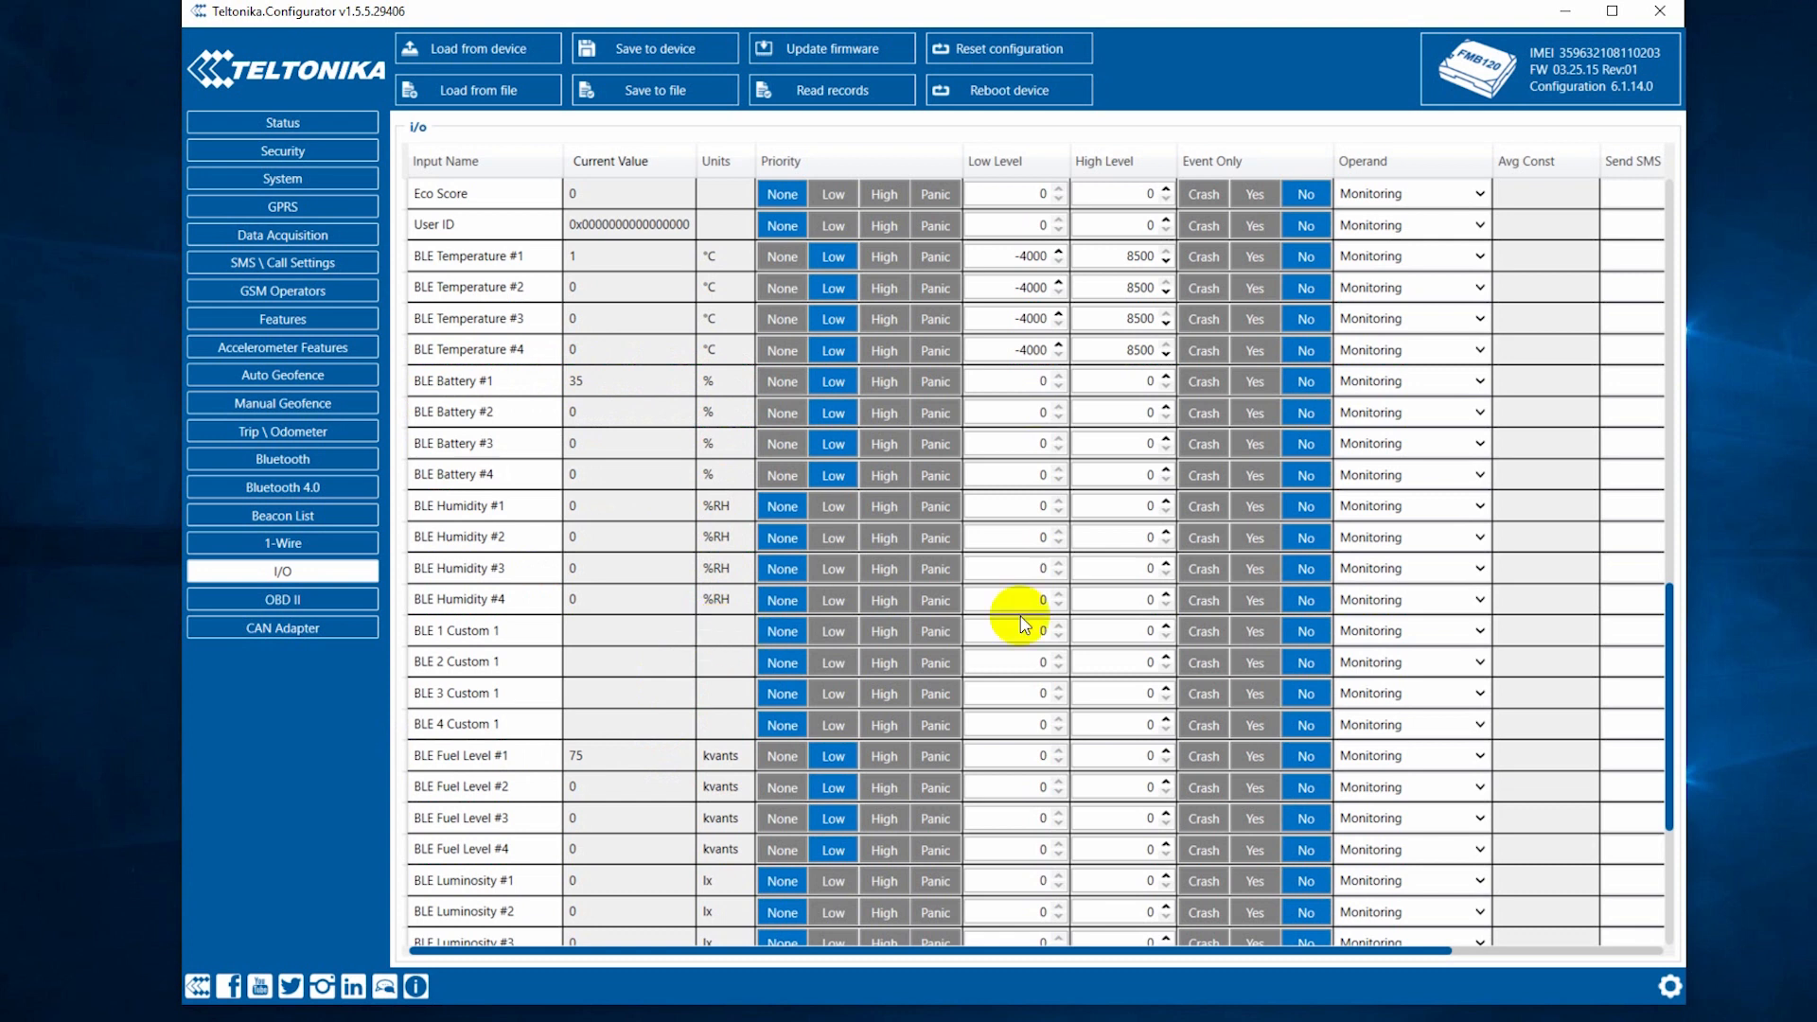
mouse_move(1709, 774)
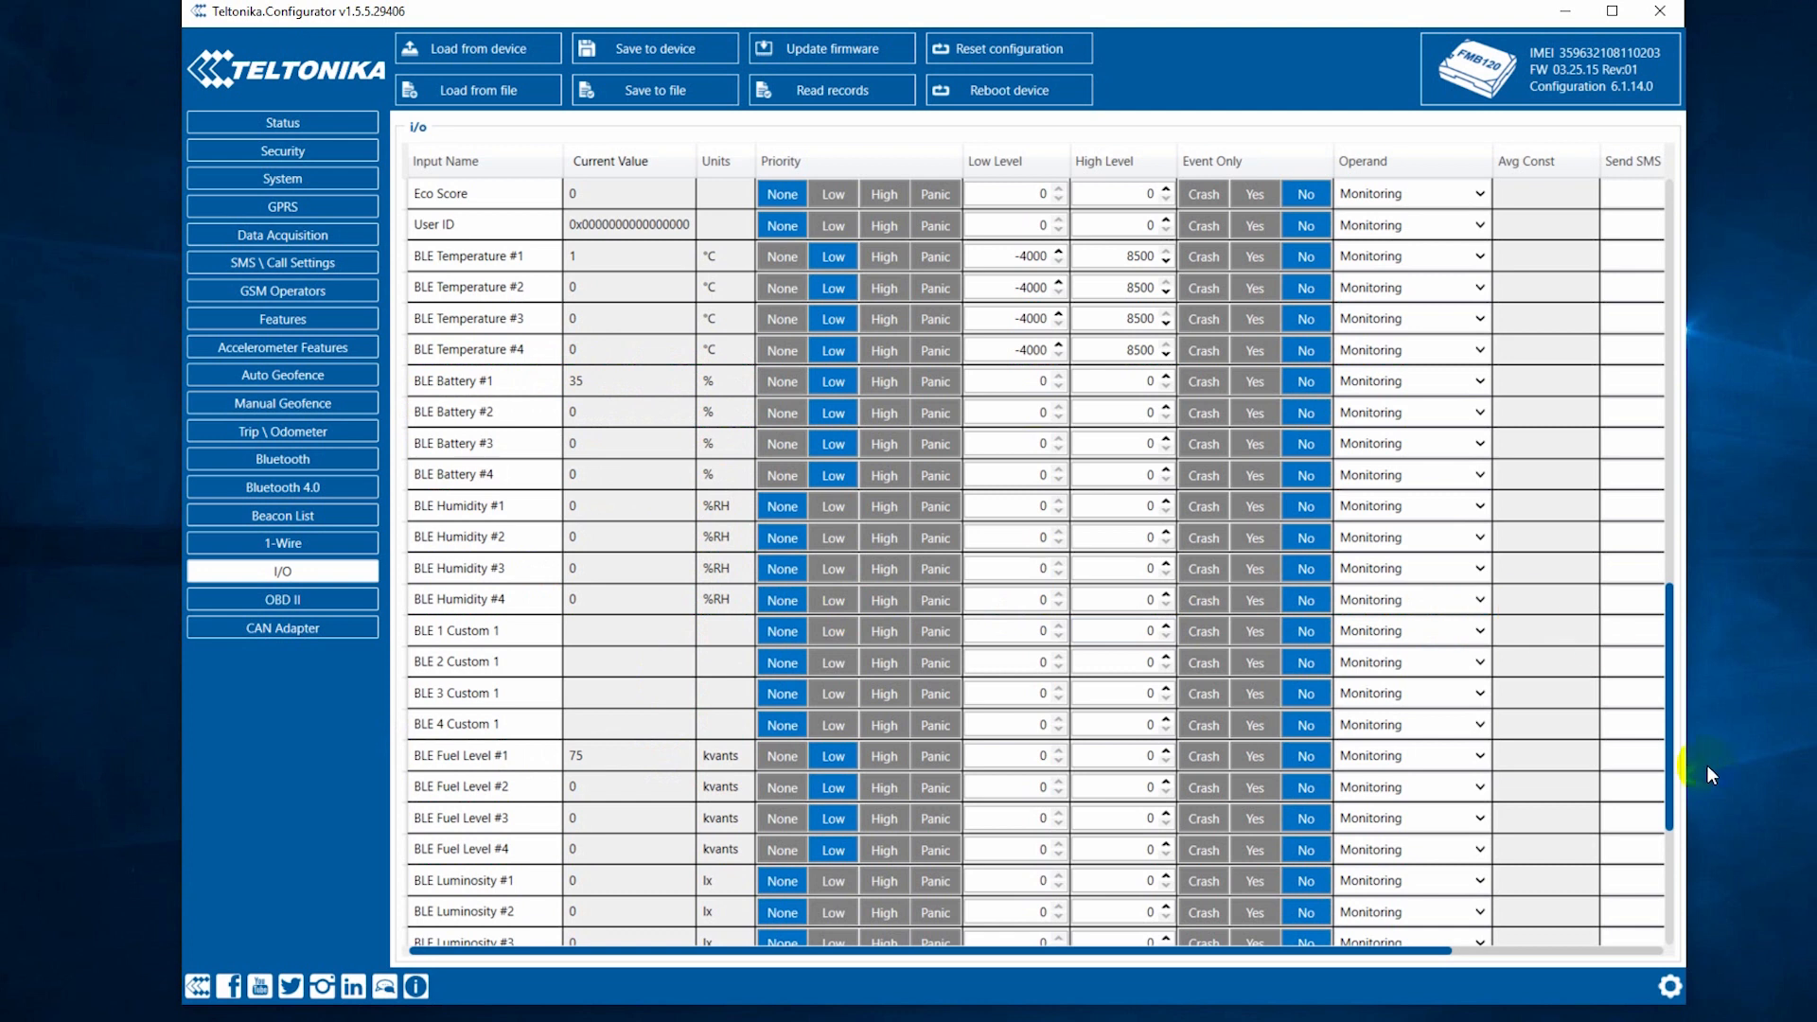
mouse_move(1715, 776)
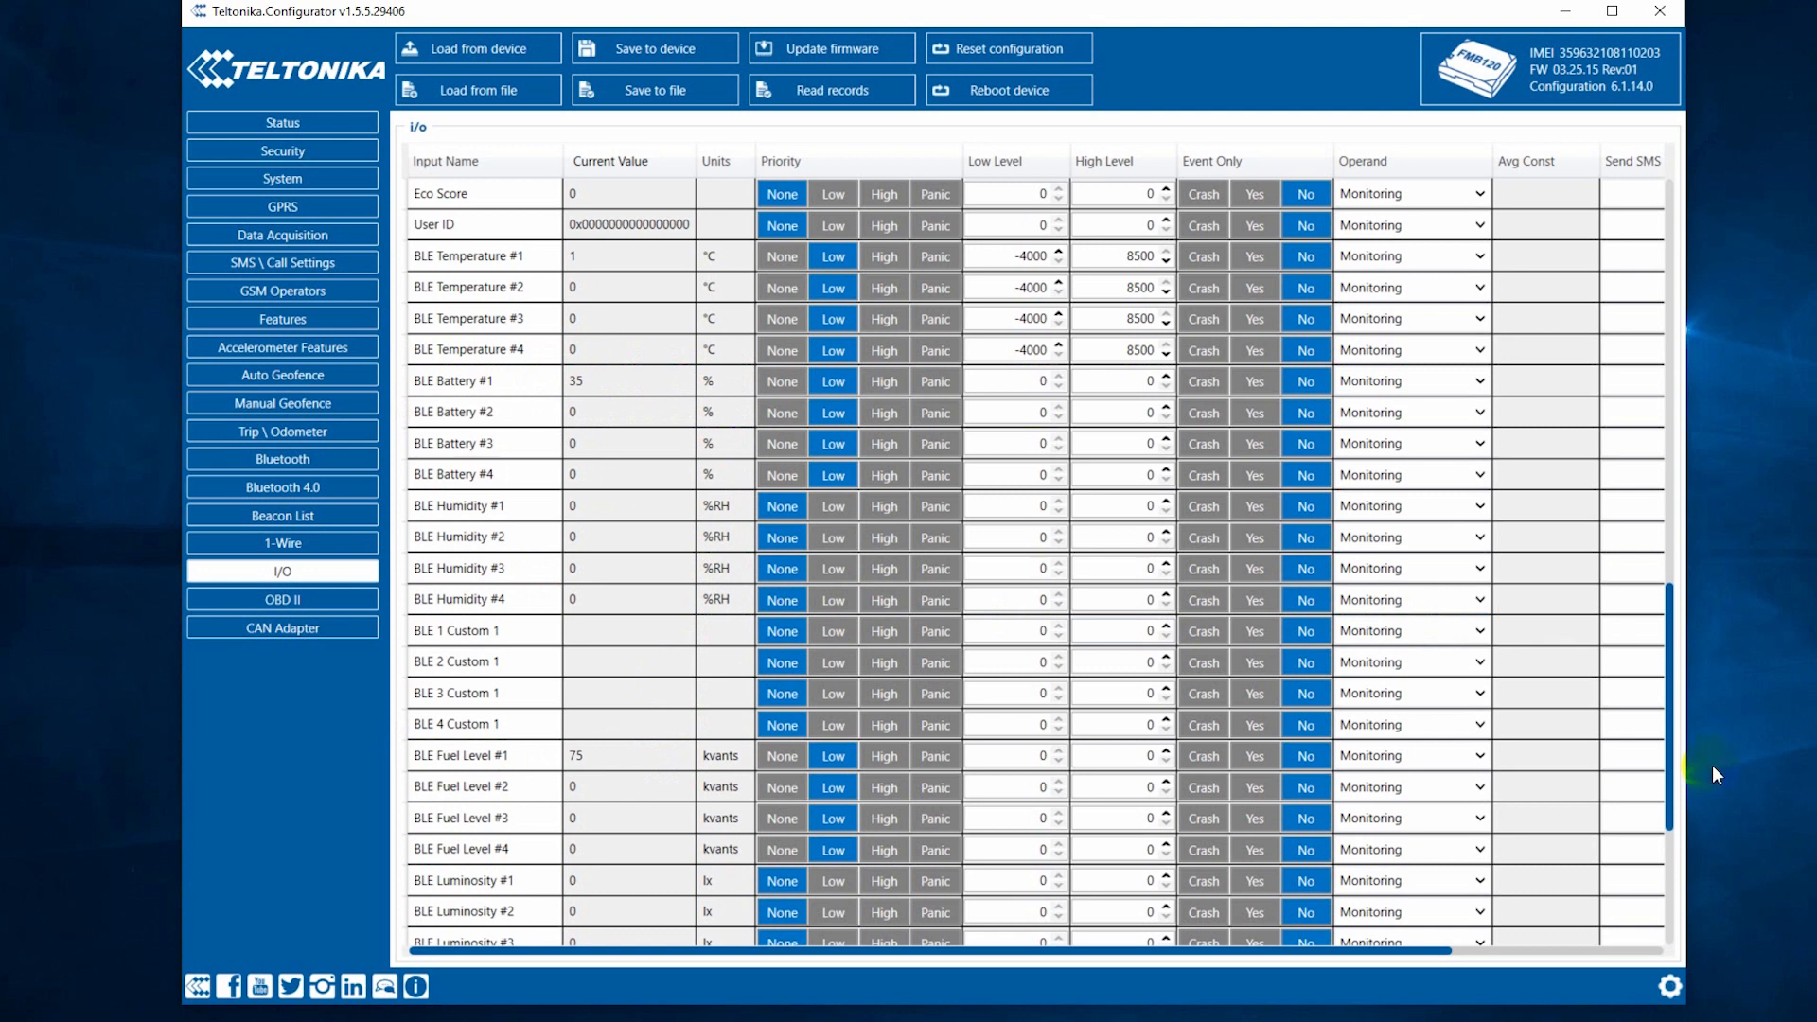